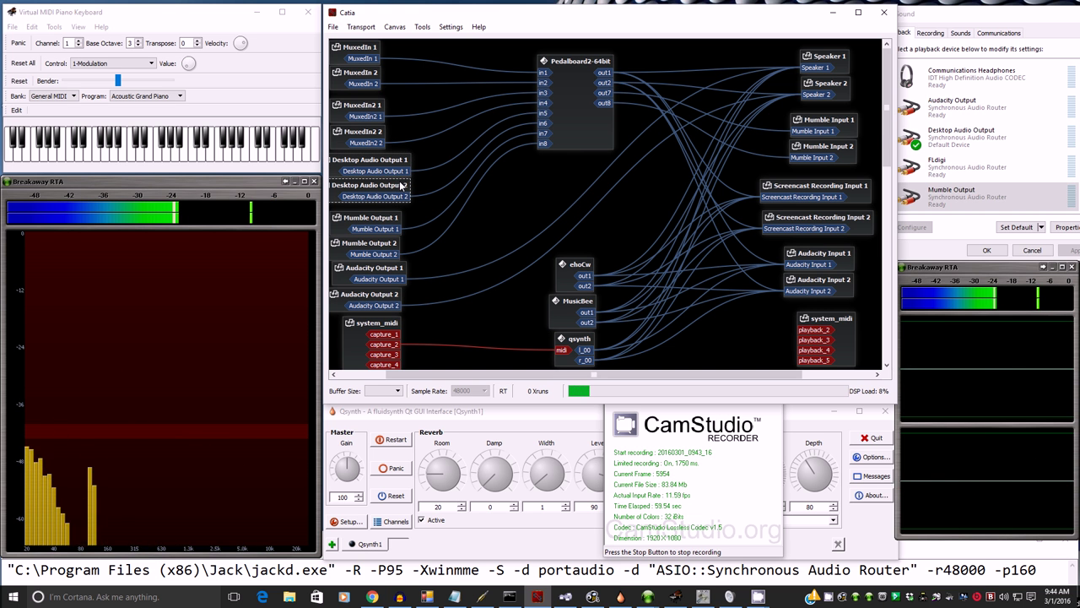
- Bring Chrome forward on the JACK downloads page's Windows section
{"action": "left_click", "coordinate": [962, 137]}
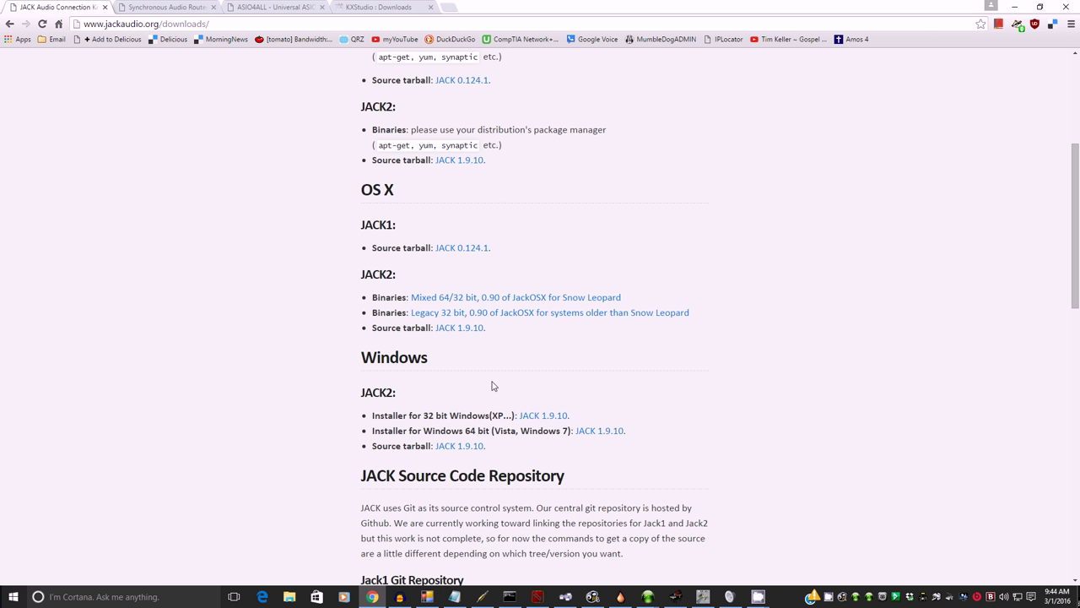
- Browse the KXStudio downloads and the TWiT hardware episode page, then return to Catia
{"action": "left_click", "coordinate": [380, 7]}
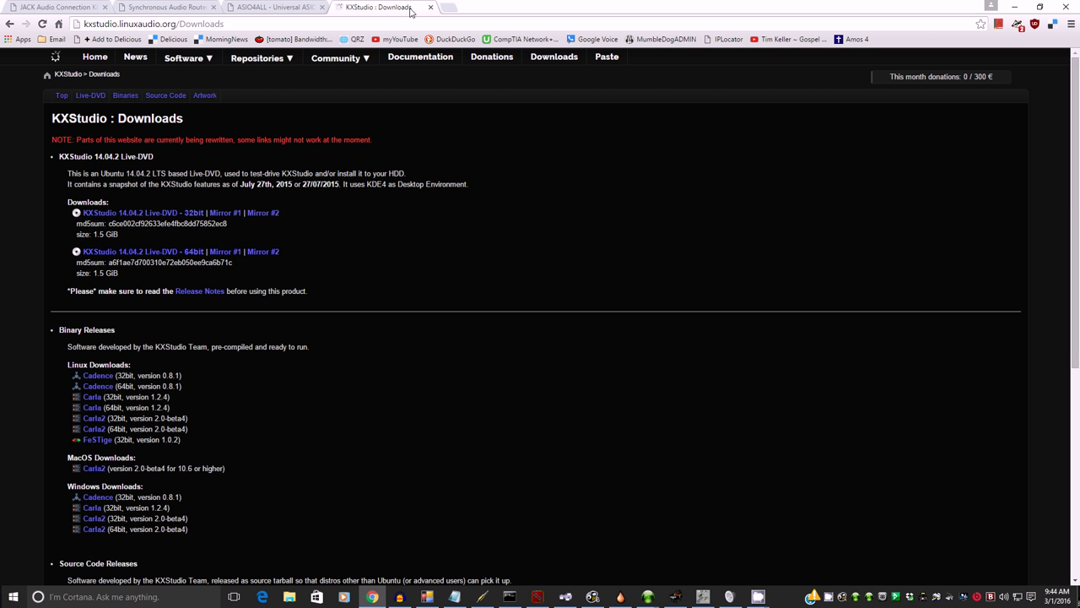
{"action": "left_click", "coordinate": [481, 7]}
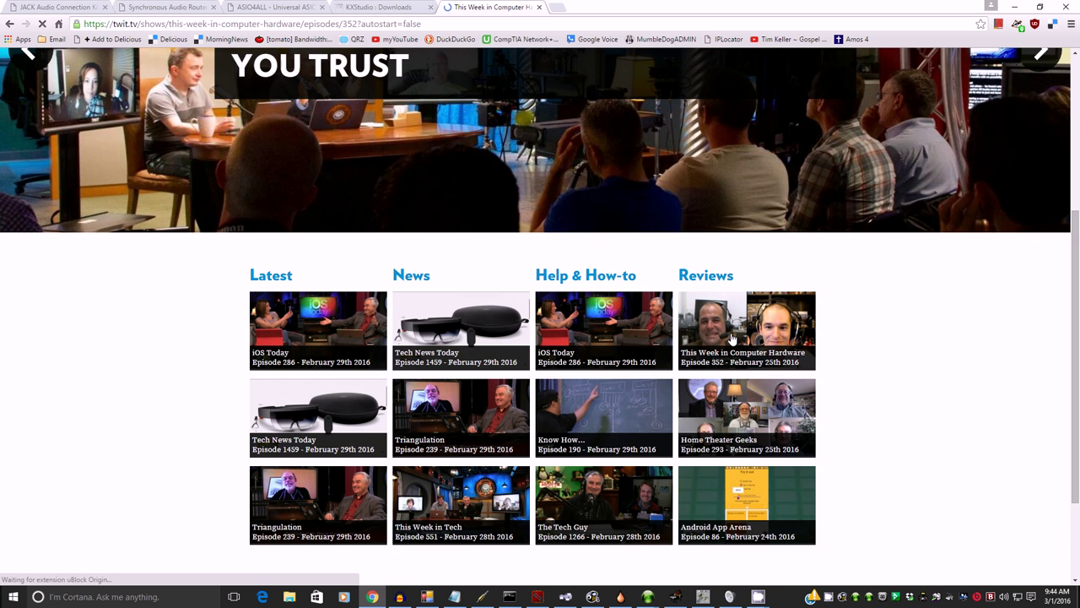
{"action": "left_click", "coordinate": [745, 329]}
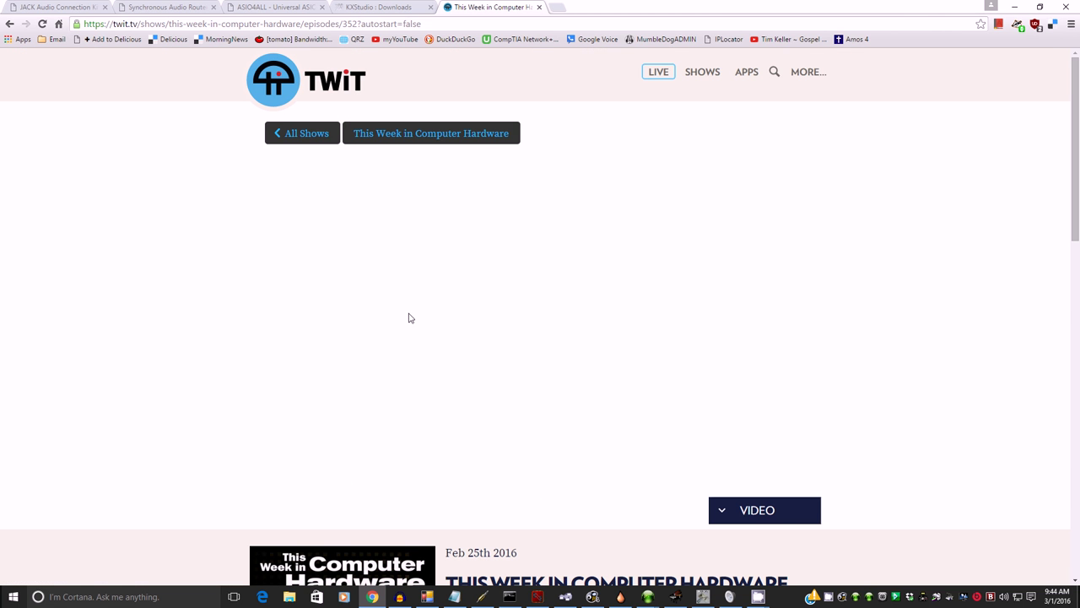
{"action": "left_click", "coordinate": [535, 324]}
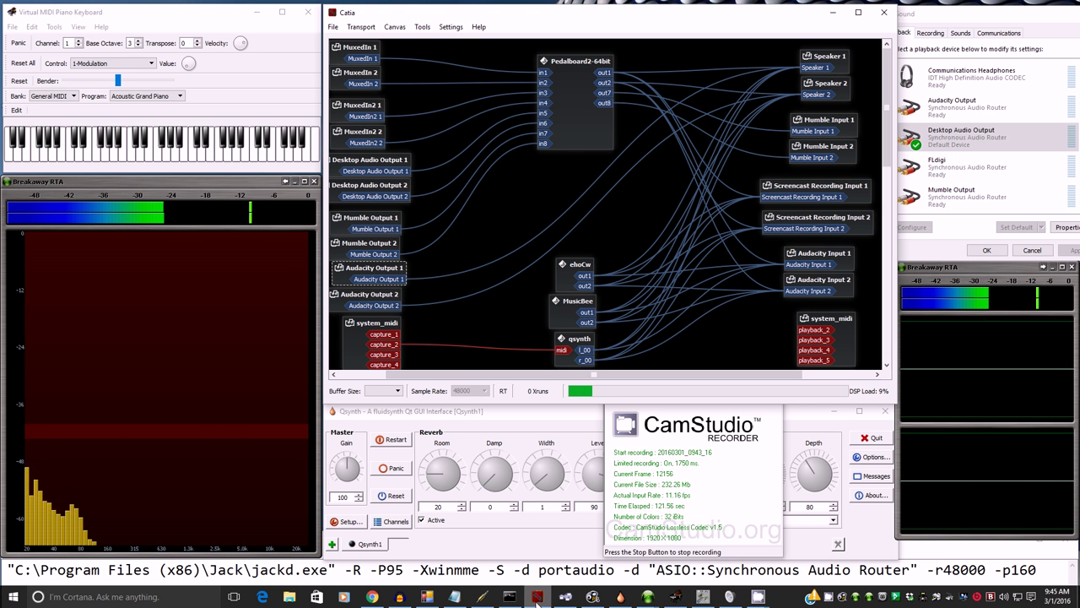
- Bring up Audacity's WASAPI Synchronous Audio Router input and output devices
{"action": "left_click", "coordinate": [401, 596]}
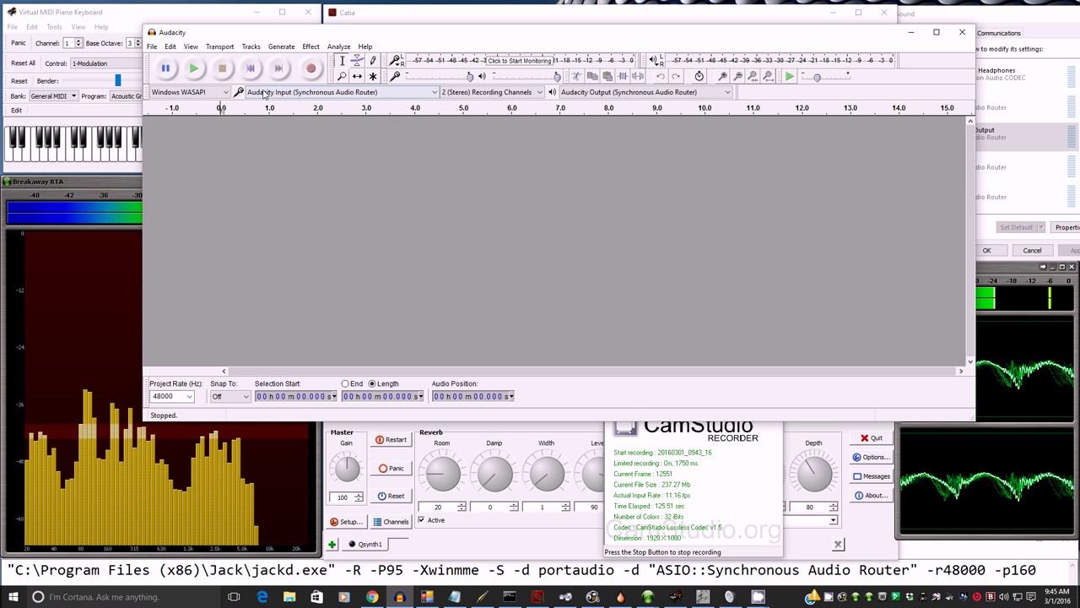
{"action": "mouse_move", "coordinate": [363, 97]}
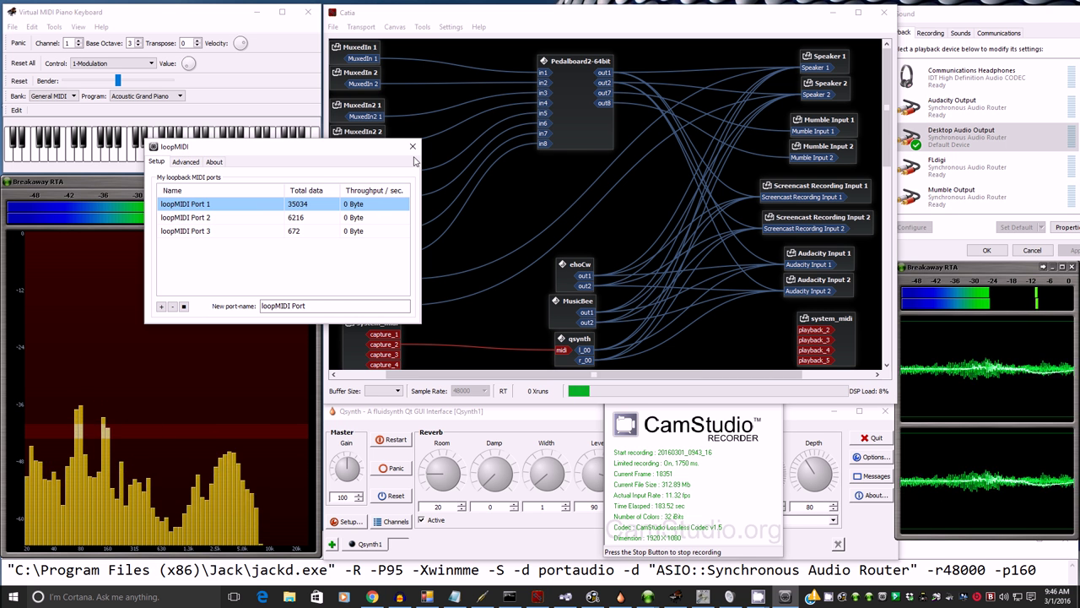
- Confirm the keyboard's MIDI output is loopMIDI Port 2, then change the instrument program
{"action": "left_click", "coordinate": [413, 146]}
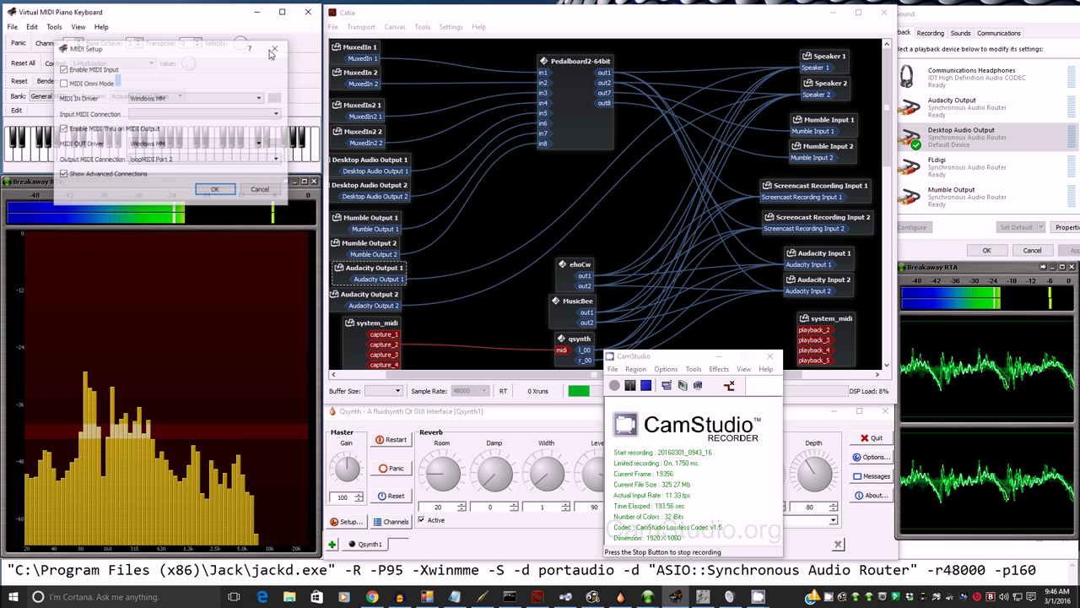
{"action": "left_click", "coordinate": [274, 49]}
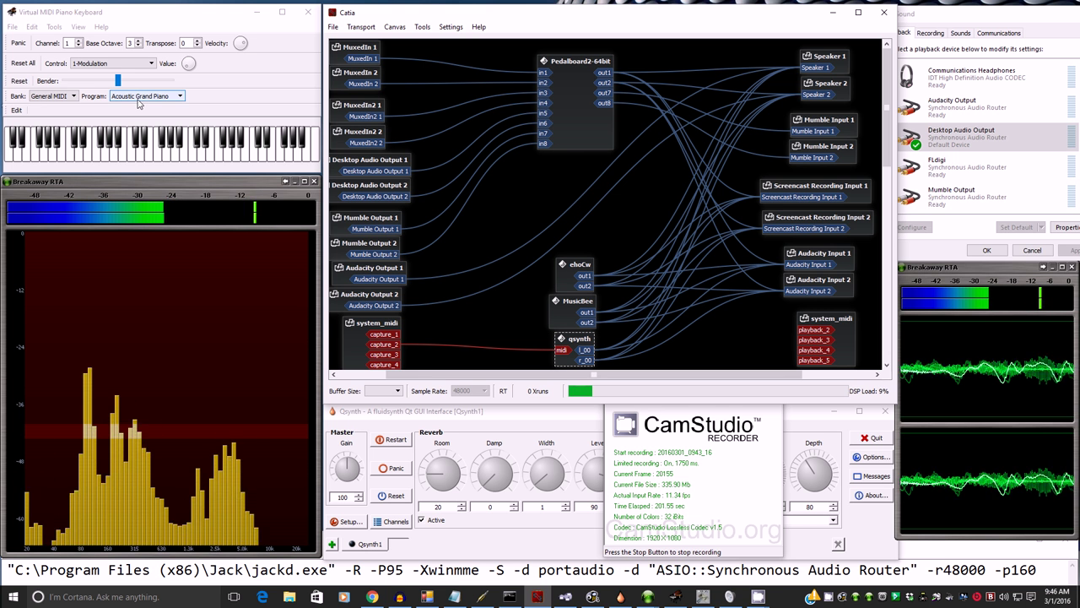
{"action": "left_click", "coordinate": [179, 95]}
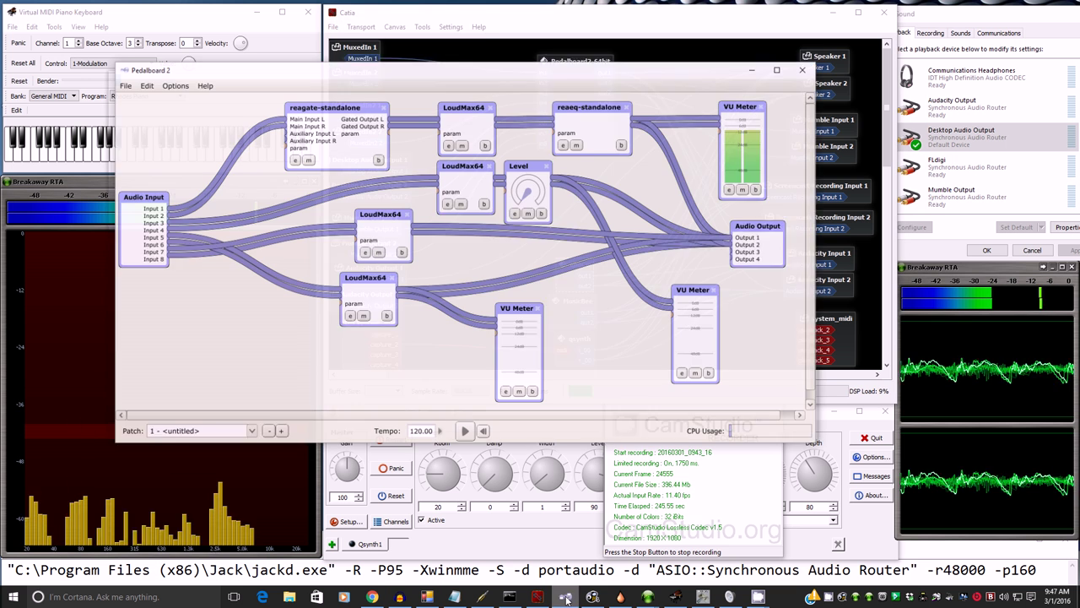
{"action": "left_click", "coordinate": [169, 78]}
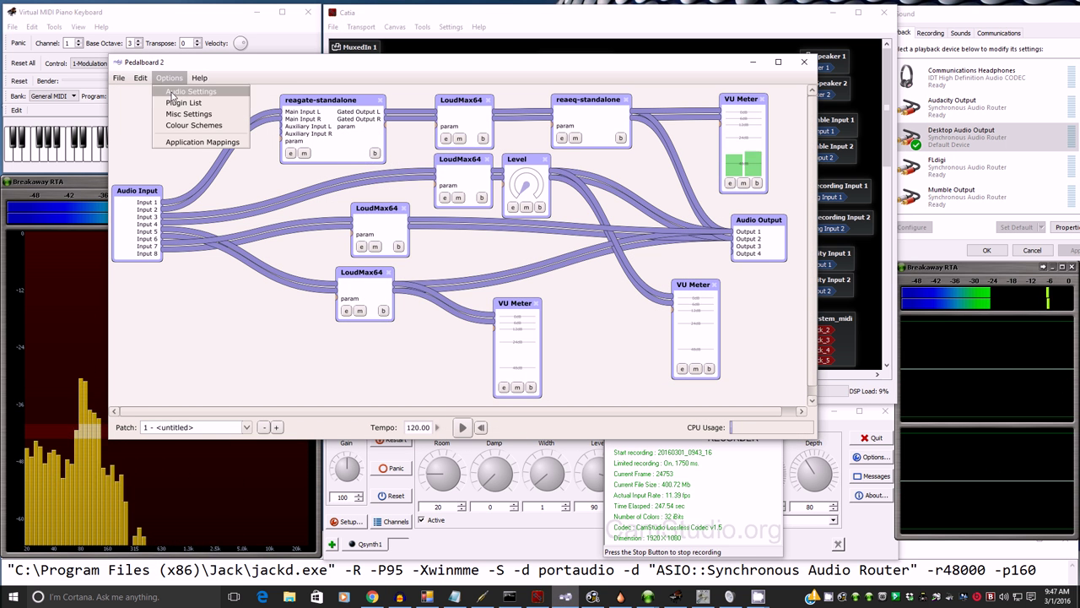
{"action": "left_click", "coordinate": [190, 91]}
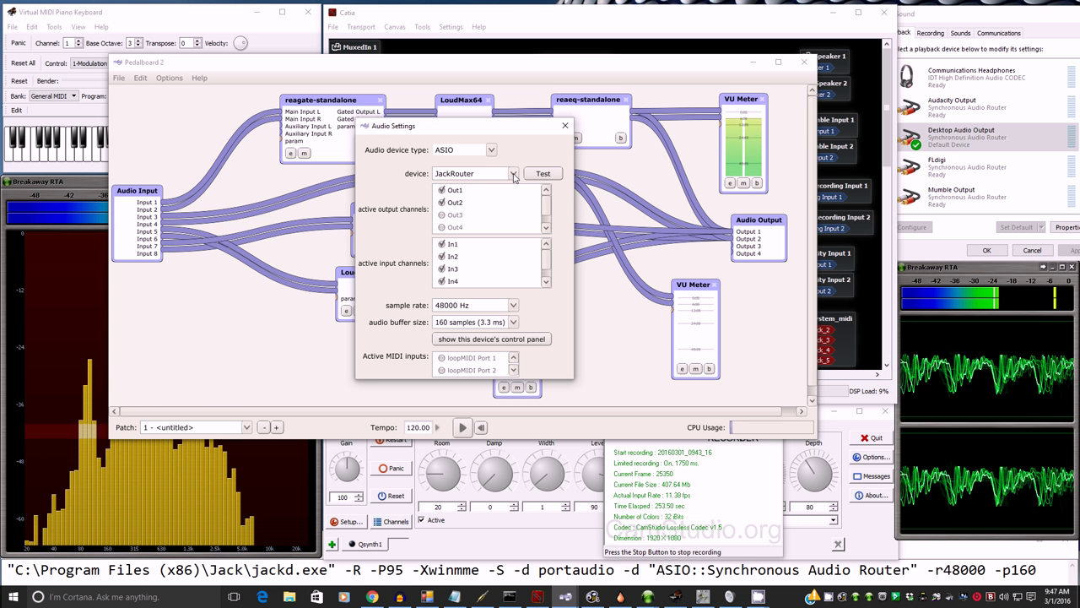
{"action": "left_click", "coordinate": [513, 173]}
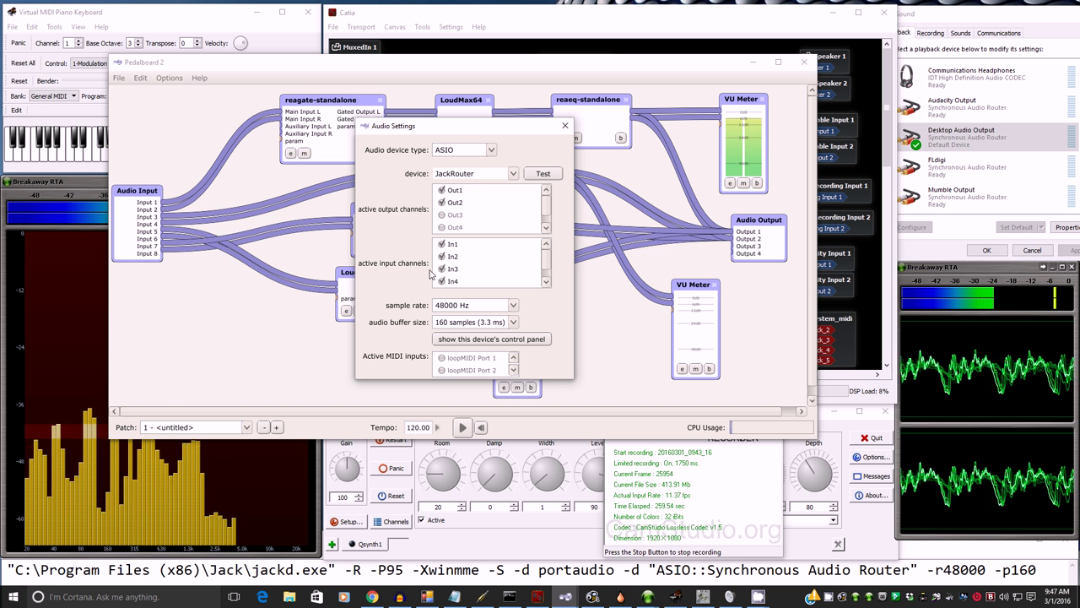
{"action": "mouse_move", "coordinate": [532, 147]}
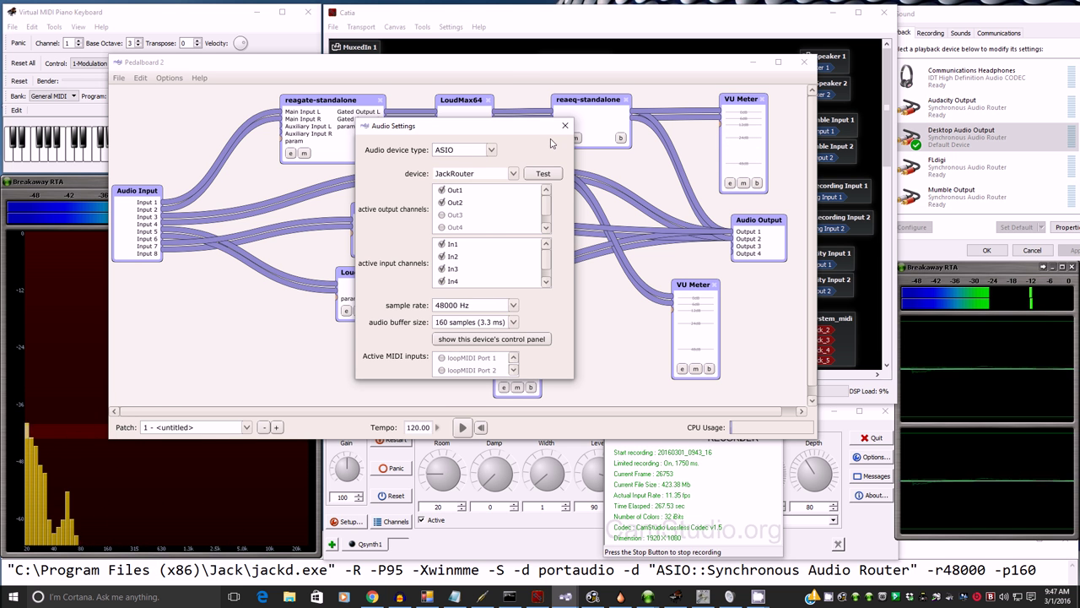
{"action": "left_click", "coordinate": [565, 125]}
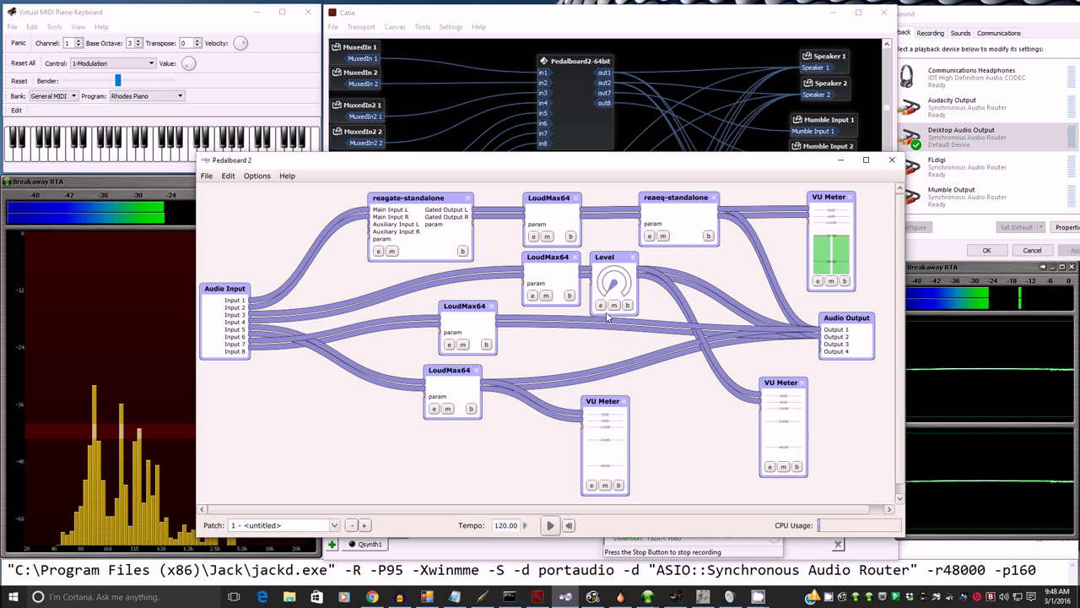
{"action": "mouse_move", "coordinate": [533, 295]}
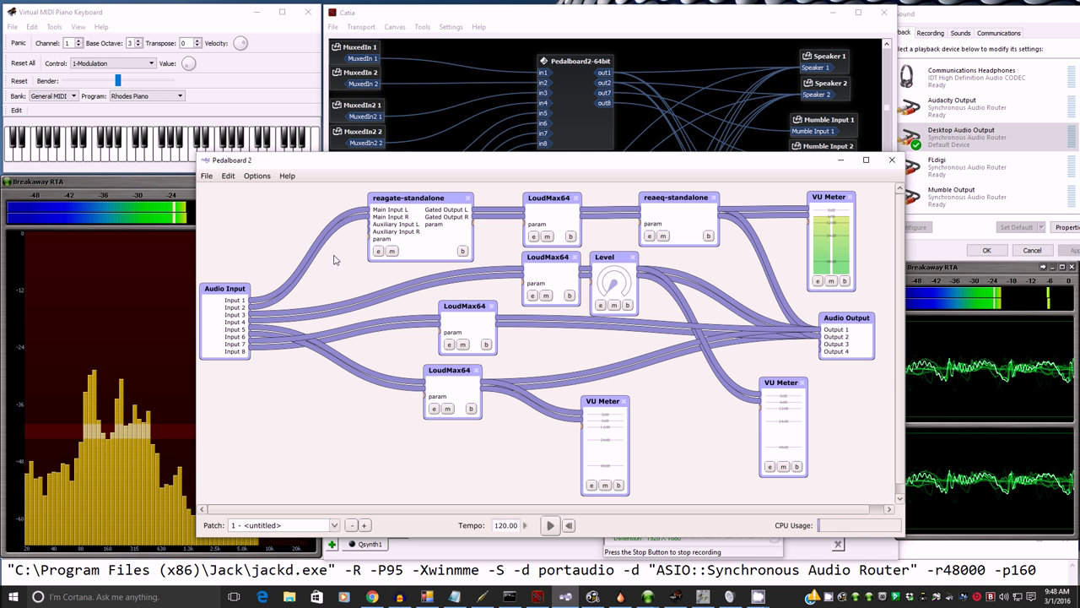
{"action": "mouse_move", "coordinate": [357, 306]}
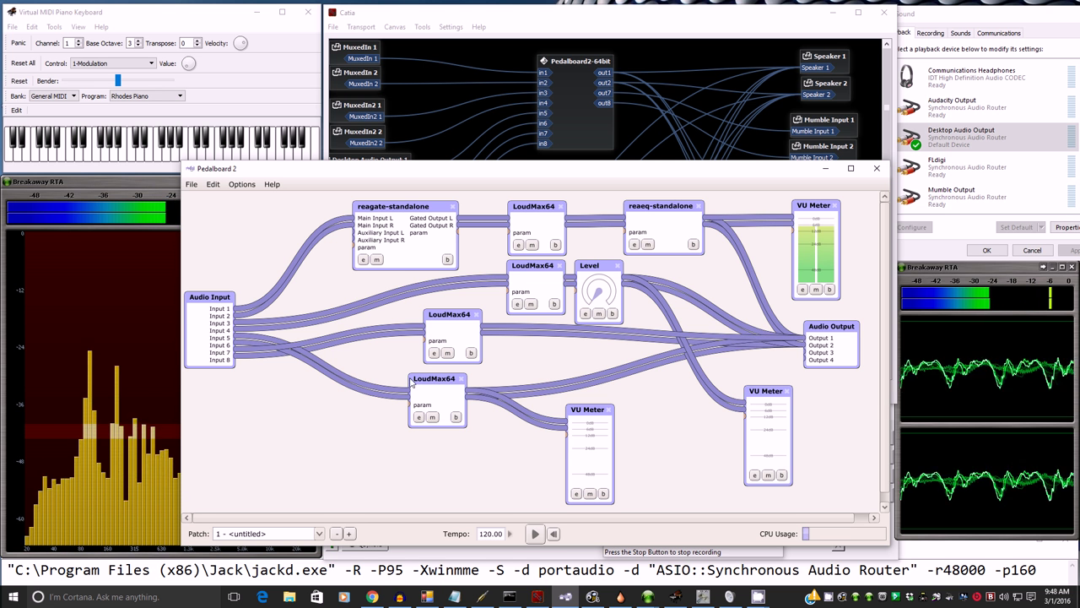
{"action": "left_click", "coordinate": [418, 417]}
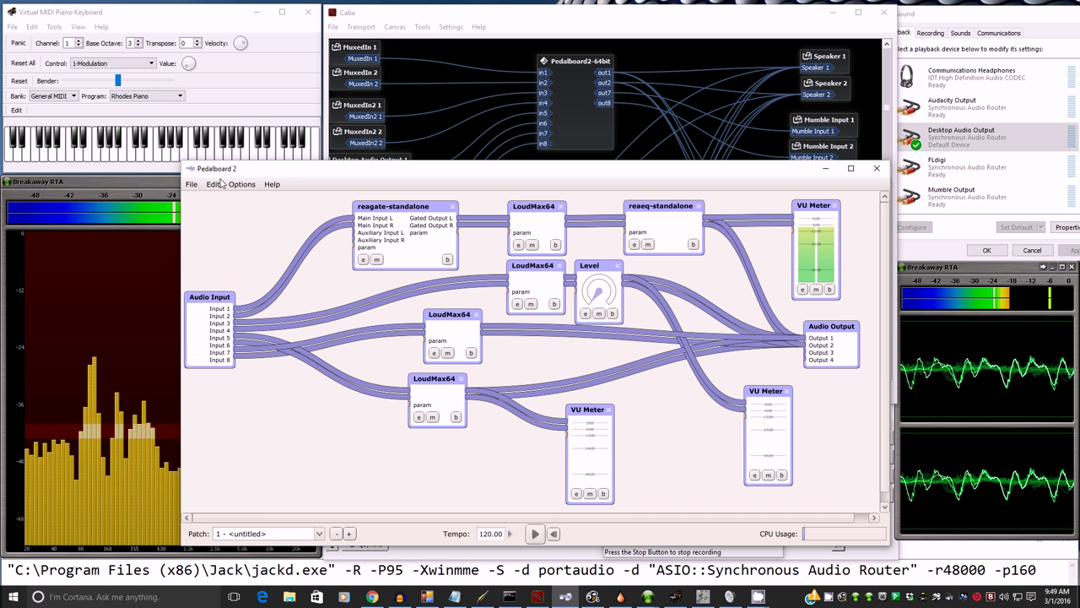
{"action": "left_click", "coordinate": [212, 184]}
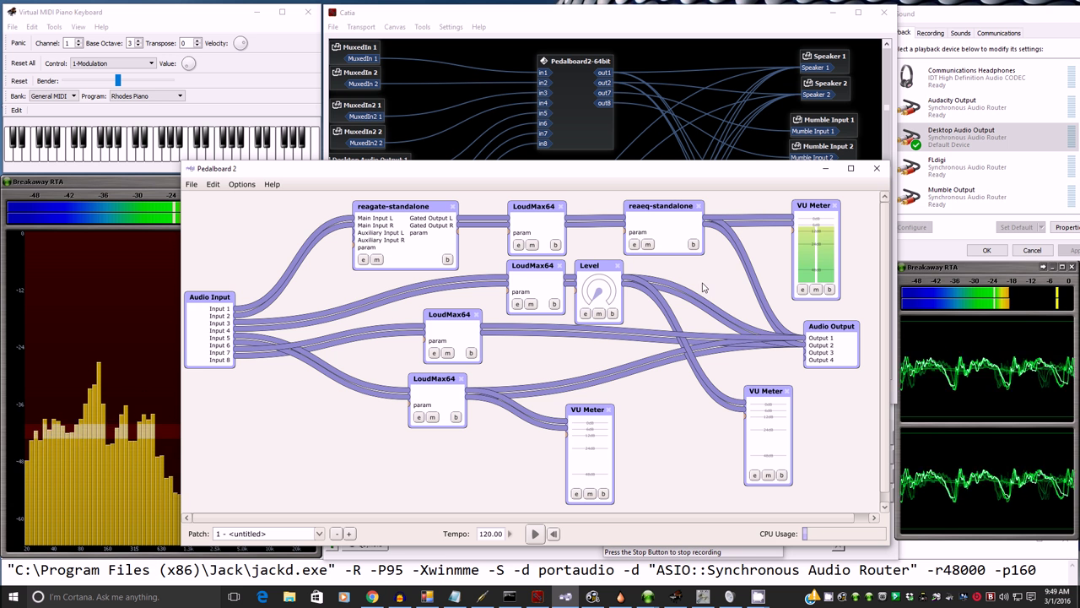
{"action": "left_click", "coordinate": [241, 184]}
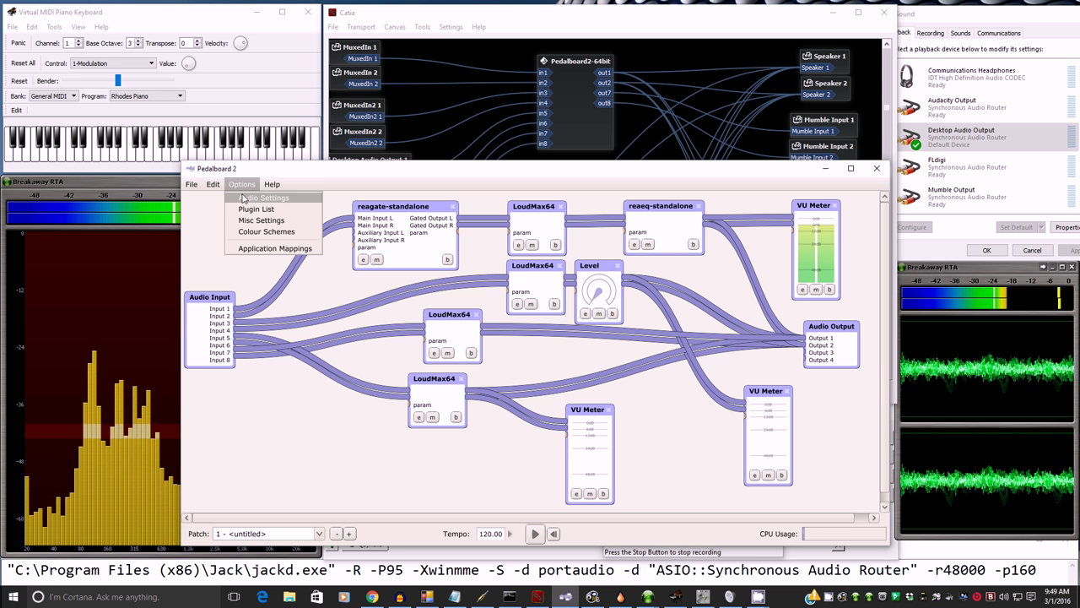
- Reopen Pedalboard 2's audio device settings
{"action": "left_click", "coordinate": [264, 197]}
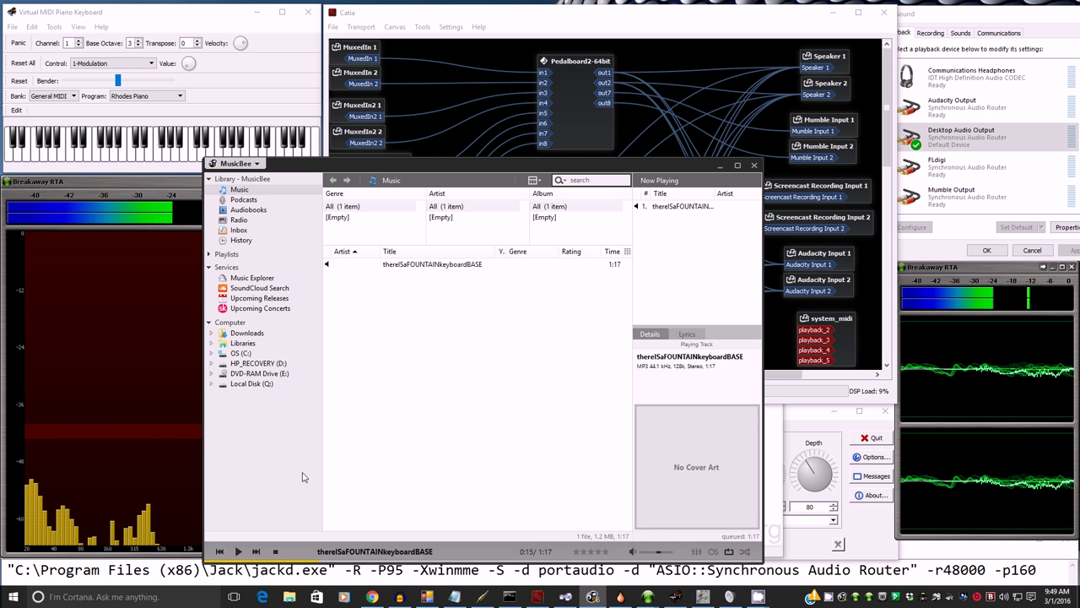
- Rewind the thereIsaFOUNTAINkeyboardBASE track in MusicBee and play it through JackRouter
{"action": "left_click", "coordinate": [218, 551]}
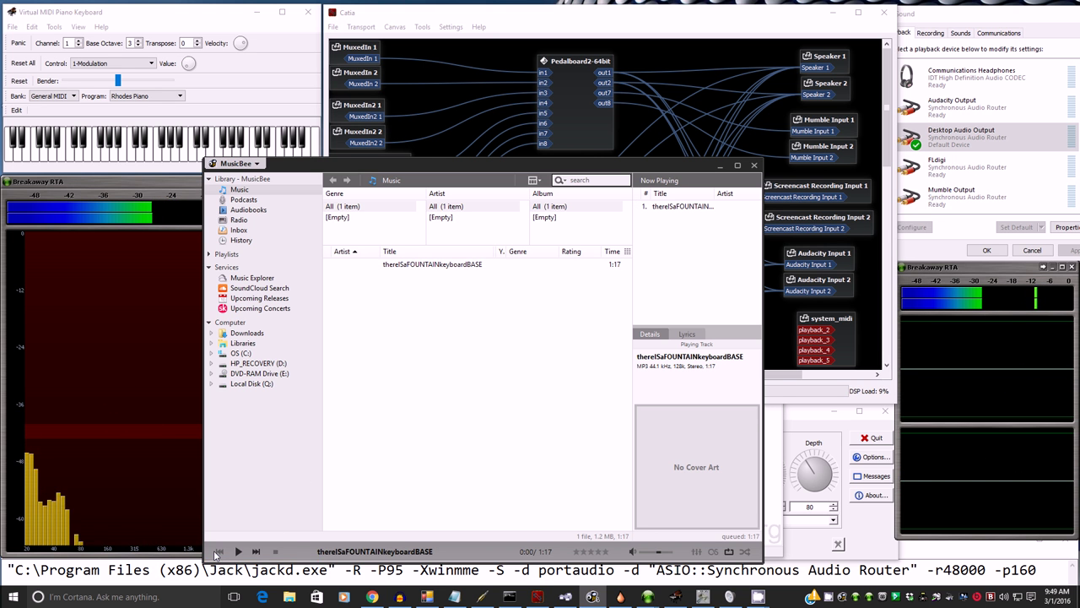
{"action": "left_click", "coordinate": [238, 551]}
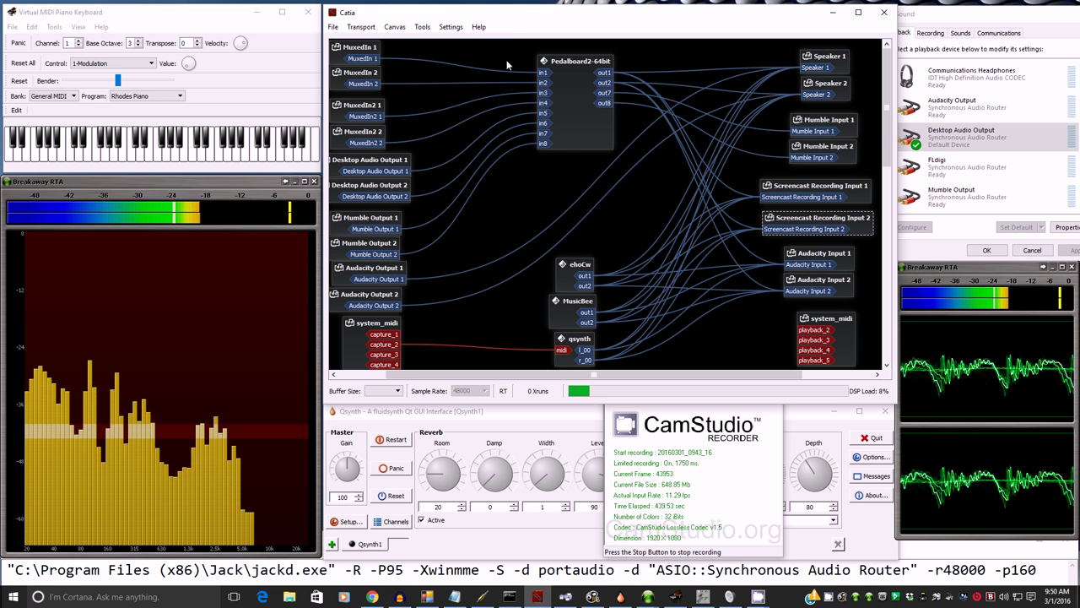
{"action": "mouse_move", "coordinate": [546, 226]}
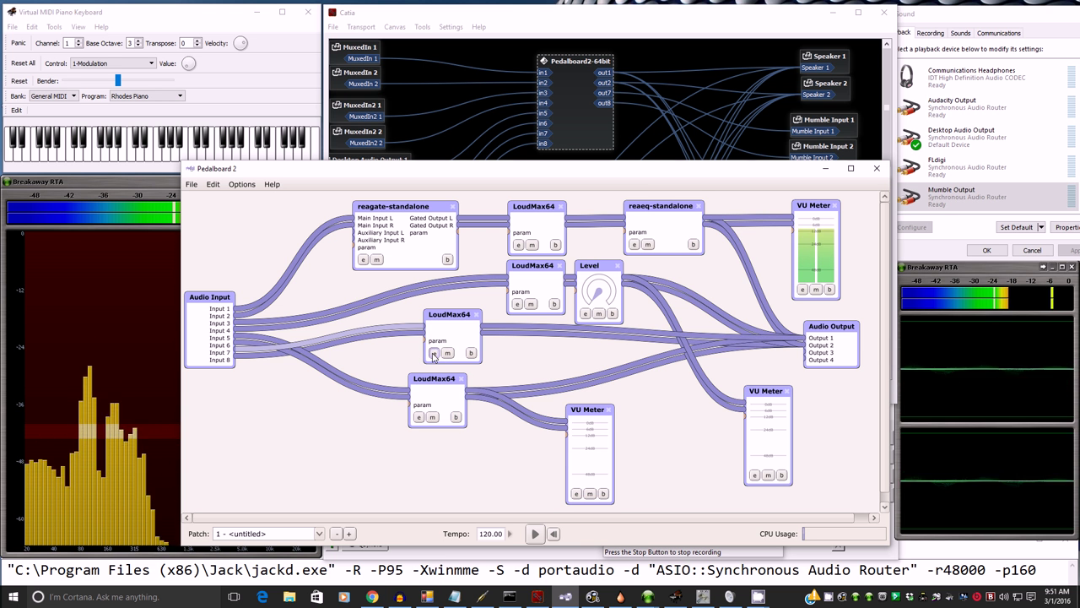
- Open the middle LoudMax64 editor (threshold -24 dB, output -12 dB) and adjust its output
{"action": "left_click", "coordinate": [433, 353]}
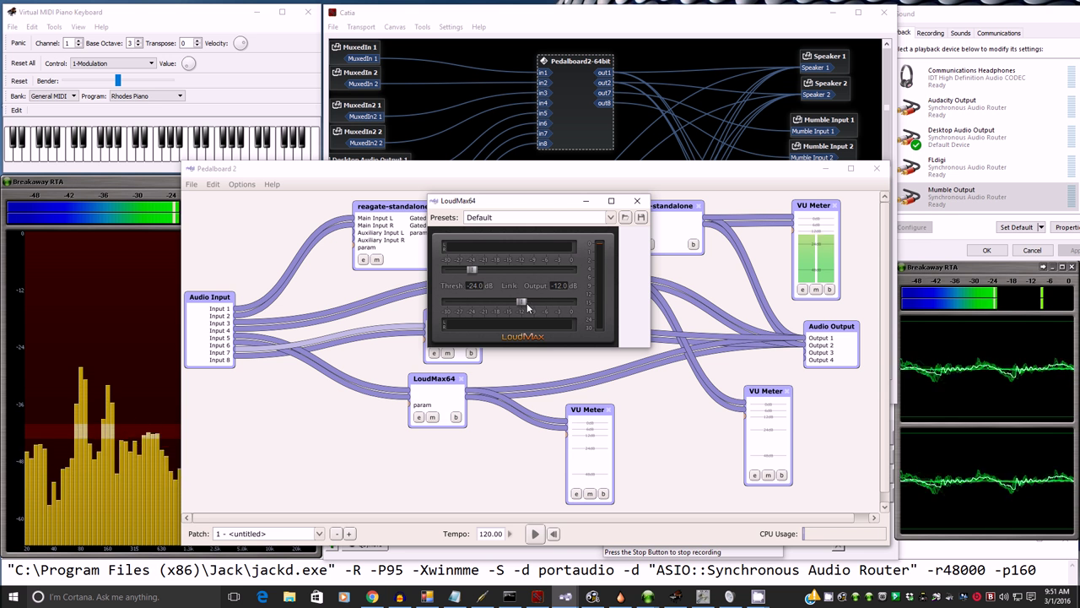
{"action": "left_click", "coordinate": [637, 200]}
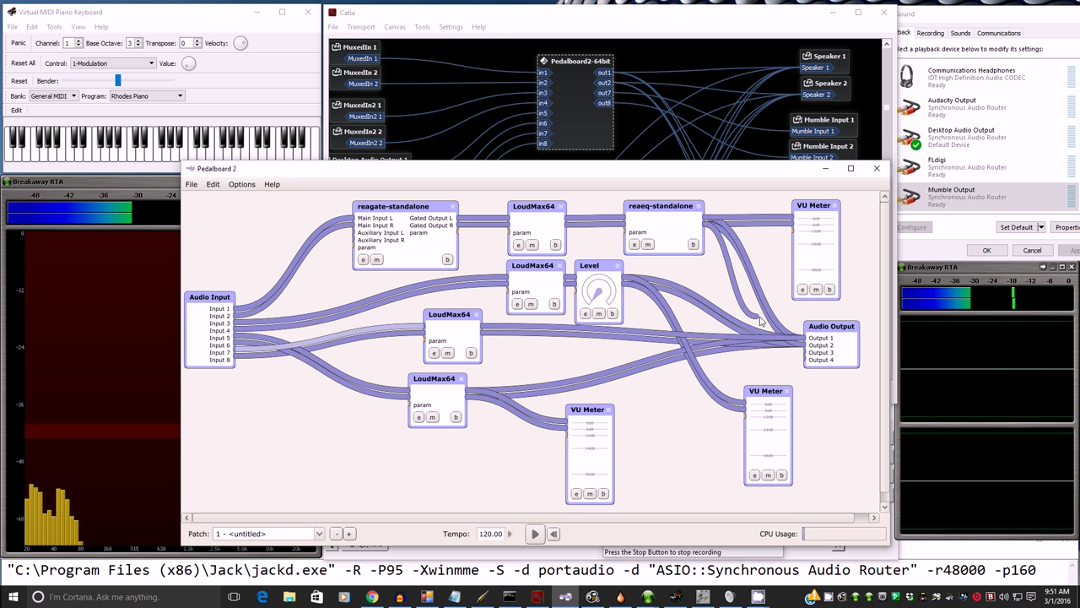
{"action": "mouse_move", "coordinate": [713, 232]}
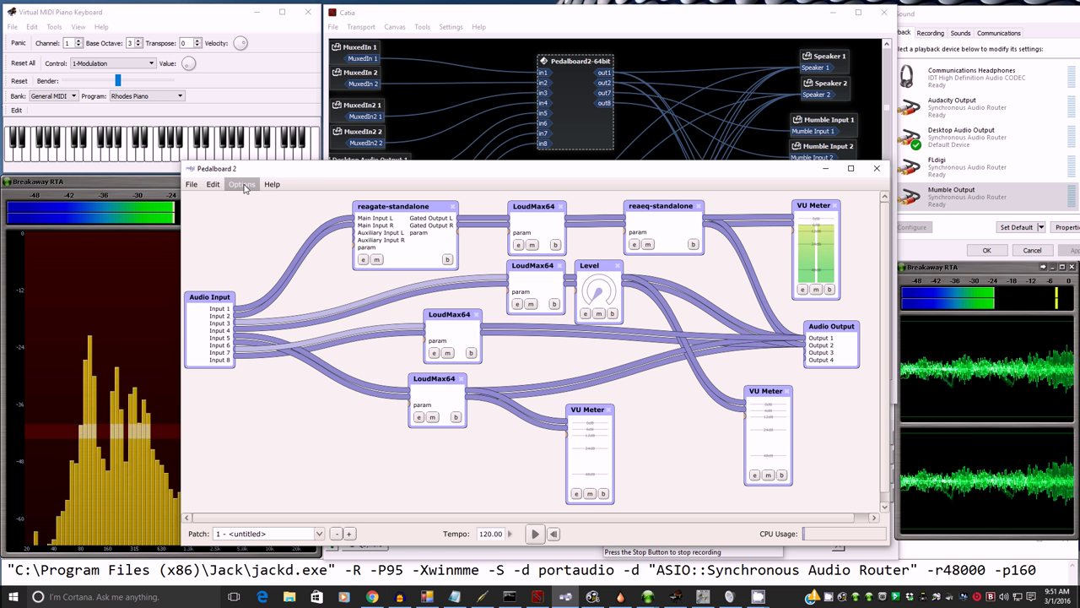
- Set Pedalboard 2 audio to ASIO JackRouter at 48000 Hz and 160 samples
{"action": "left_click", "coordinate": [241, 184]}
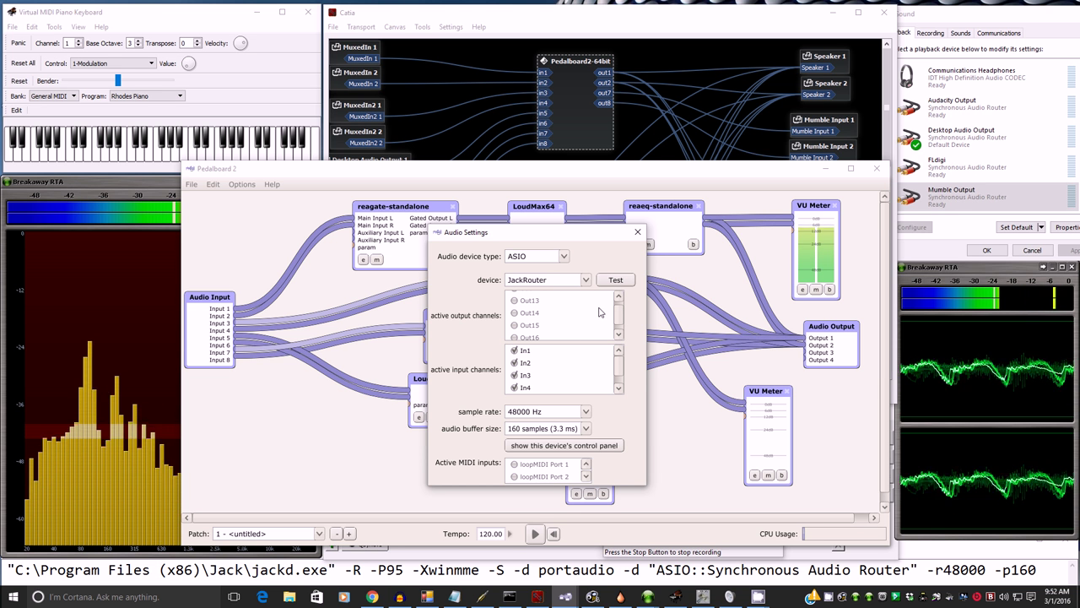
{"action": "left_click", "coordinate": [618, 297]}
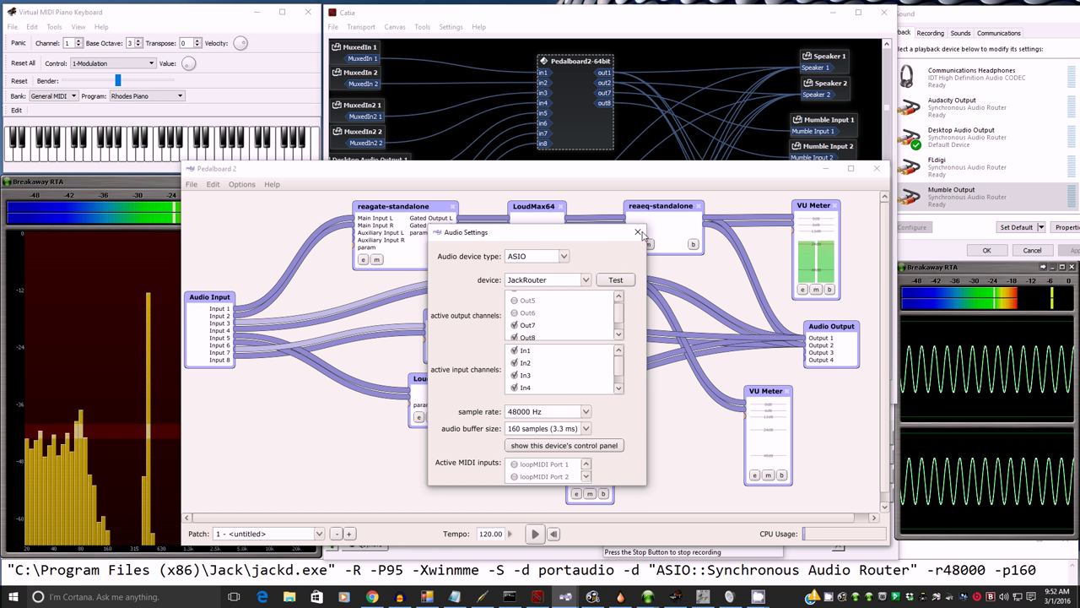
{"action": "left_click", "coordinate": [639, 232]}
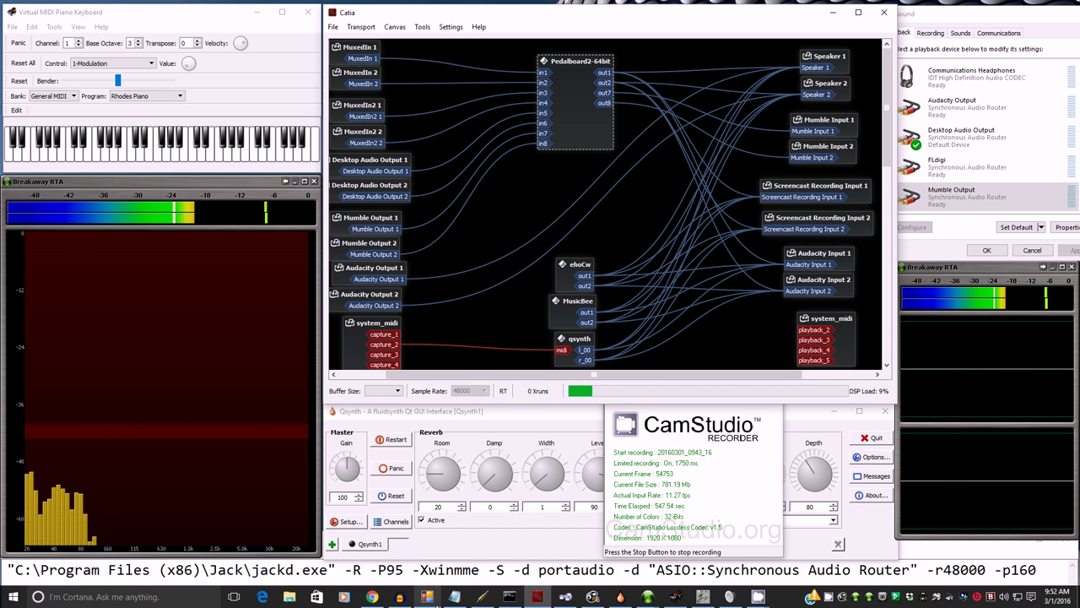
{"action": "mouse_move", "coordinate": [346, 597]}
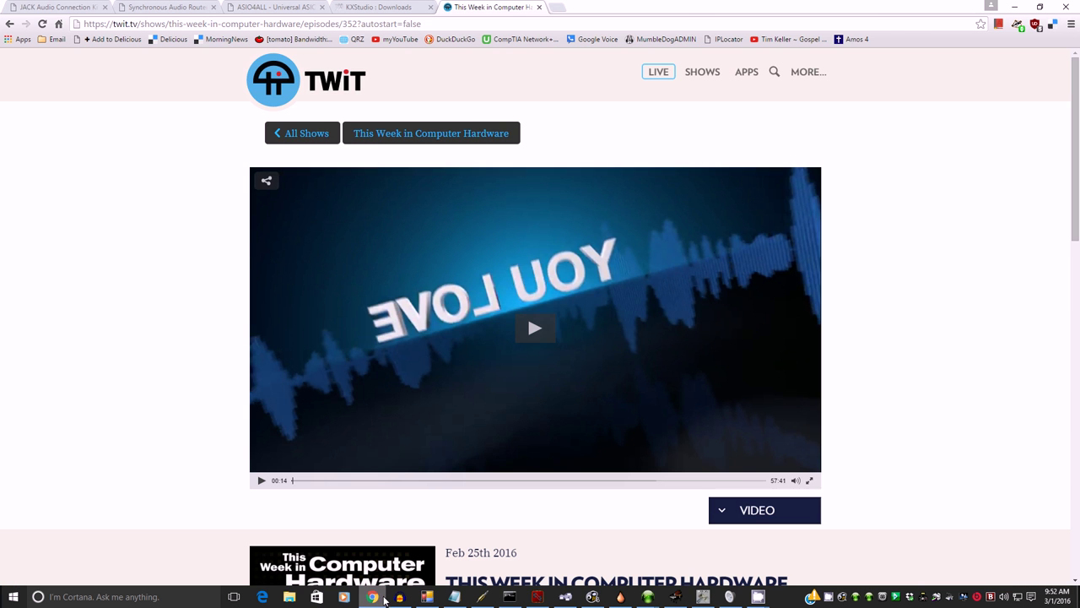
- Show the JACK downloads page scrolled to the JACK2 1.9.10 Windows installers
{"action": "left_click", "coordinate": [55, 7]}
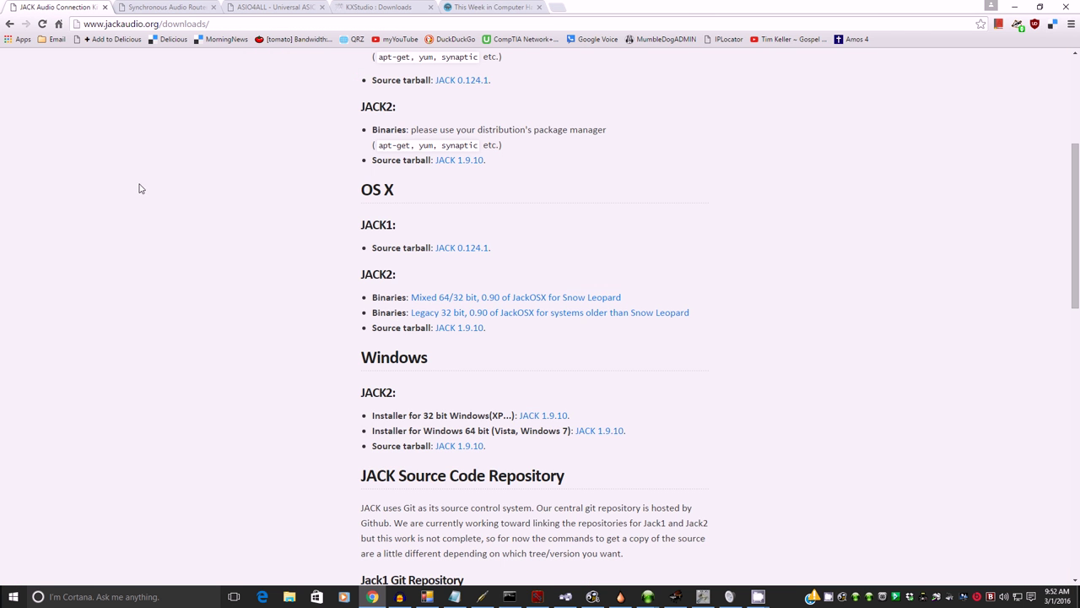
{"action": "scroll", "scroll_direction": "down", "scroll_amount": 3}
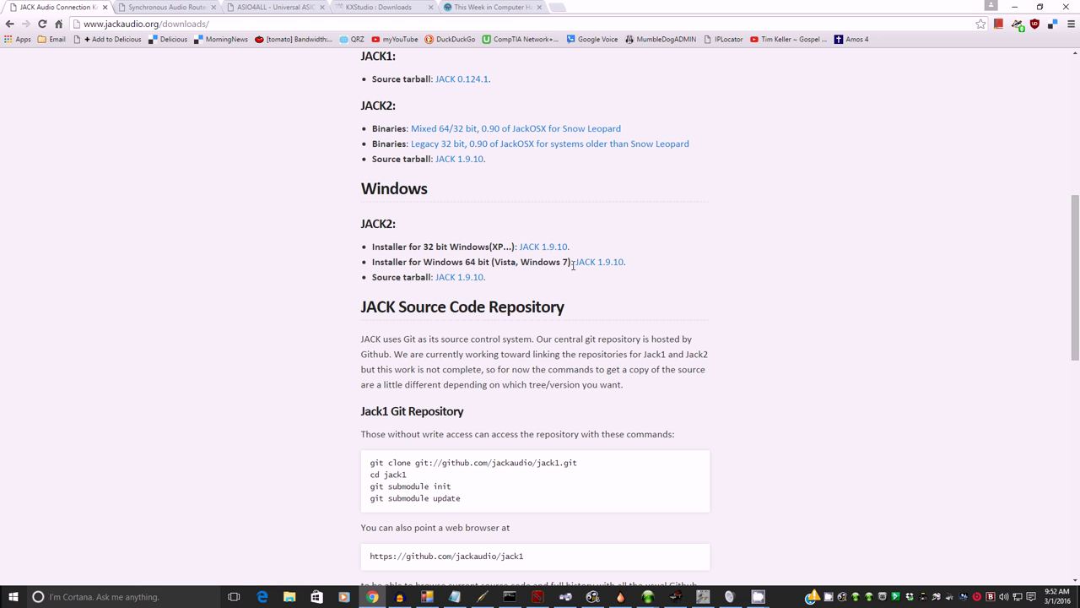
{"action": "mouse_move", "coordinate": [599, 261]}
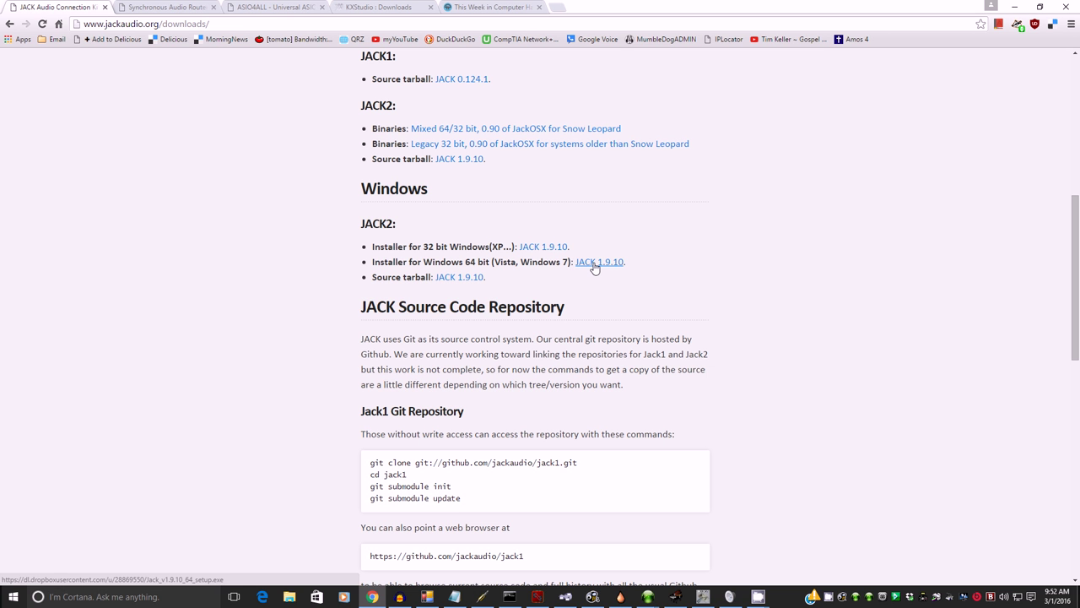
{"action": "mouse_move", "coordinate": [594, 268]}
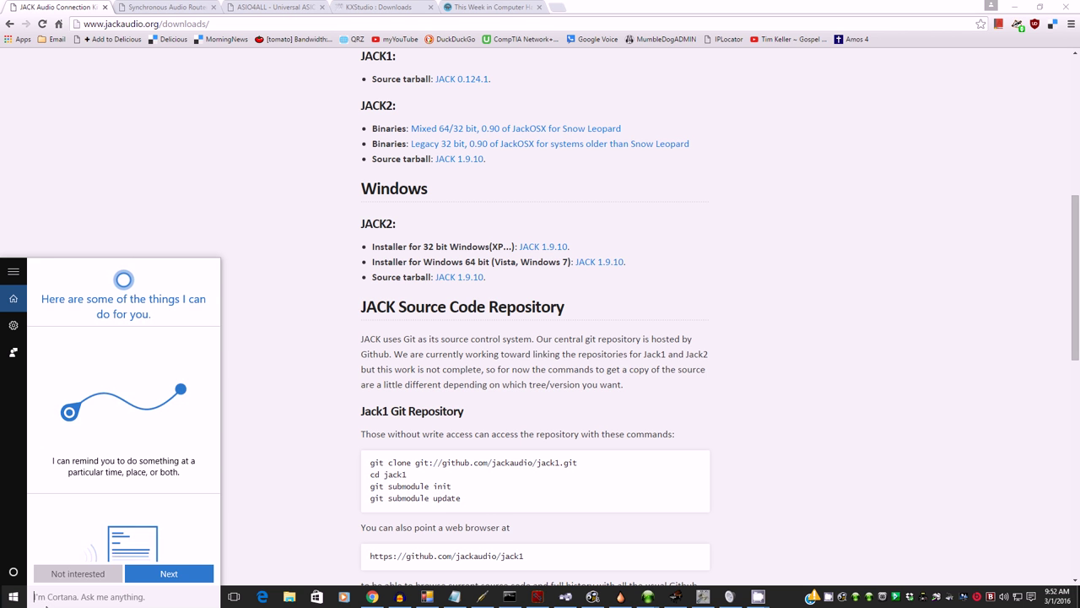
- Open an administrator Command Prompt in Program Files (x86)\Jack\64bits
{"action": "type", "text": "cmd"}
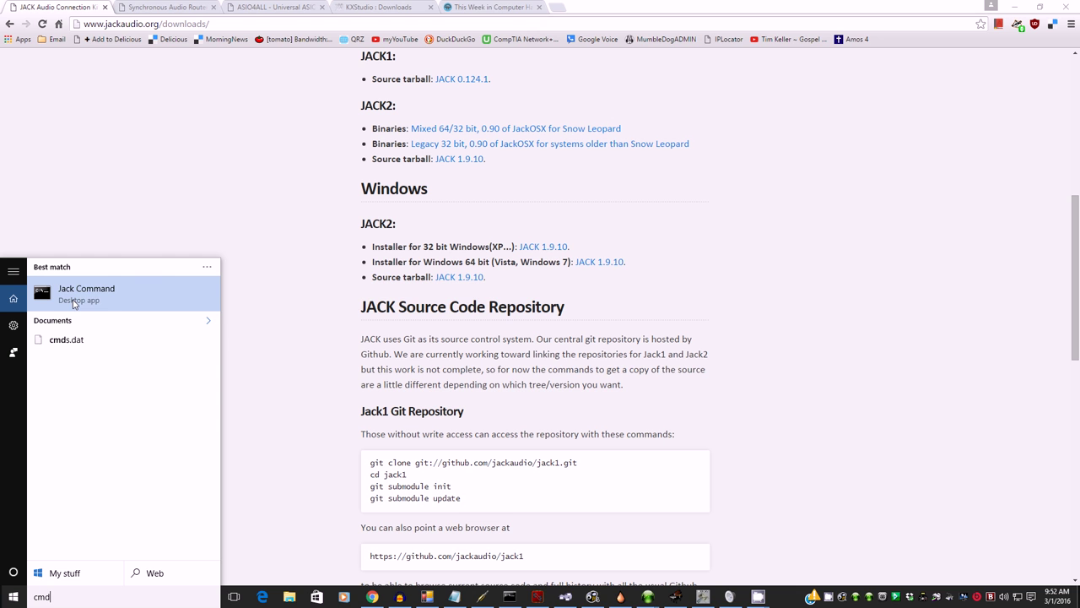
{"action": "right_click", "coordinate": [86, 291]}
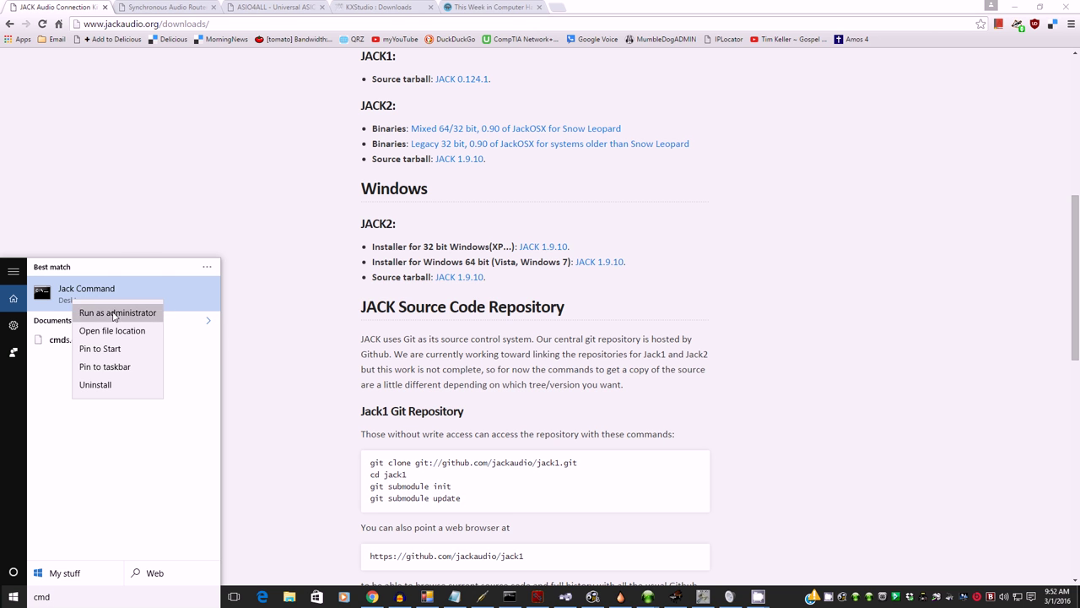
{"action": "left_click", "coordinate": [117, 313]}
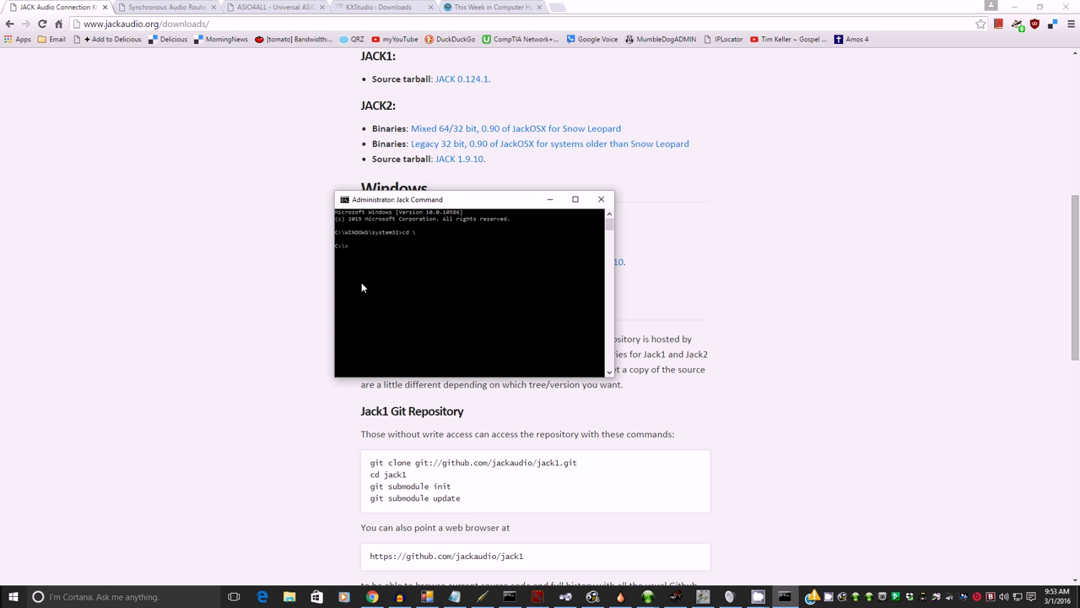
{"action": "type", "text": "cd program"}
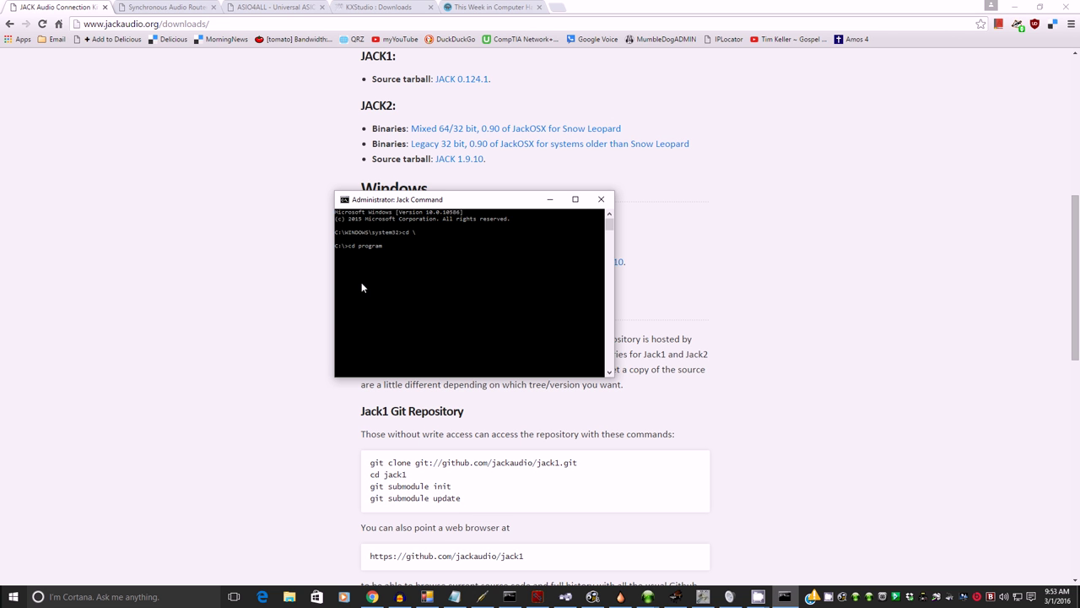
{"action": "type", "text": "files (x"}
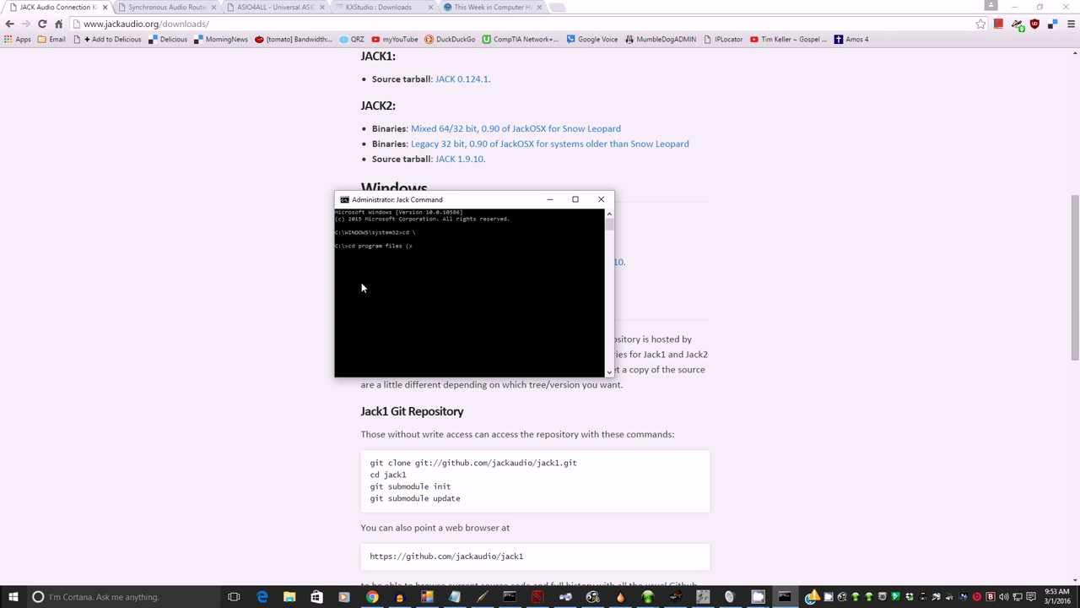
{"action": "type", "text": "86)"}
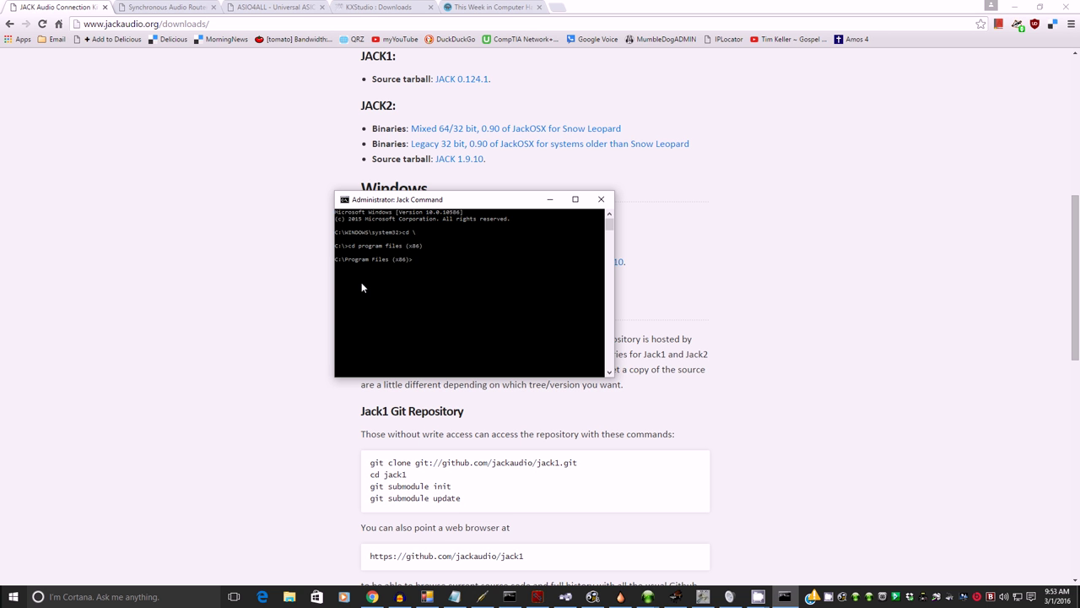
{"action": "type", "text": "cd jack"}
{"action": "type", "text": "cd 64bits"}
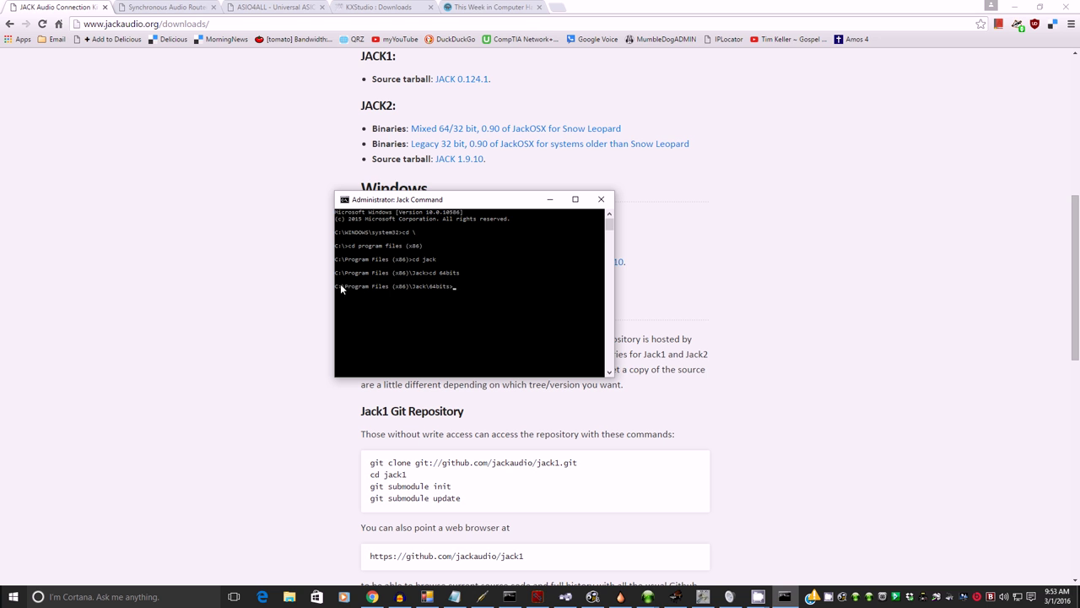
{"action": "mouse_move", "coordinate": [432, 330]}
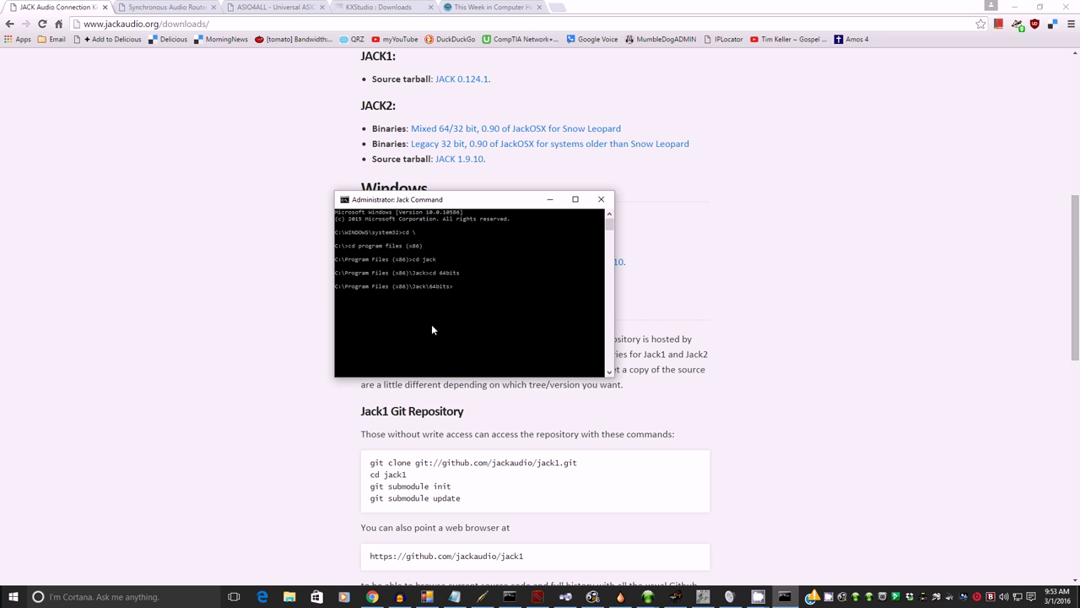
- Register jackrouter.dll with regsvr32 and dismiss the success message
{"action": "type", "text": "re"}
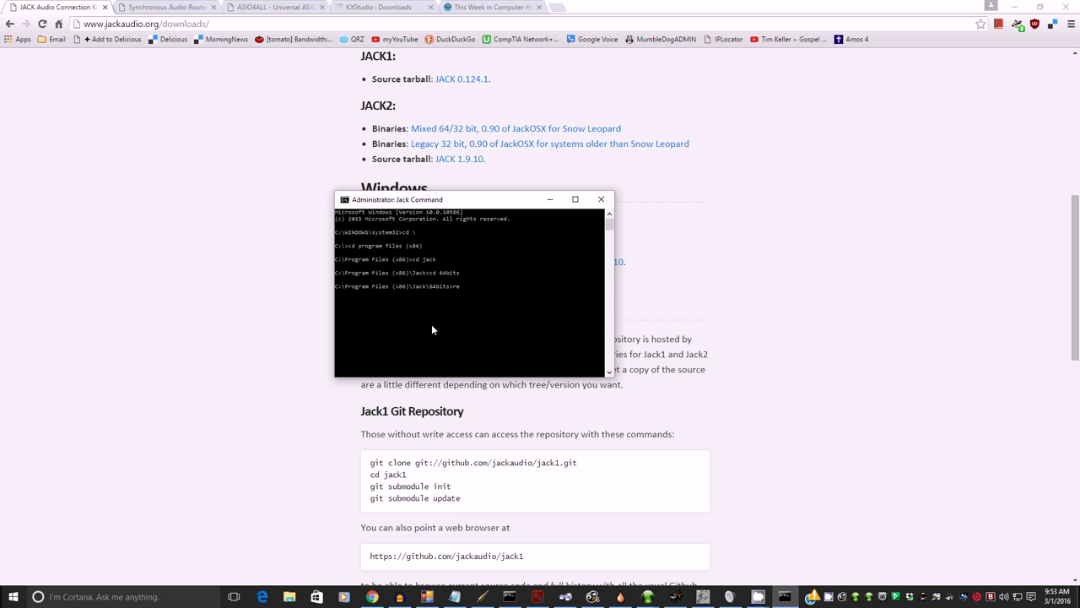
{"action": "type", "text": "regsvr32 jackrouter.dll"}
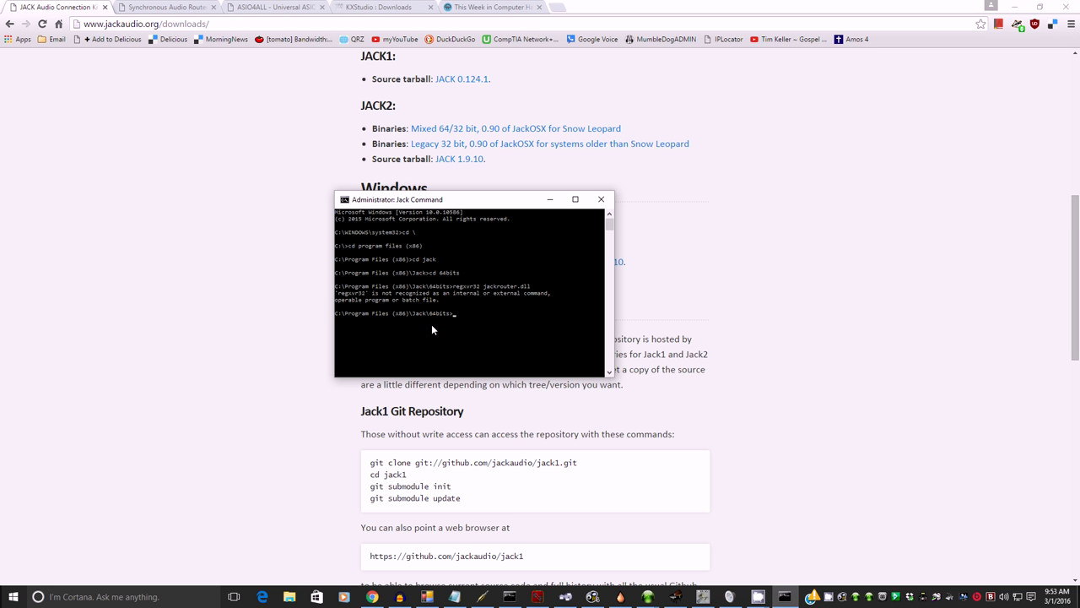
{"action": "type", "text": "r"}
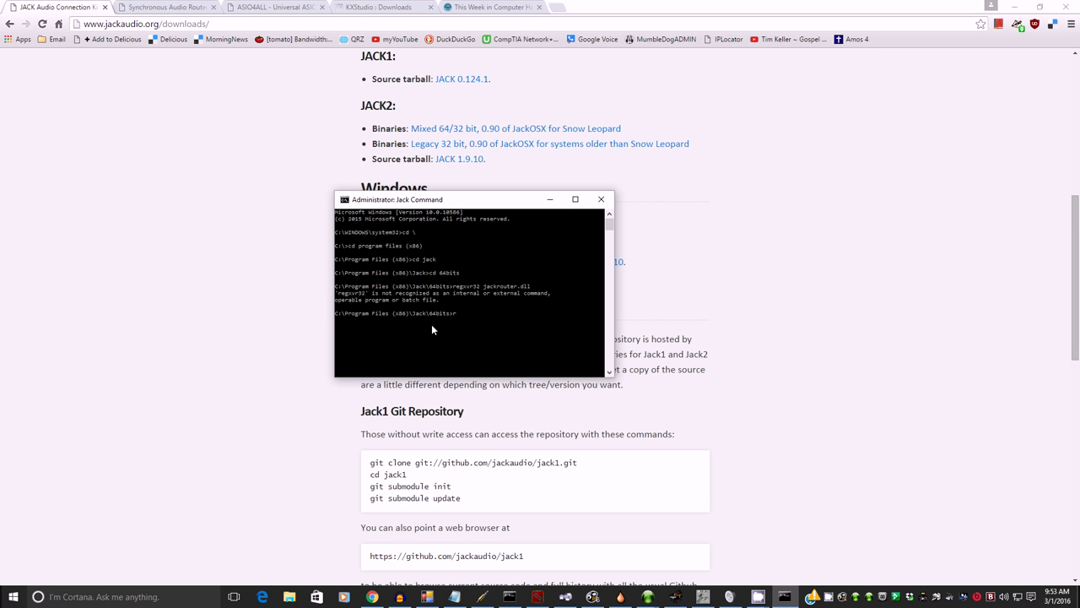
{"action": "type", "text": "regsvr32 jackrouter.dll"}
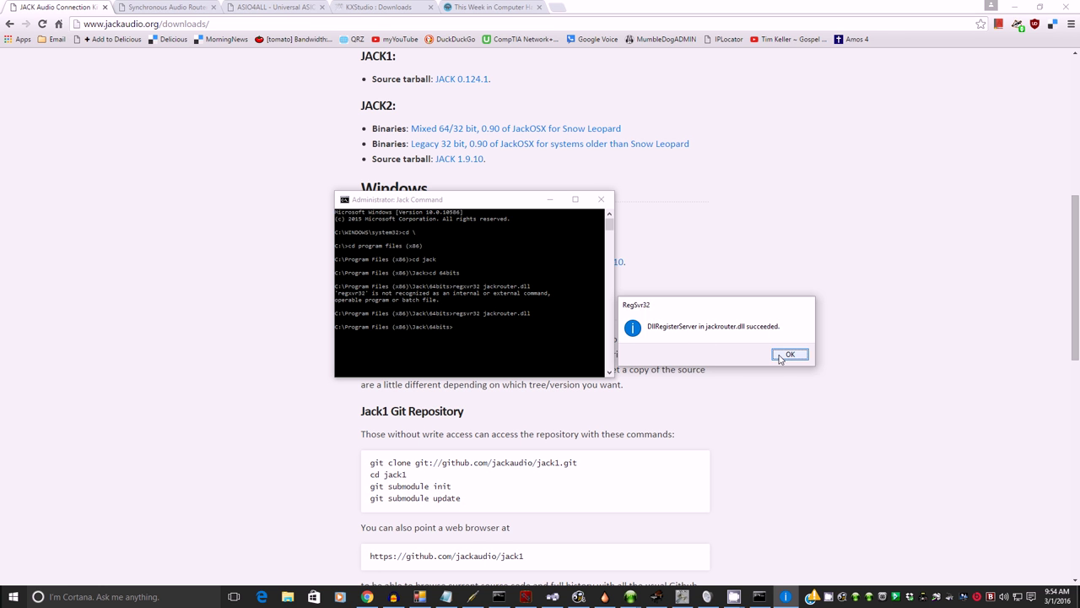
{"action": "left_click", "coordinate": [790, 354]}
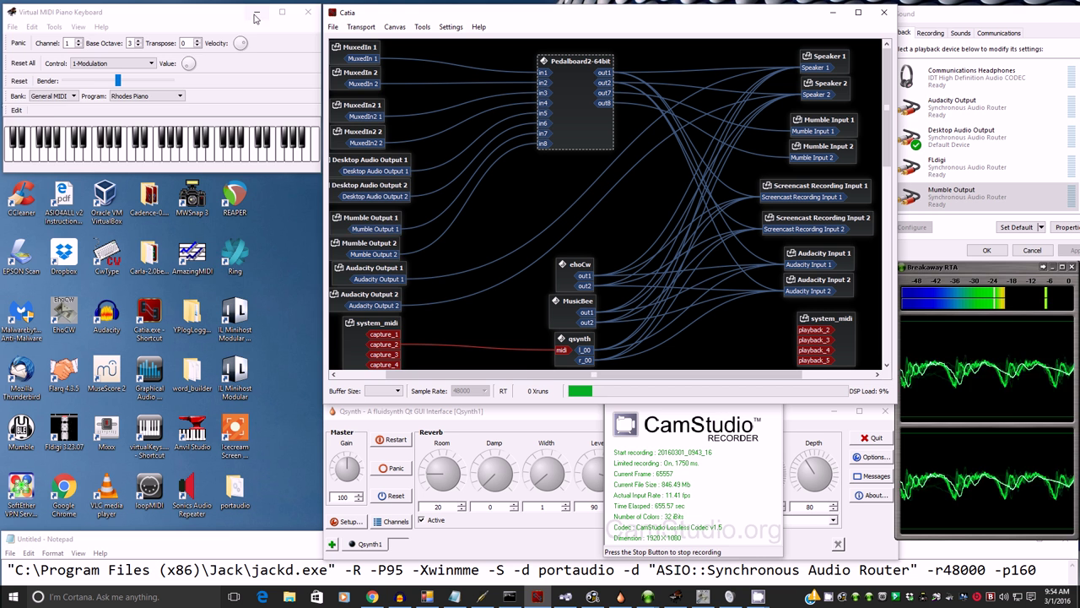
- Minimize the virtual piano keyboard and close the ASIO4ALL settings panel
{"action": "left_click", "coordinate": [297, 12]}
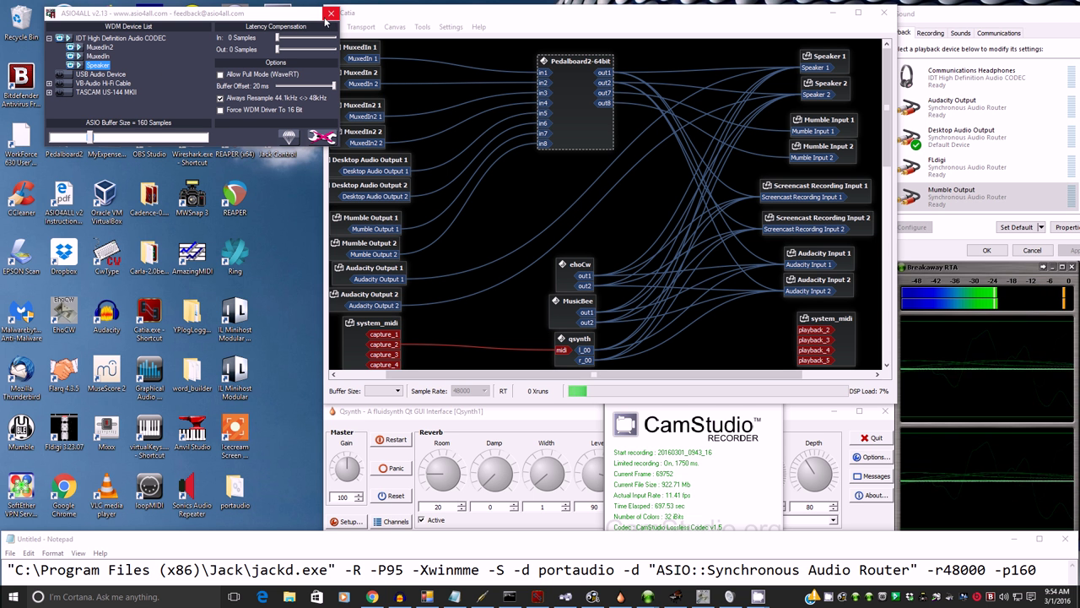
{"action": "left_click", "coordinate": [330, 14]}
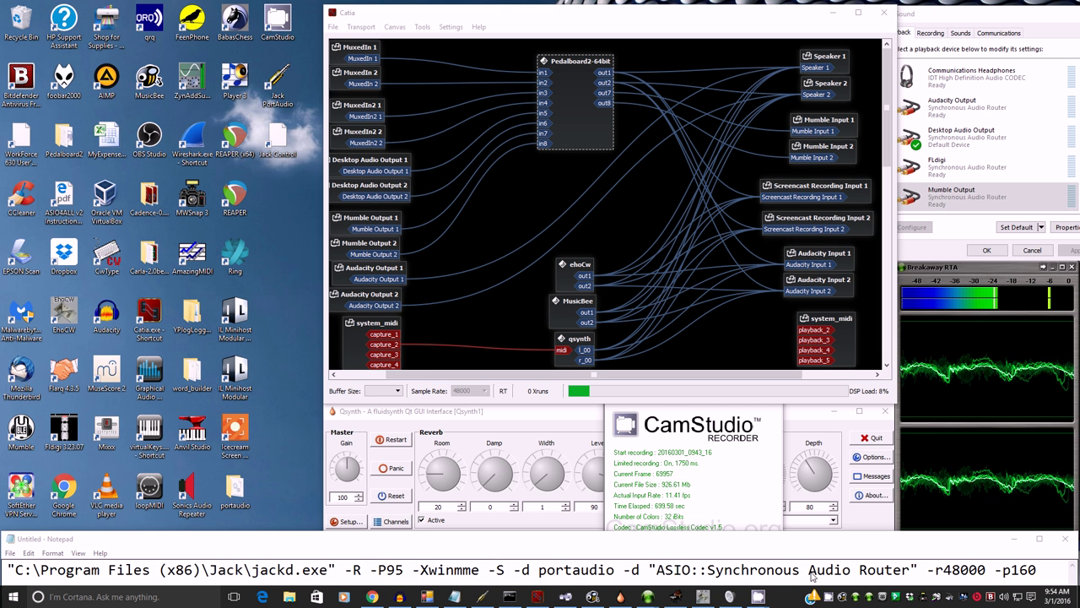
{"action": "mouse_move", "coordinate": [942, 578]}
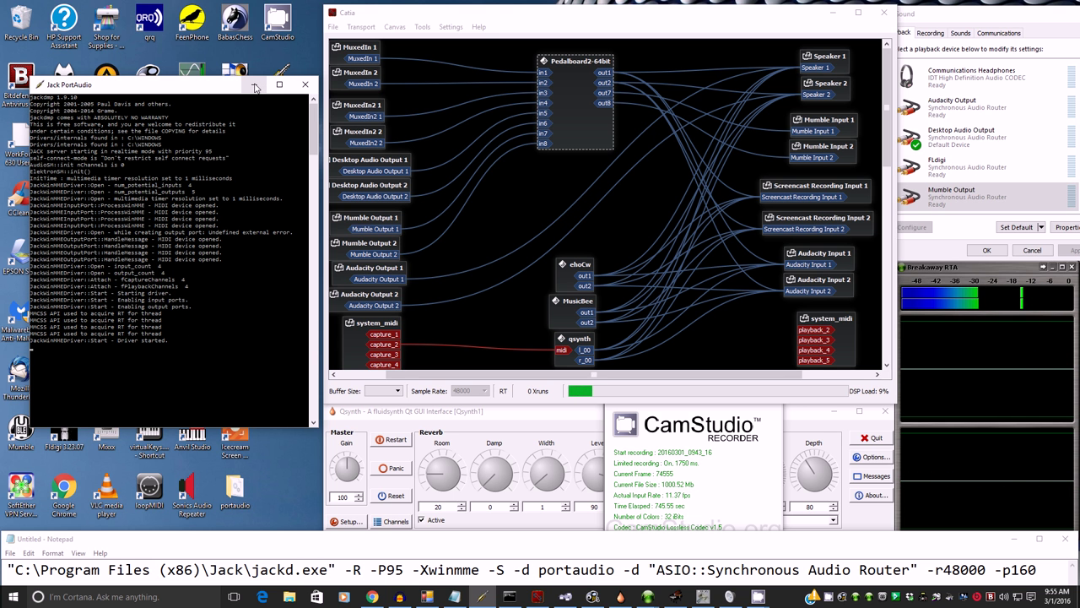
- Minimize the Jack PortAudio console and review its shortcut target: Synchronous Audio Router, 48000 Hz
{"action": "left_click", "coordinate": [305, 85]}
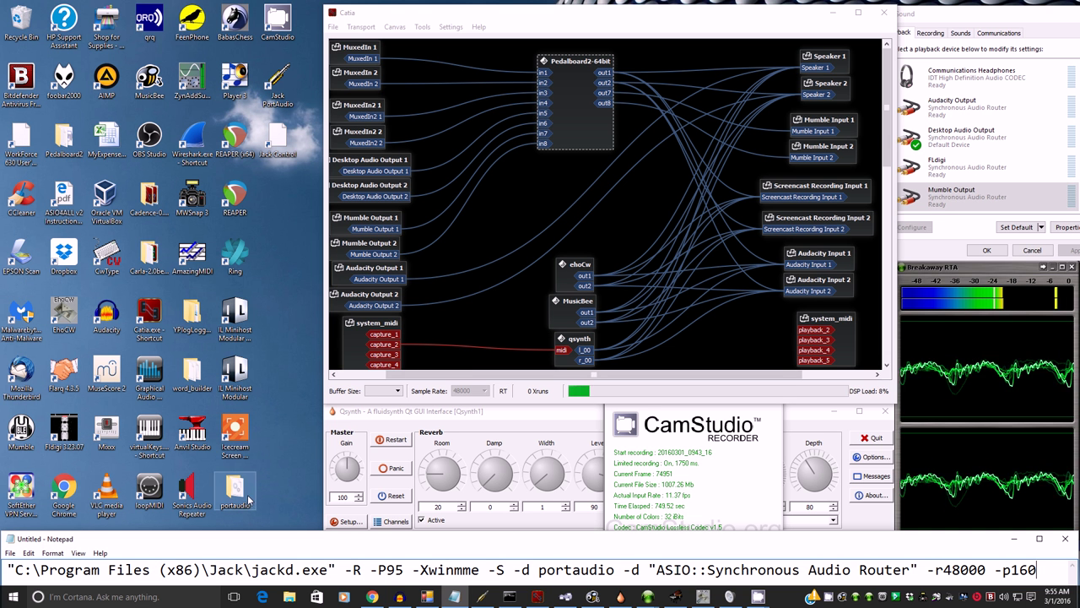
{"action": "right_click", "coordinate": [278, 80]}
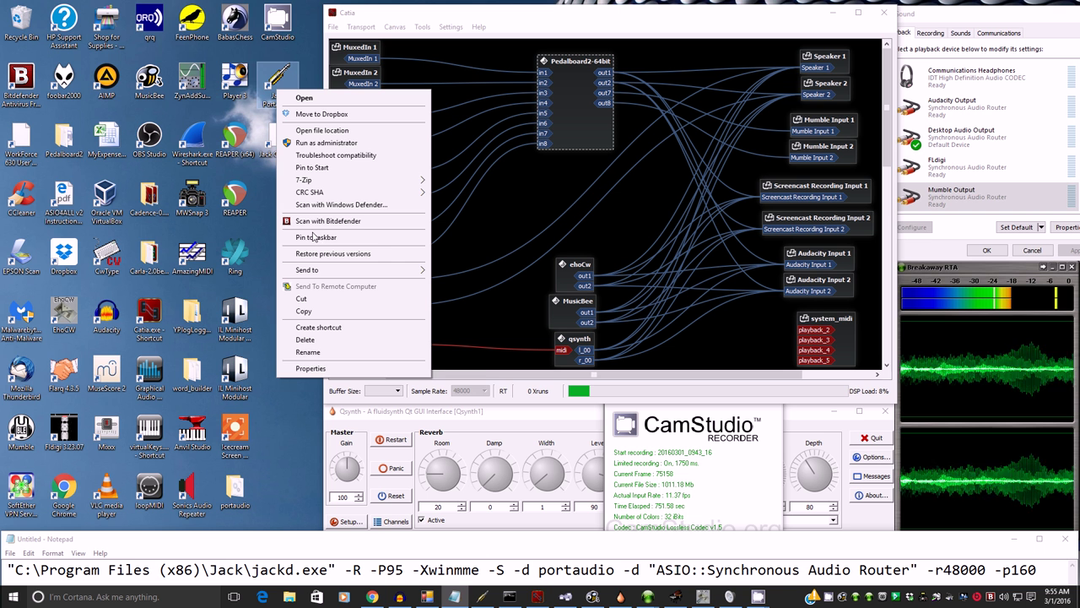
{"action": "left_click", "coordinate": [311, 368]}
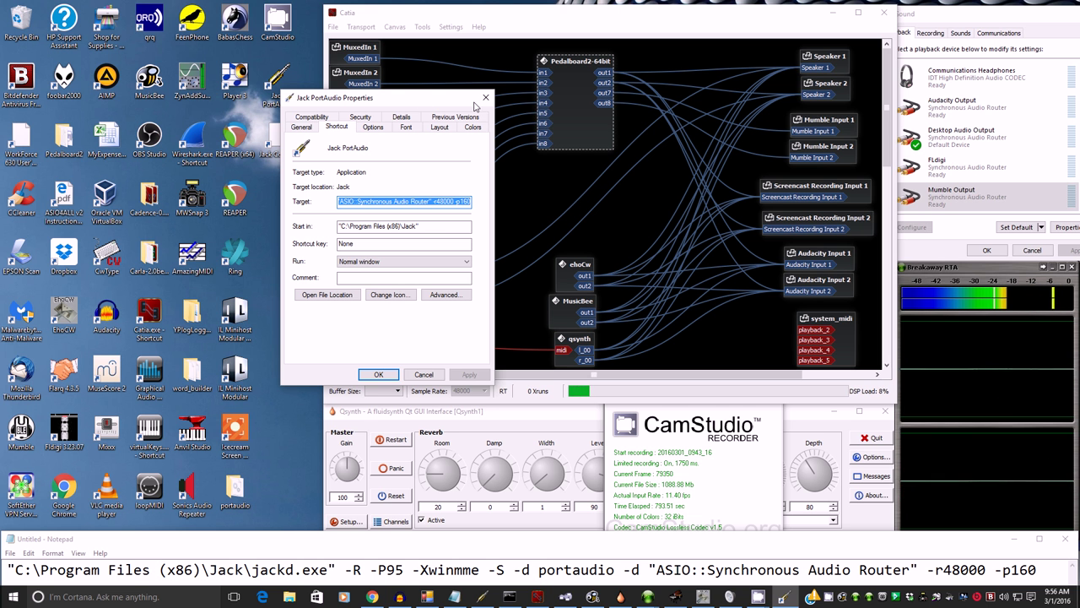
{"action": "left_click", "coordinate": [378, 373]}
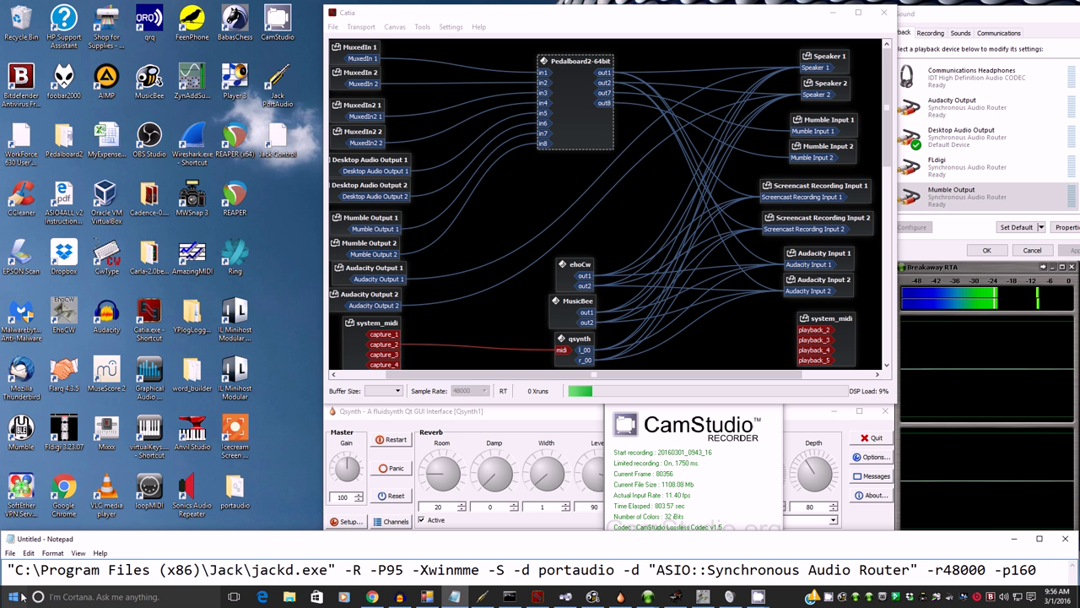
{"action": "left_click", "coordinate": [13, 596]}
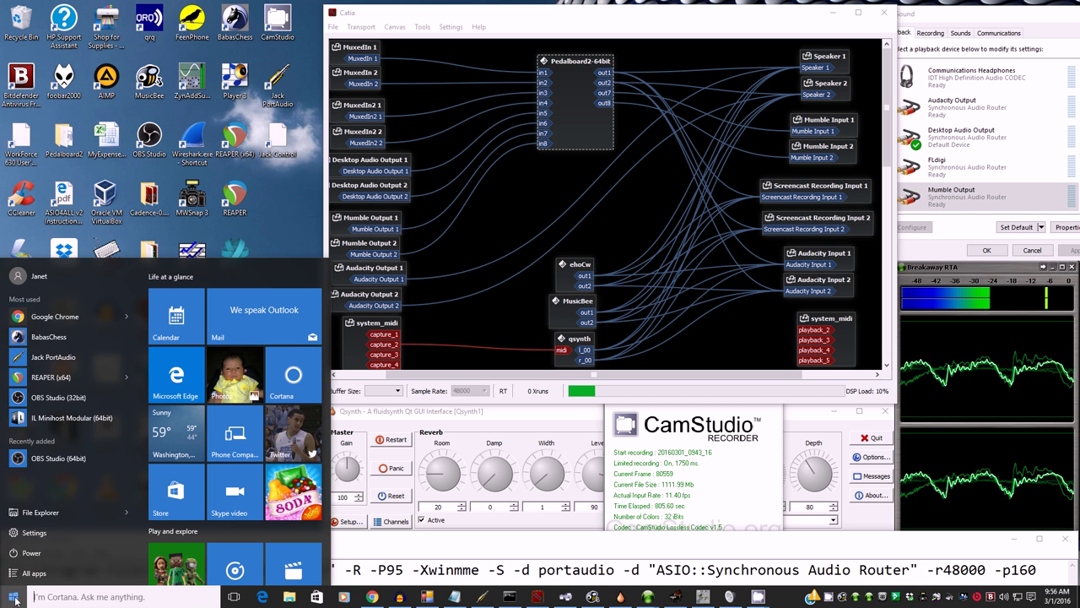
- Open Jack PortAudio's file location from the Start menu's Jack program folder
{"action": "scroll", "scroll_direction": "down", "scroll_amount": 3}
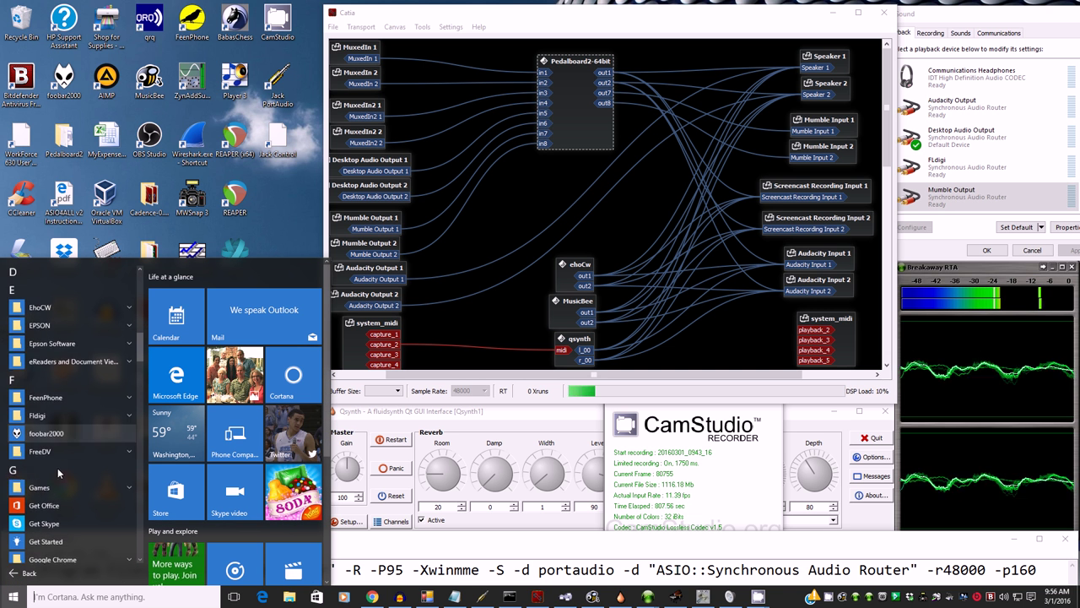
{"action": "scroll", "scroll_direction": "down", "scroll_amount": 3}
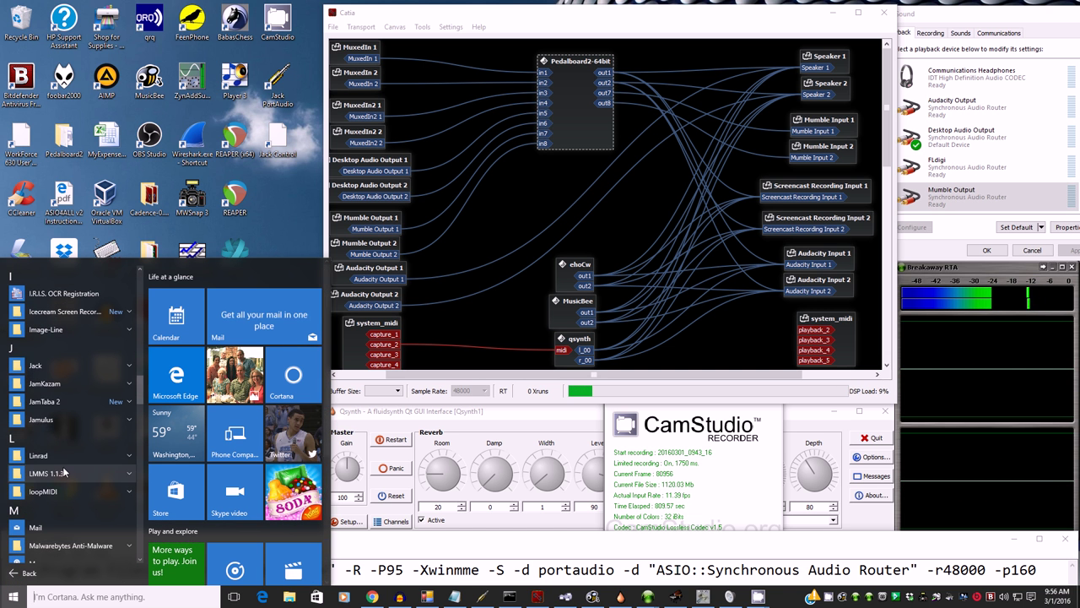
{"action": "left_click", "coordinate": [36, 365]}
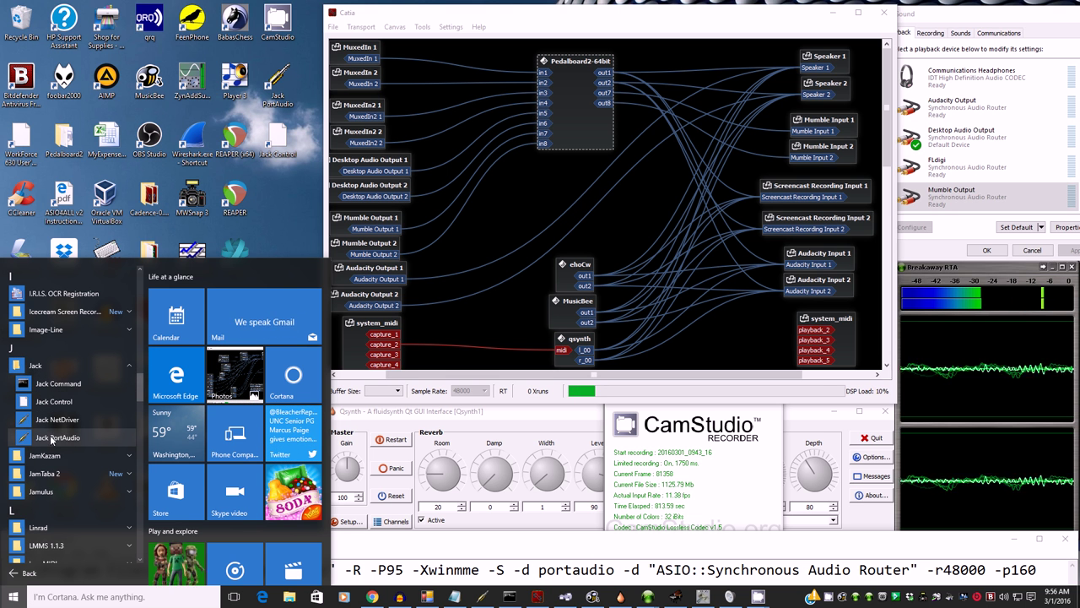
{"action": "right_click", "coordinate": [57, 437]}
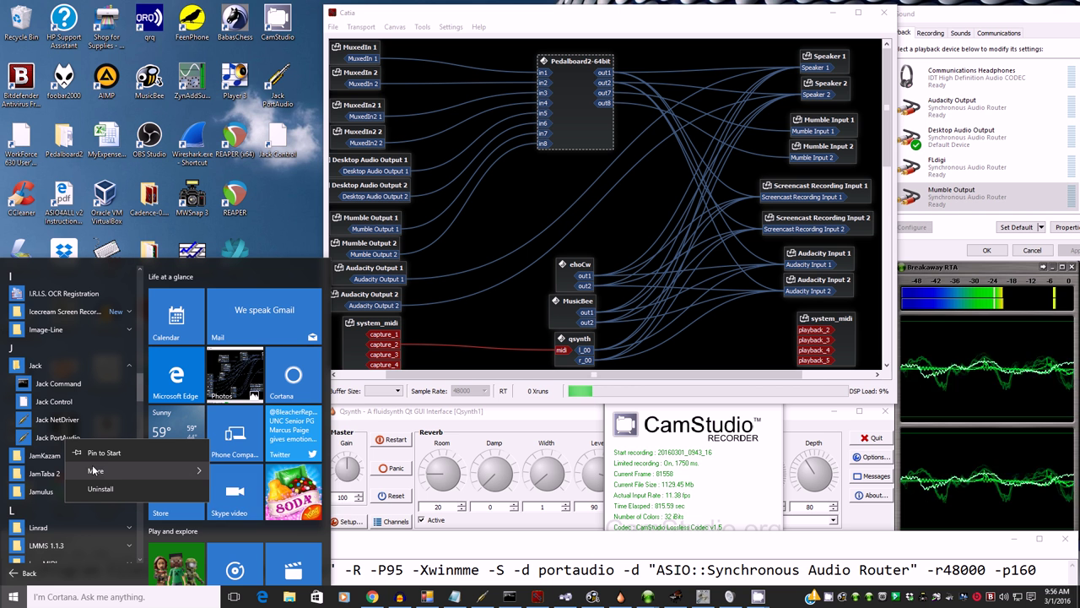
{"action": "left_click", "coordinate": [95, 470]}
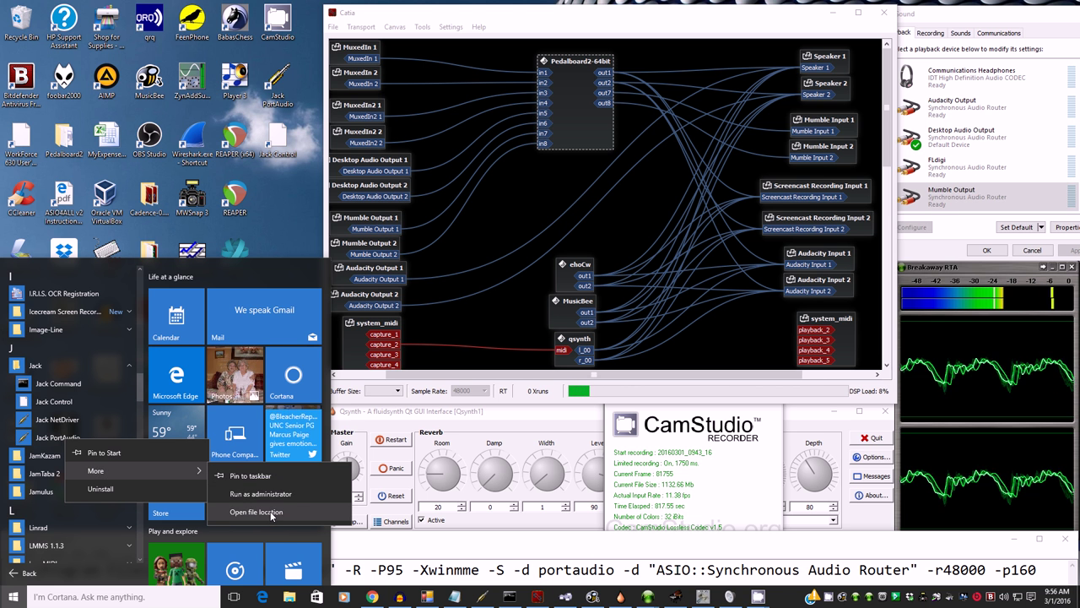
{"action": "left_click", "coordinate": [255, 512]}
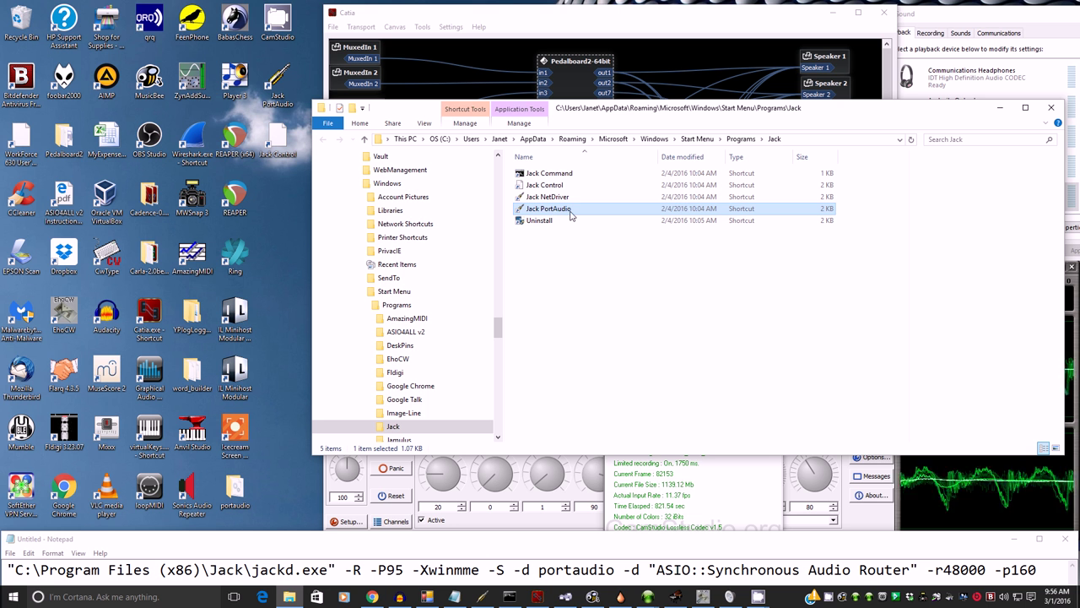
- Inspect the Jack shortcuts in the folder, then show the desktop Jack PortAudio shortcut's options
{"action": "right_click", "coordinate": [548, 209]}
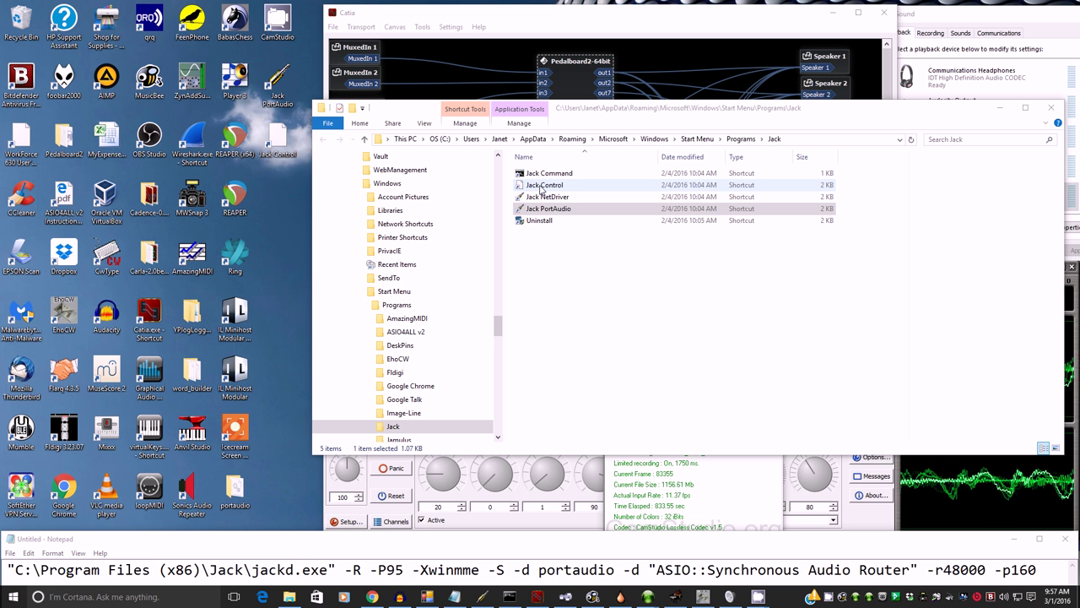
{"action": "left_click", "coordinate": [545, 185]}
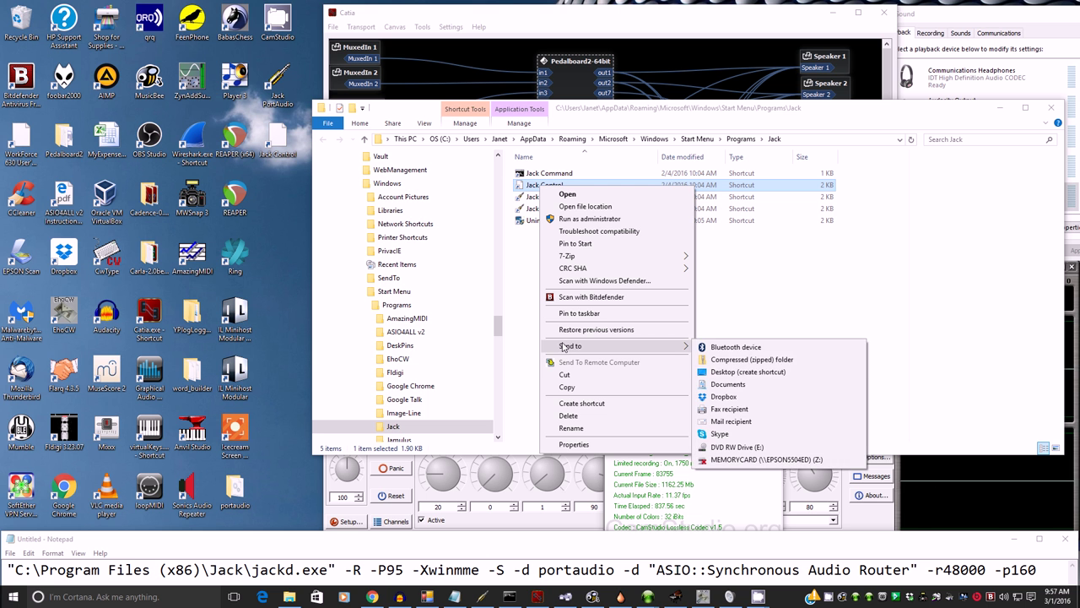
{"action": "mouse_move", "coordinate": [409, 135]}
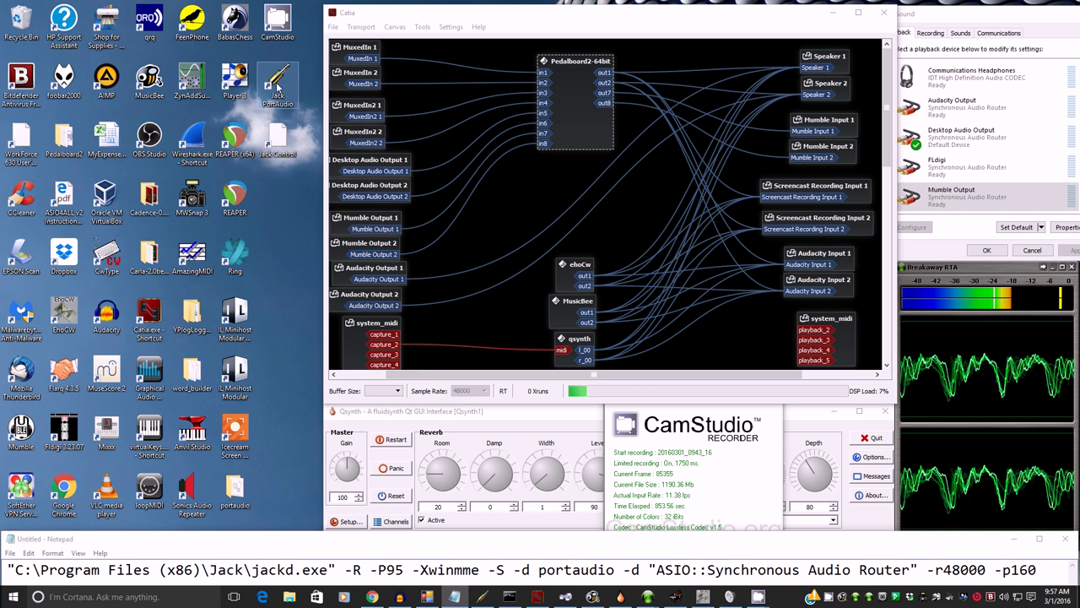
{"action": "right_click", "coordinate": [278, 81]}
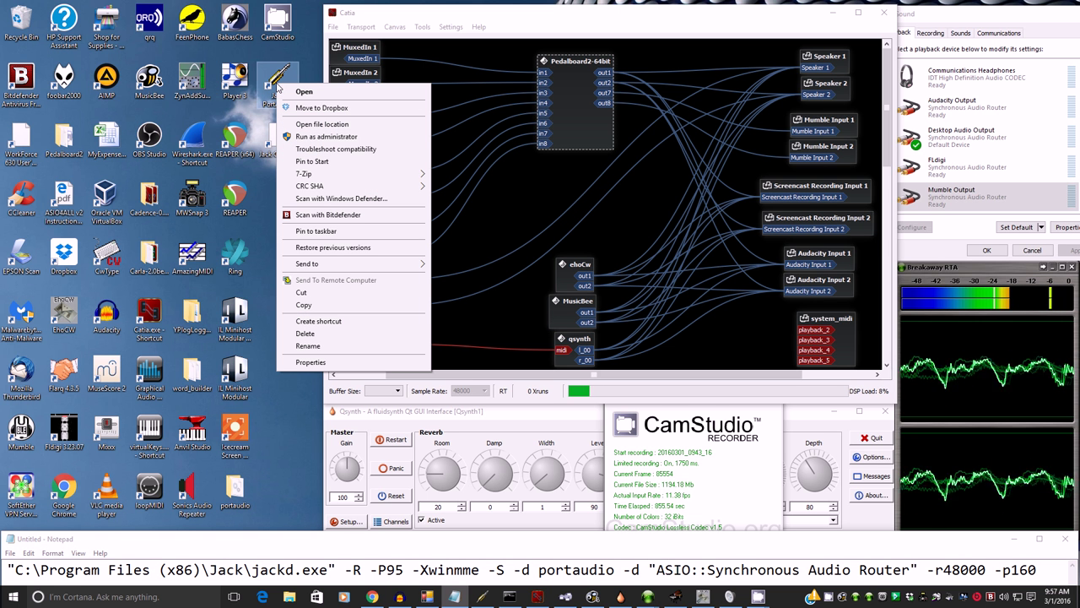
{"action": "mouse_move", "coordinate": [326, 136]}
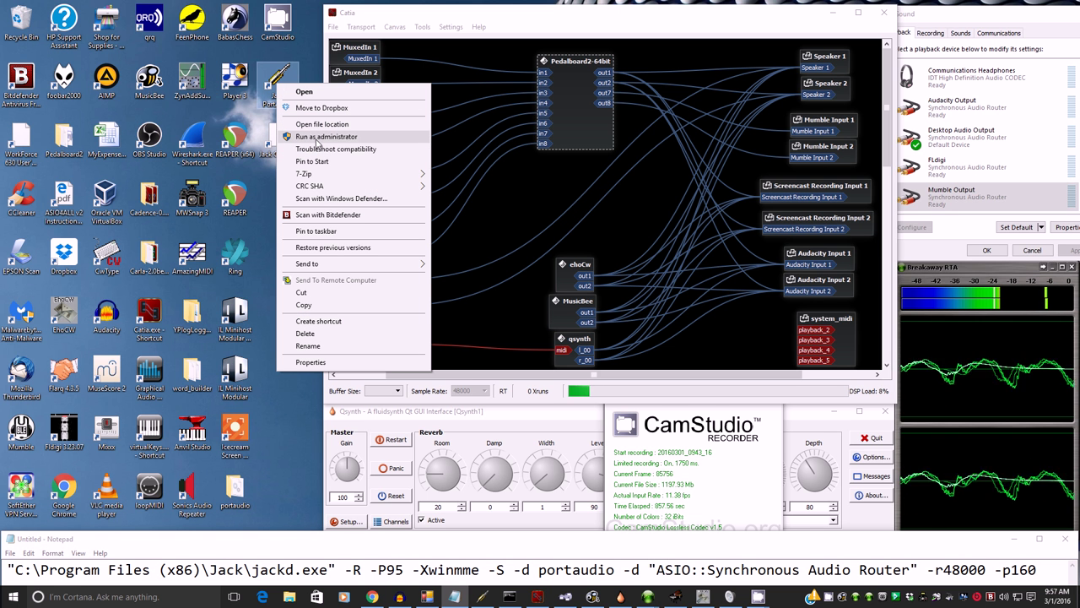
- Run Jack PortAudio as administrator and minimize its console after the driver starts
{"action": "left_click", "coordinate": [287, 464]}
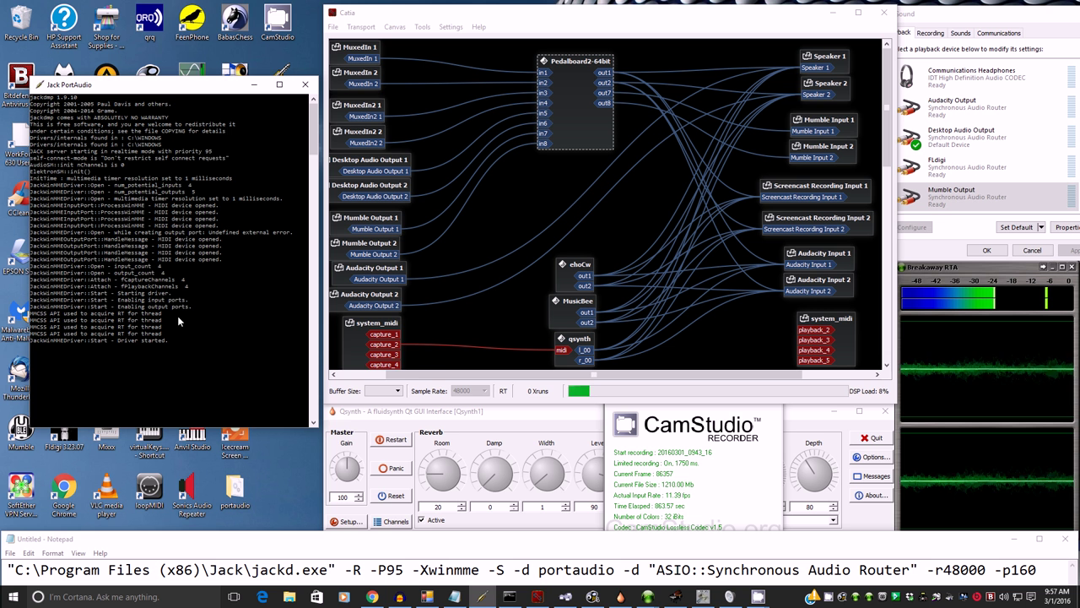
{"action": "left_click", "coordinate": [305, 84]}
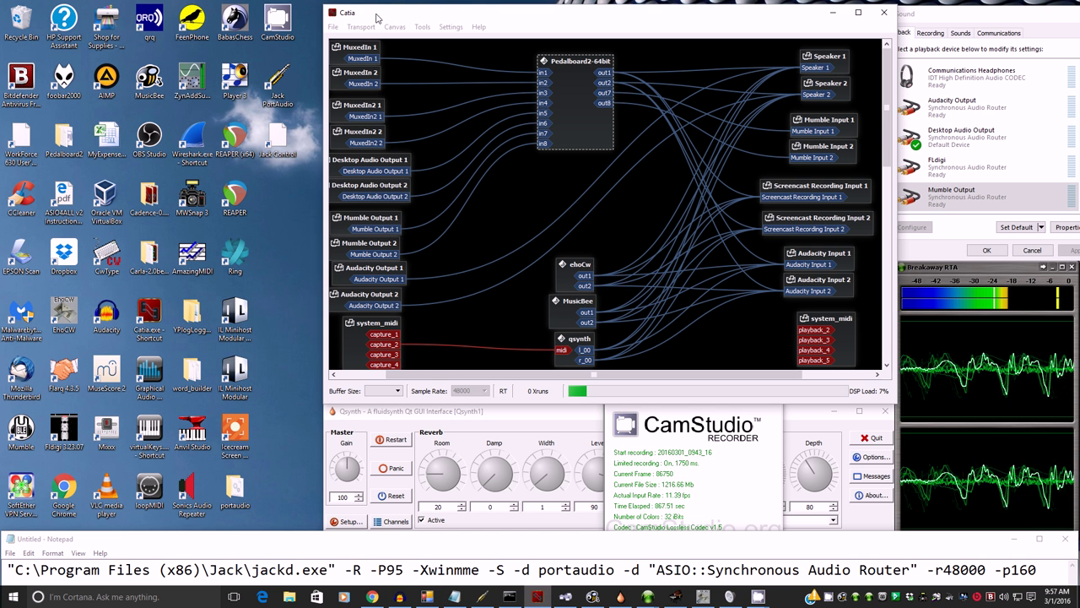
{"action": "mouse_move", "coordinate": [300, 85]}
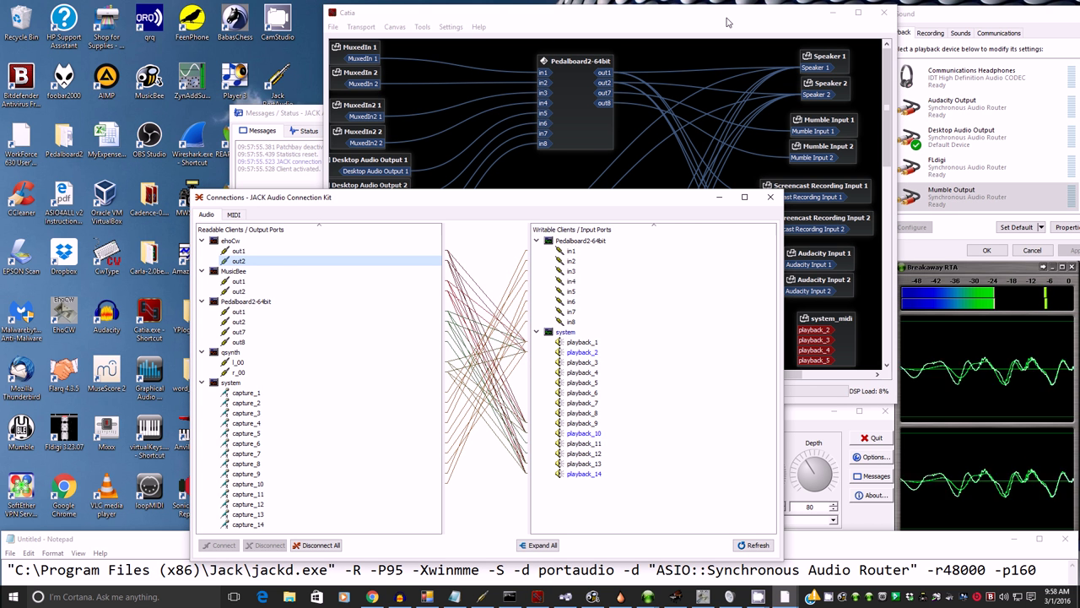
{"action": "left_click", "coordinate": [245, 393]}
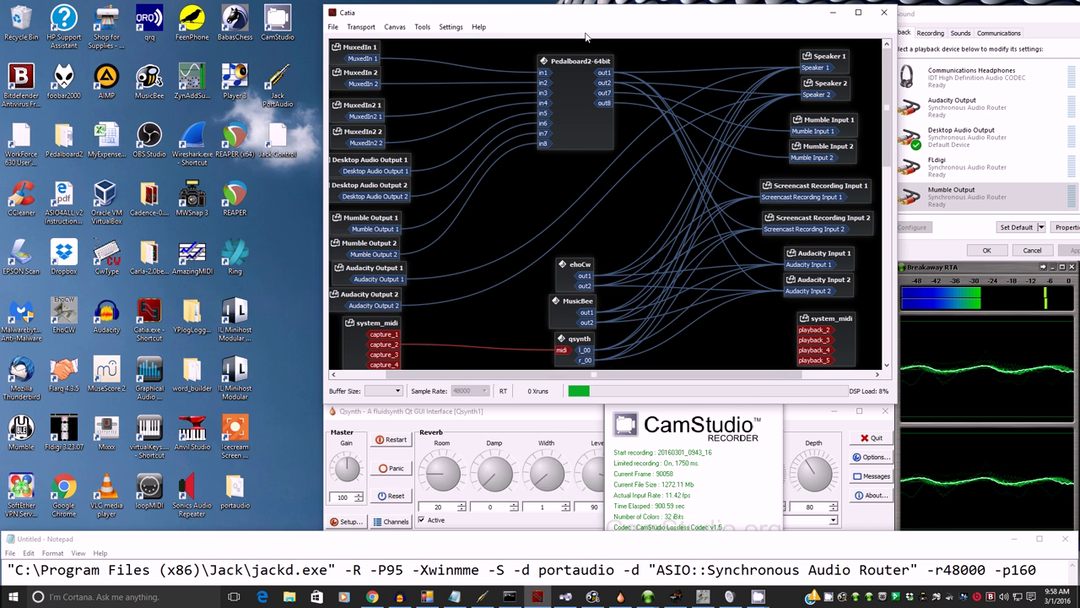
{"action": "mouse_move", "coordinate": [290, 221]}
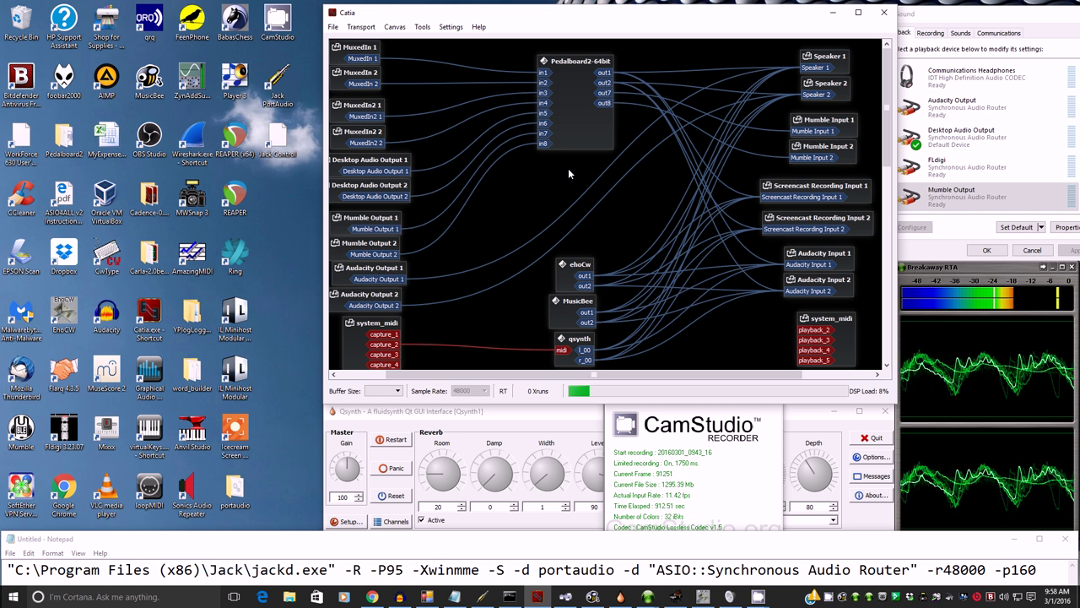
{"action": "mouse_move", "coordinate": [553, 187]}
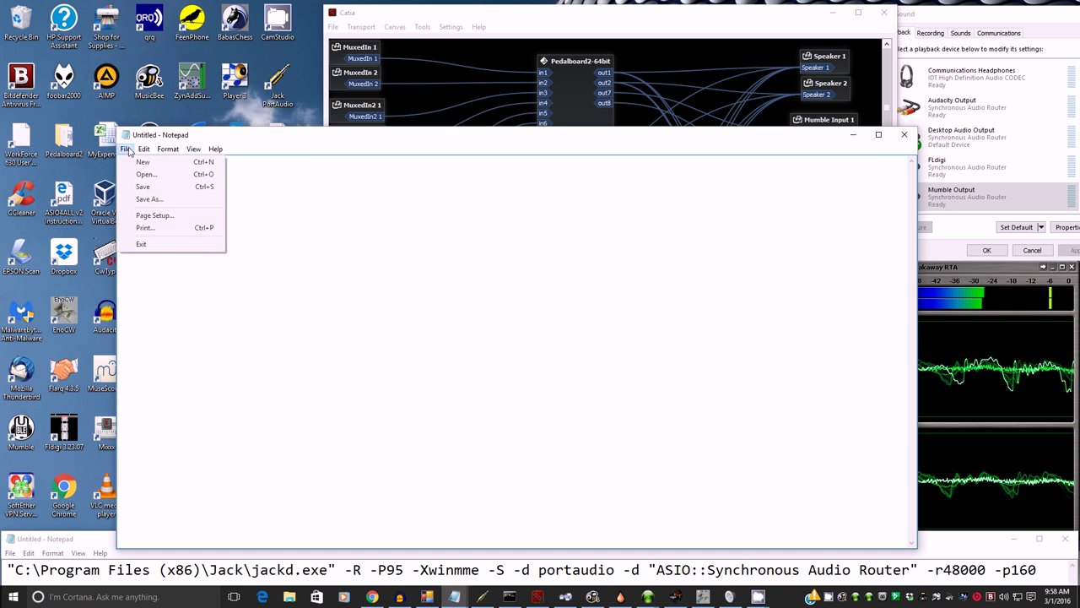
- In Notepad's Open dialog, show All Files, enter Jack\64bits and select JackRouter.ini
{"action": "left_click", "coordinate": [146, 174]}
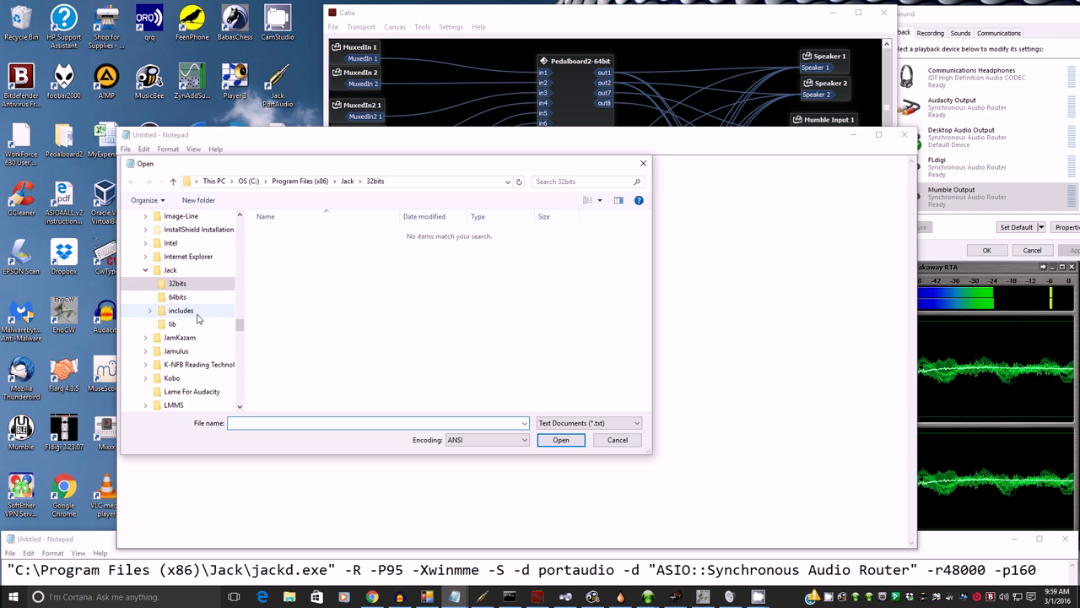
{"action": "left_click", "coordinate": [170, 269]}
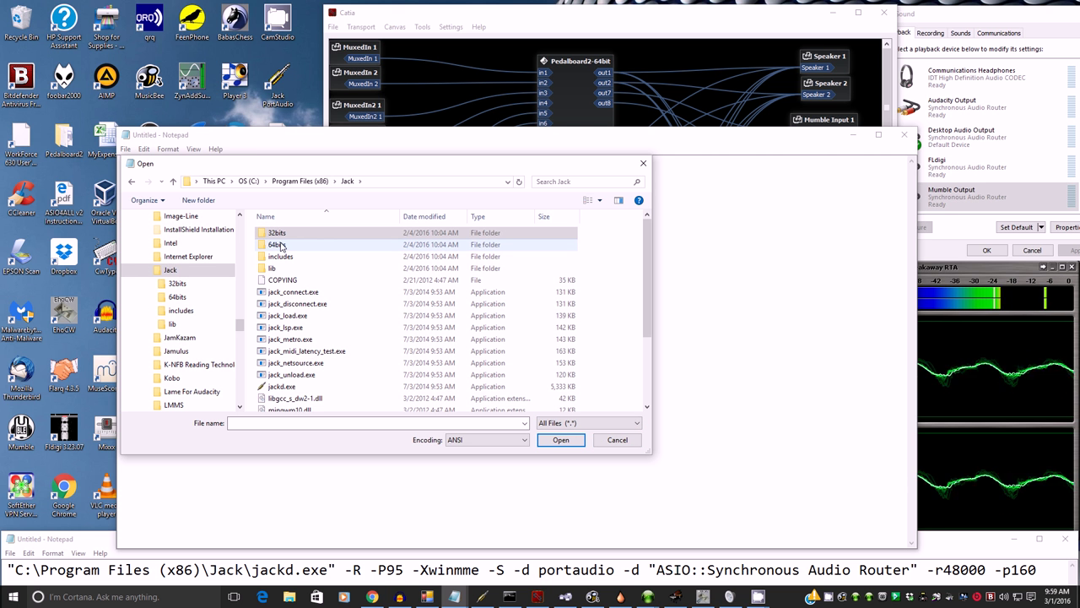
{"action": "double_click", "coordinate": [277, 244]}
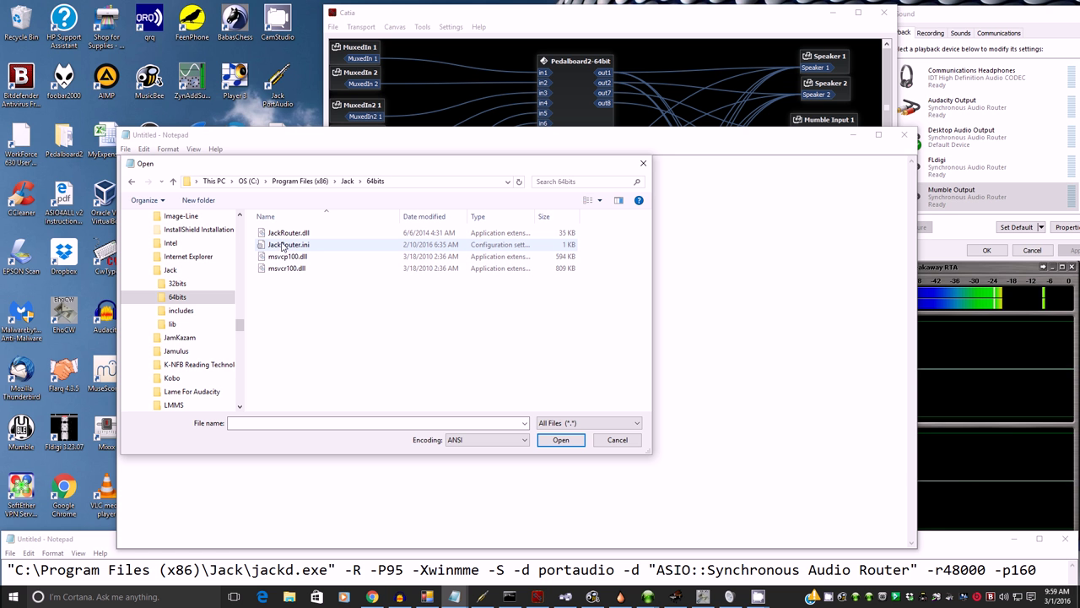
{"action": "mouse_move", "coordinate": [308, 250]}
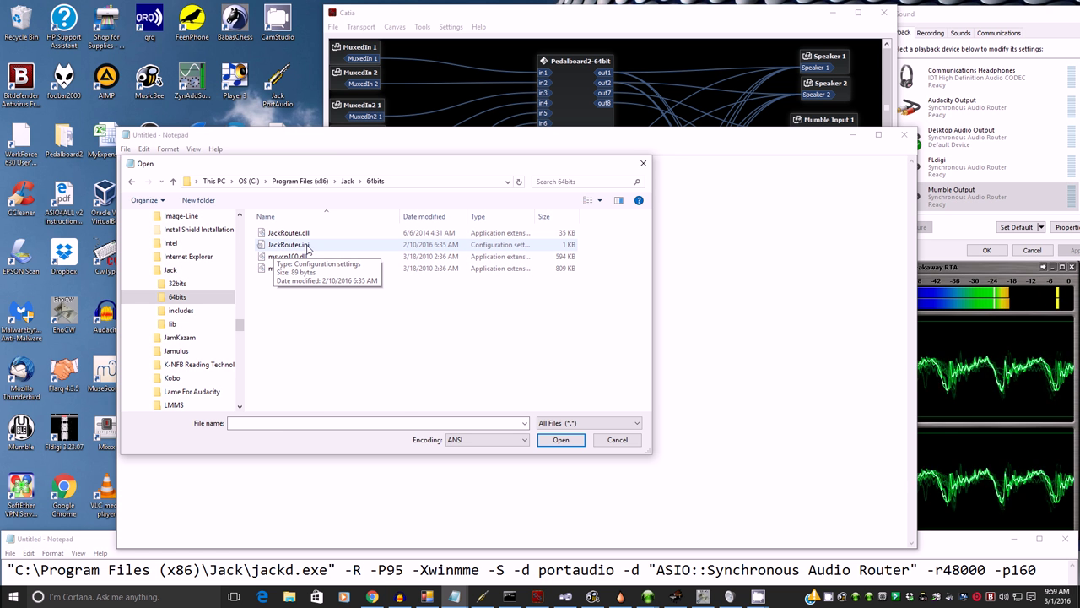
{"action": "right_click", "coordinate": [289, 244]}
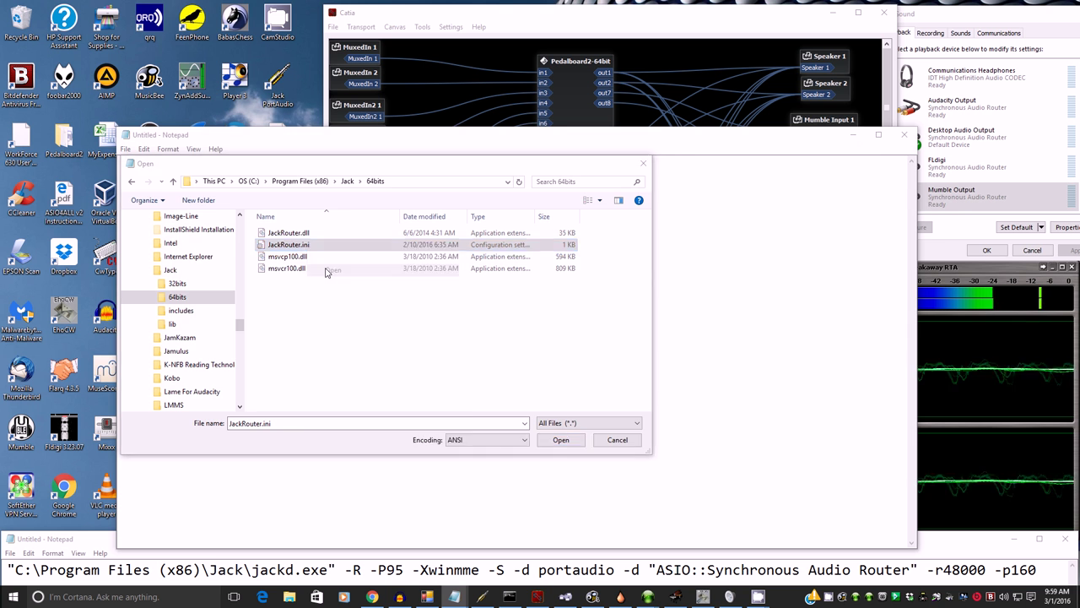
- Open the 64-bit JackRouter.ini, review its 32 inputs and outputs, then close it
{"action": "left_click", "coordinate": [561, 439]}
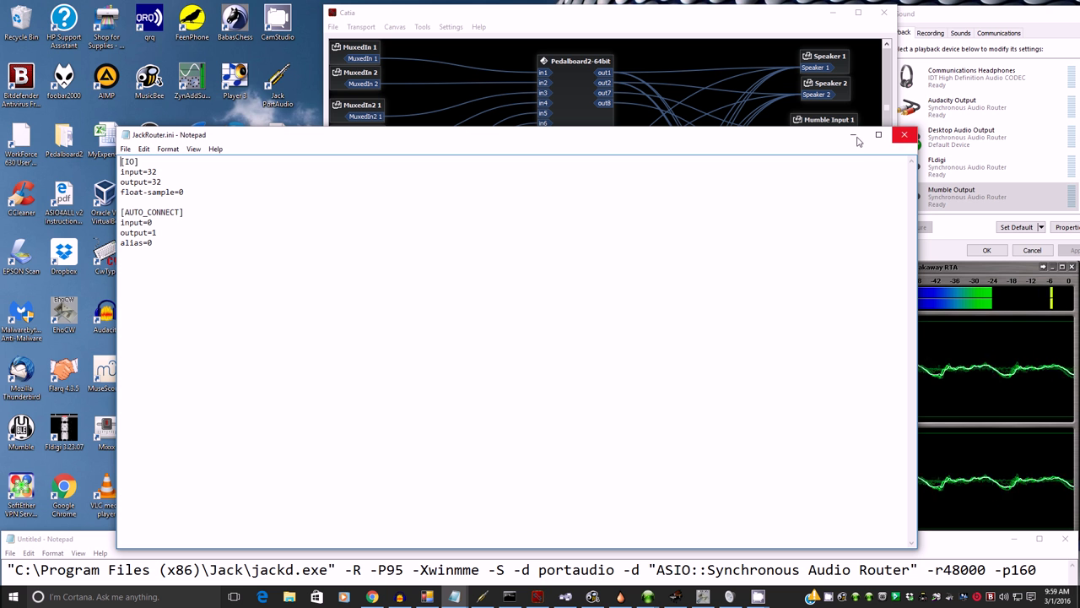
{"action": "left_click", "coordinate": [125, 148]}
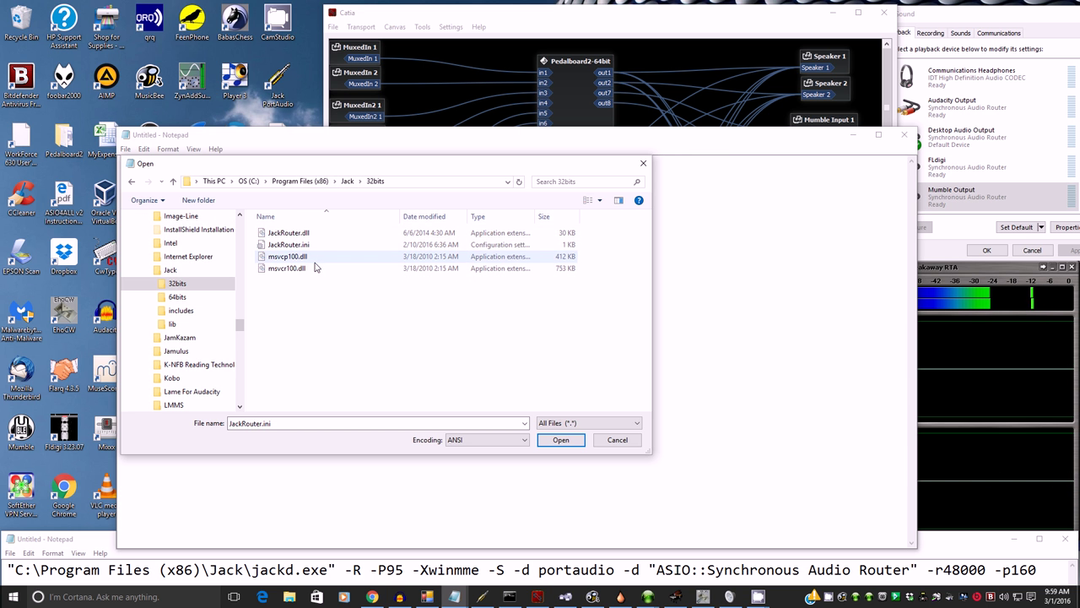
- Select the 32-bit JackRouter.ini in the Open dialog and show its options
{"action": "left_click", "coordinate": [289, 244]}
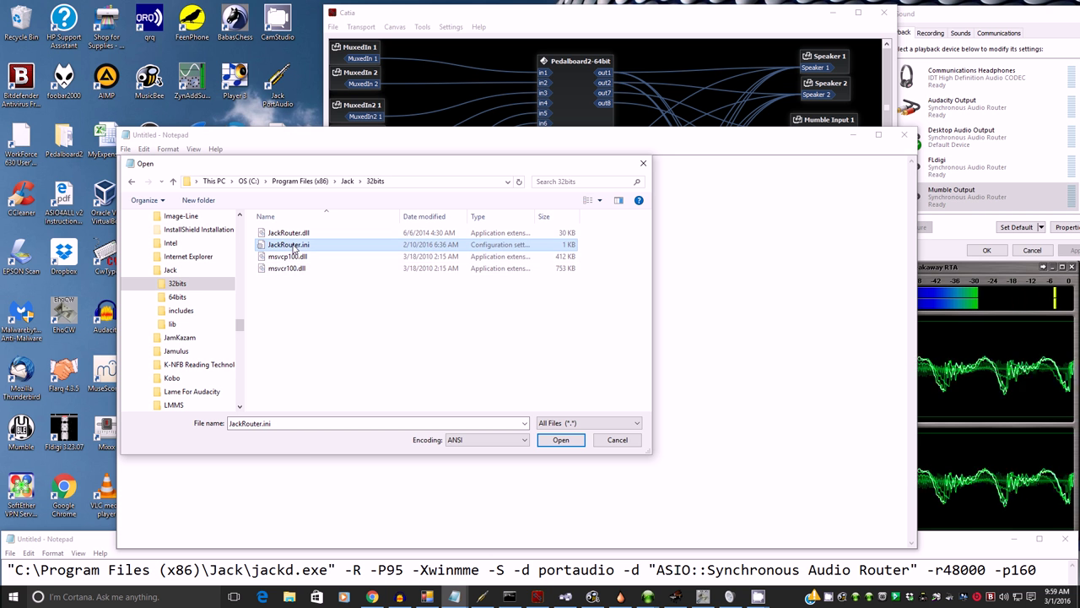
{"action": "right_click", "coordinate": [289, 244]}
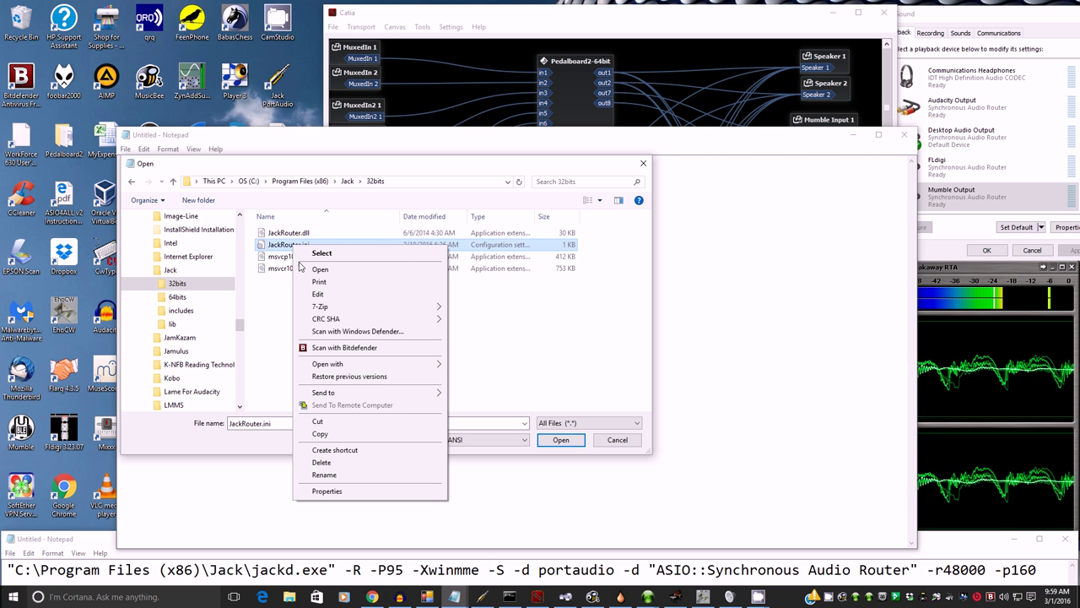
{"action": "mouse_move", "coordinate": [323, 345]}
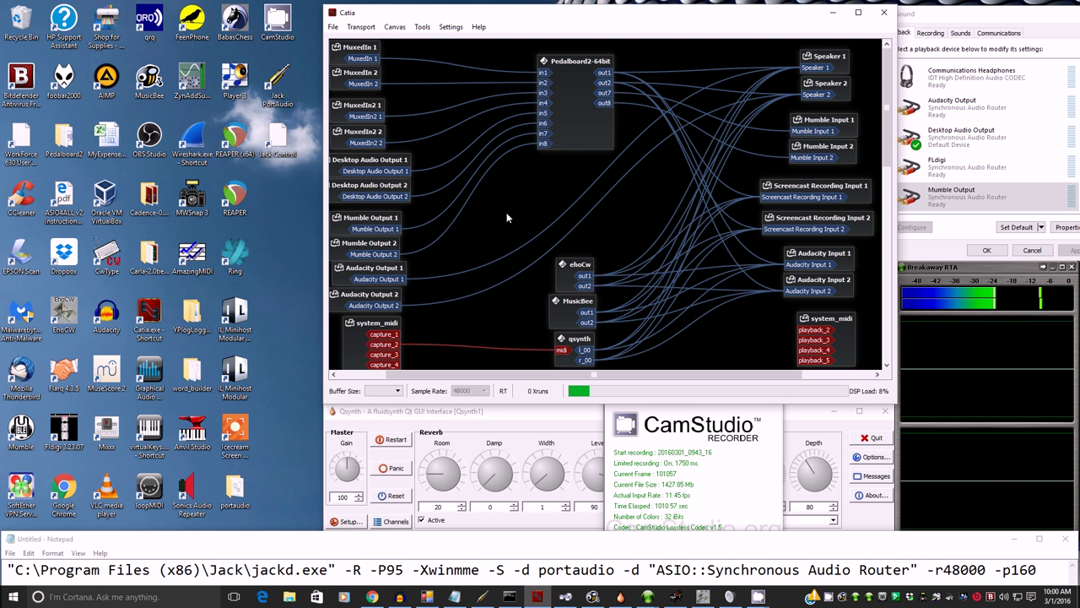
{"action": "mouse_move", "coordinate": [500, 211]}
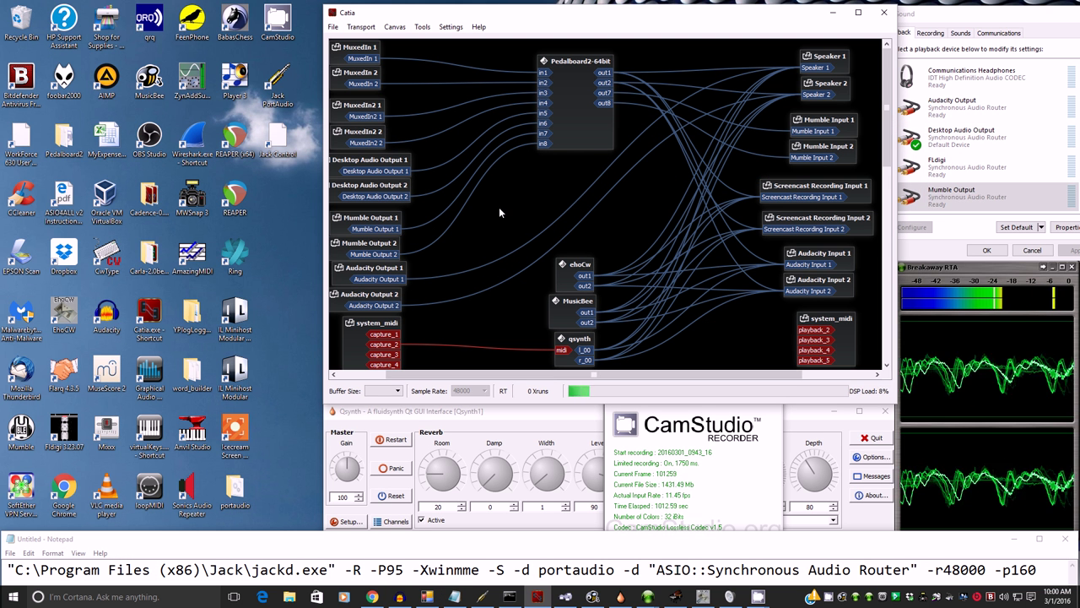
{"action": "mouse_move", "coordinate": [455, 214]}
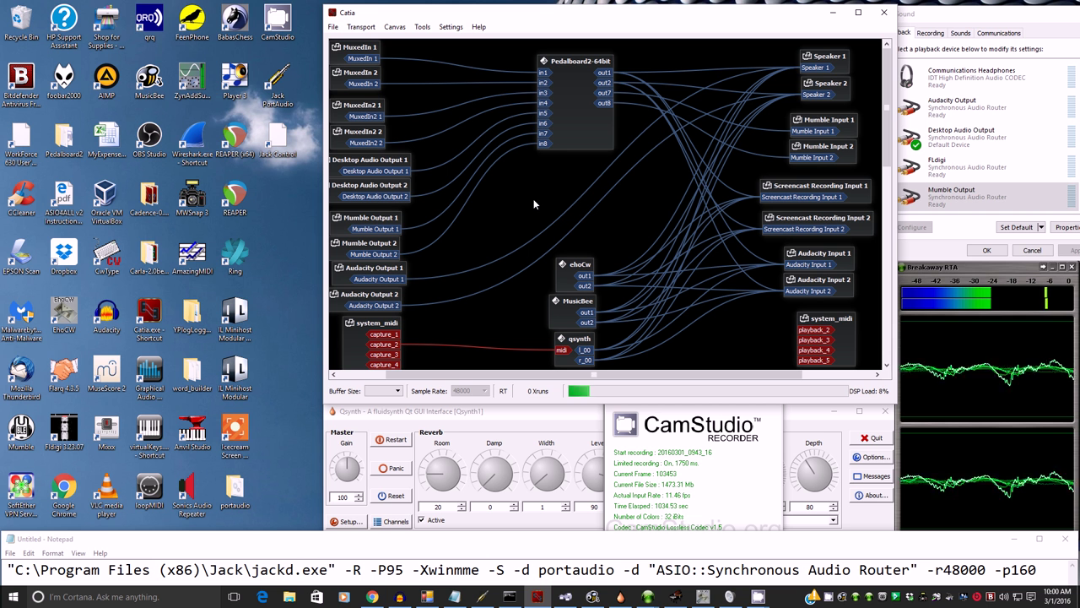
{"action": "mouse_move", "coordinate": [572, 268]}
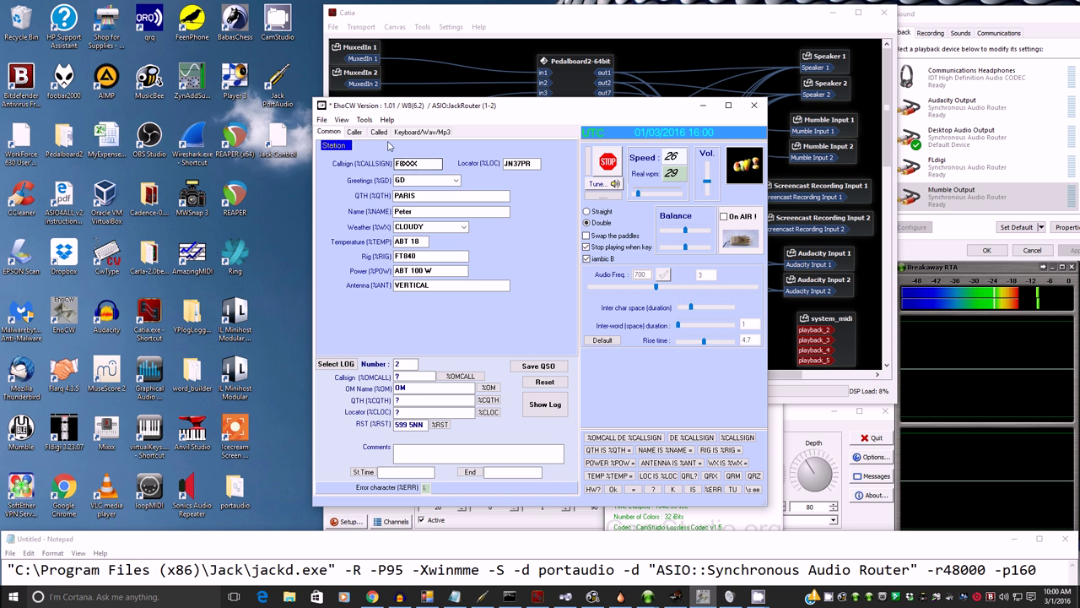
- Confirm EhoCW's sound device is ASIO JackRouter at 48000 Hz, then close EhoCW
{"action": "left_click", "coordinate": [363, 119]}
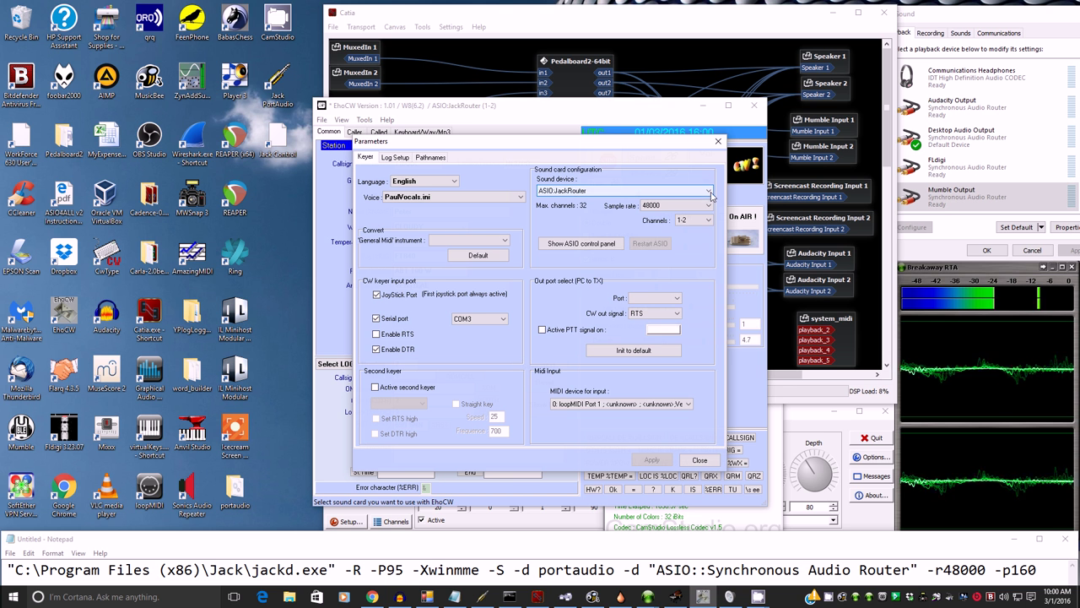
{"action": "left_click", "coordinate": [709, 190]}
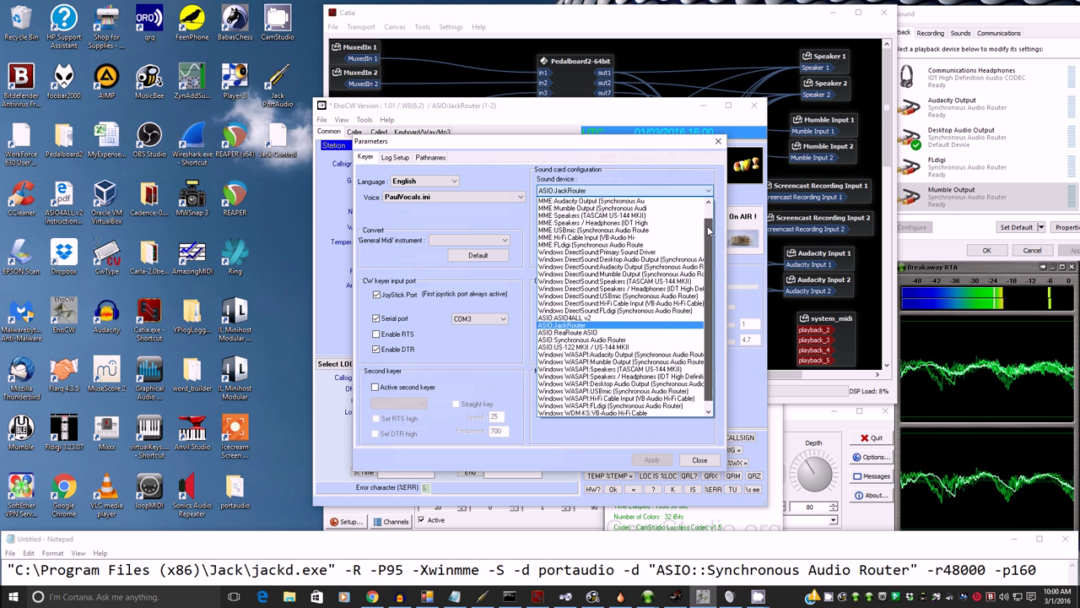
{"action": "scroll", "scroll_direction": "down", "scroll_amount": 3}
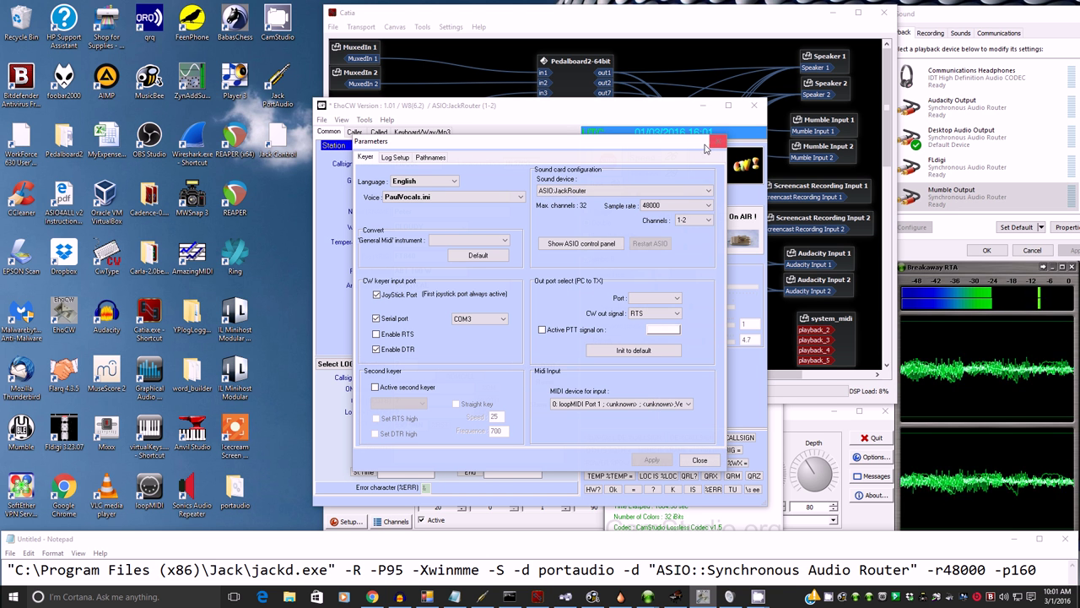
{"action": "left_click", "coordinate": [698, 460]}
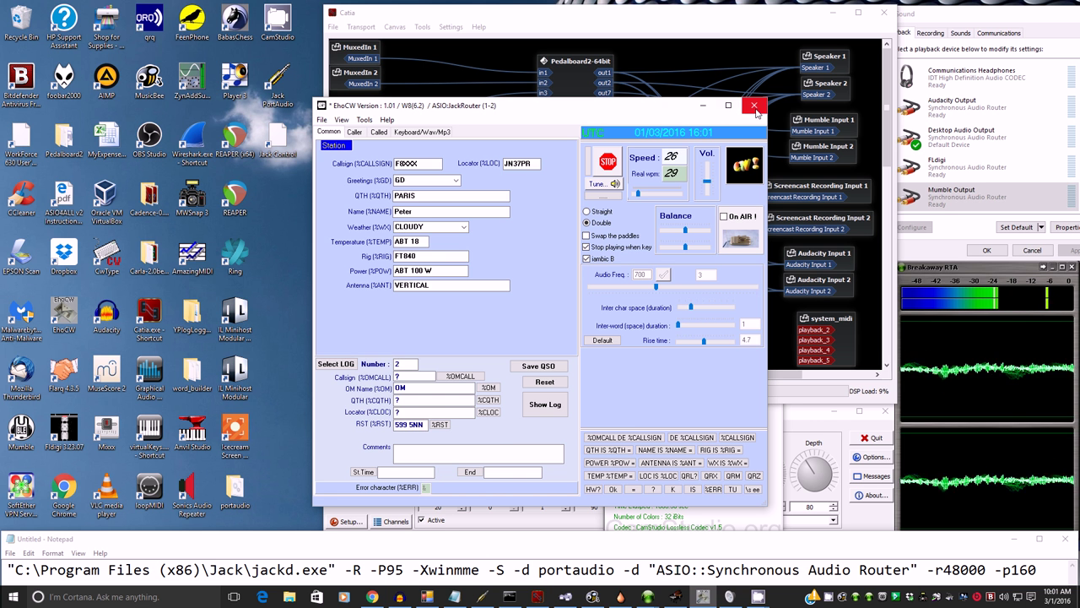
{"action": "left_click", "coordinate": [754, 106]}
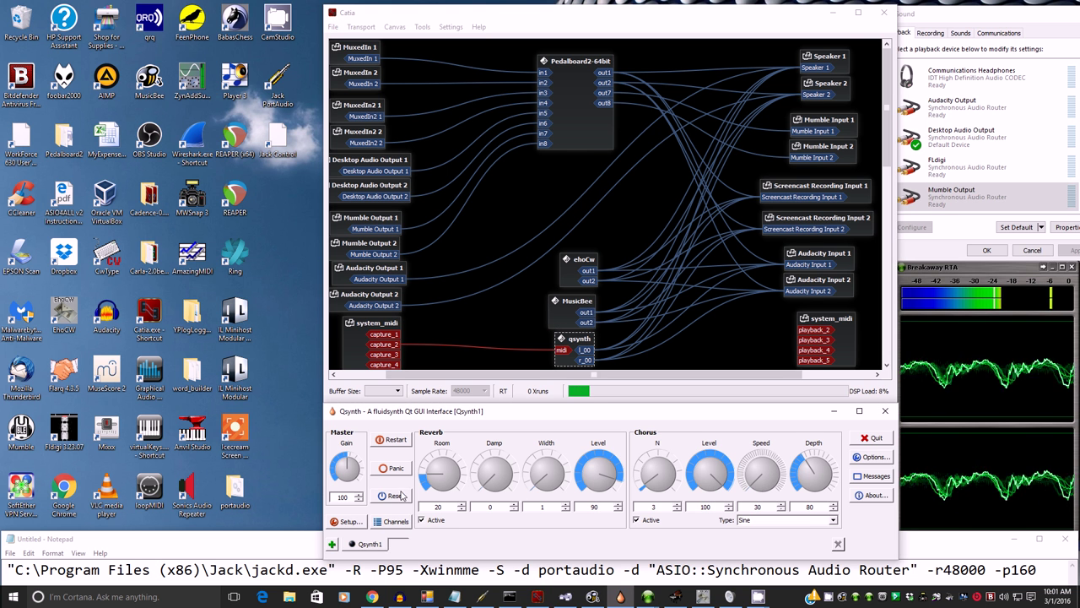
- Open Qsynth's Setup, check the jack MIDI settings, then view the Audio settings
{"action": "left_click", "coordinate": [348, 521]}
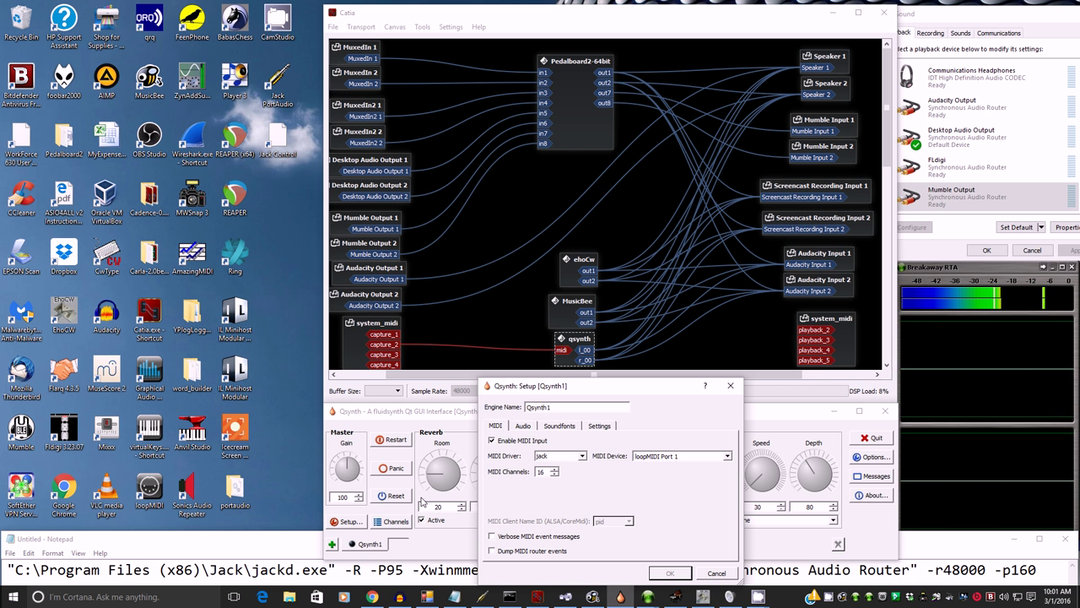
{"action": "left_click", "coordinate": [522, 425]}
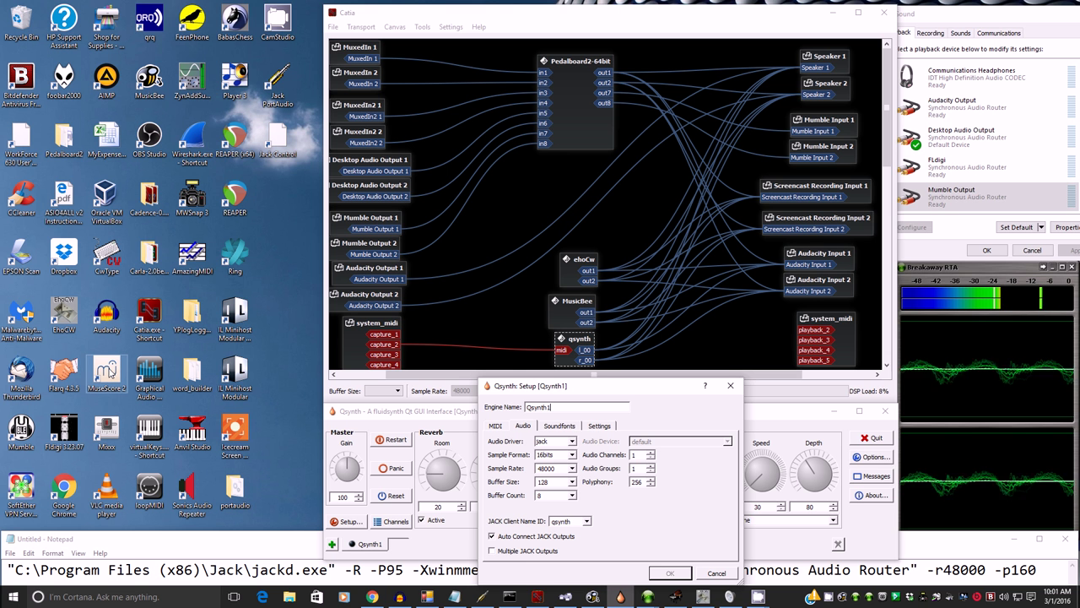
{"action": "mouse_move", "coordinate": [107, 372]}
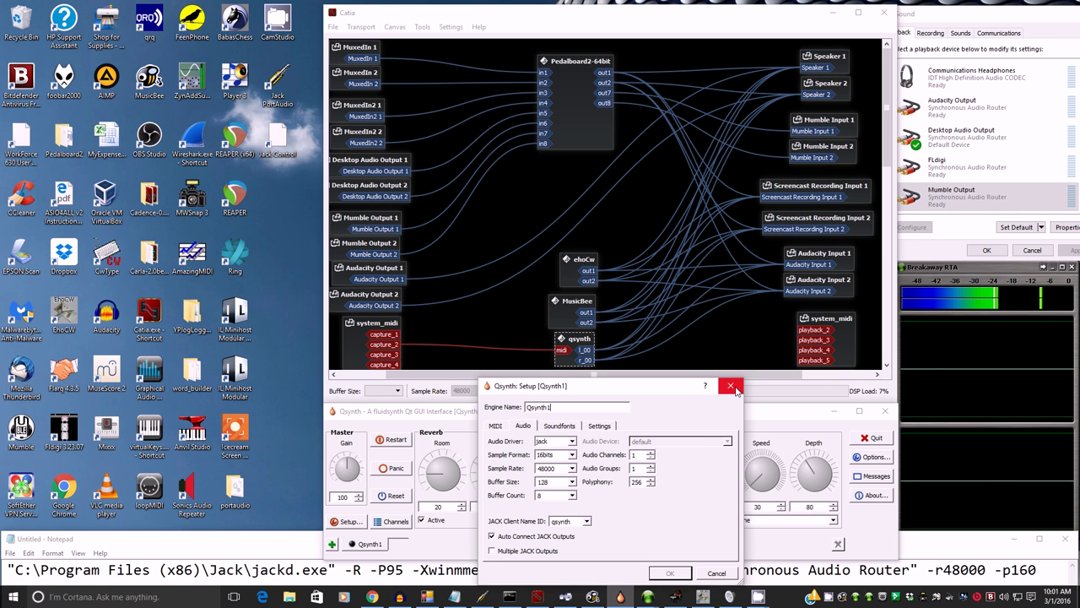
- Close the Qsynth setup dialog and scroll through the Sound panel's recording devices list
{"action": "left_click", "coordinate": [730, 386]}
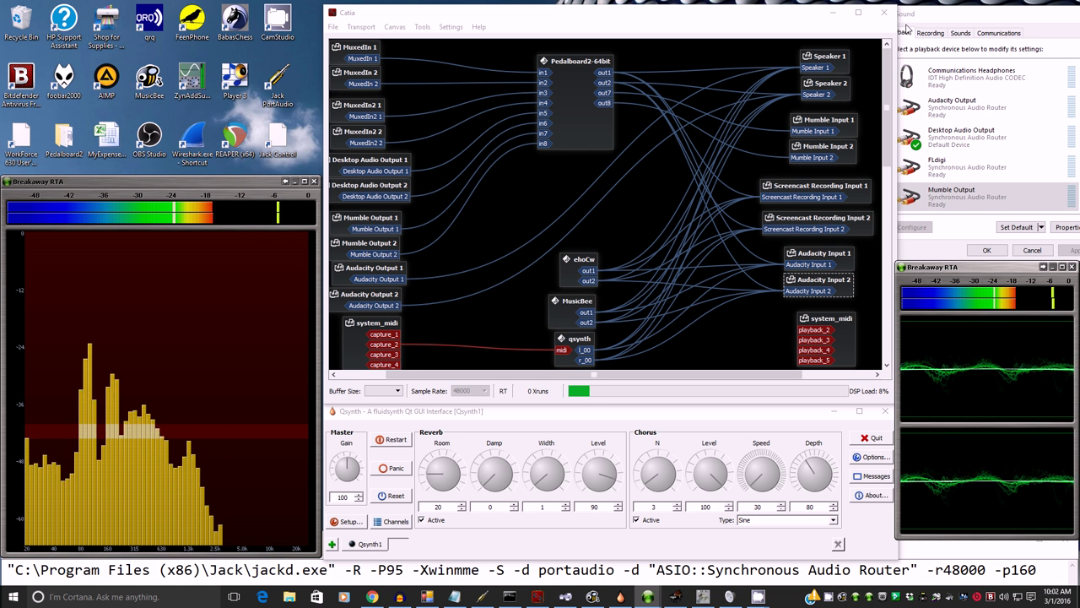
{"action": "left_click", "coordinate": [929, 32]}
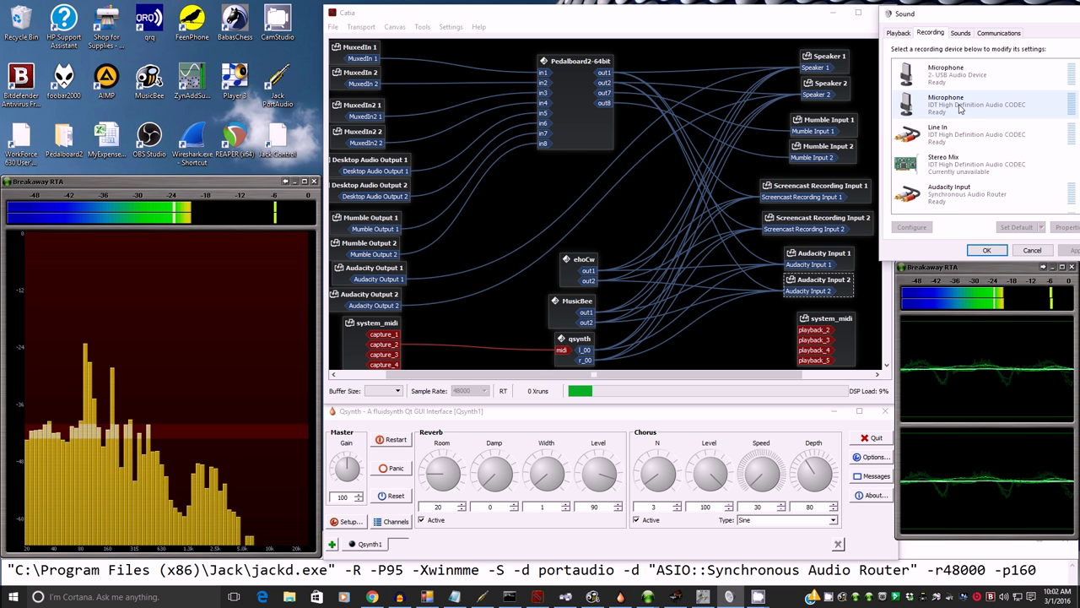
{"action": "scroll", "scroll_direction": "down", "scroll_amount": 3}
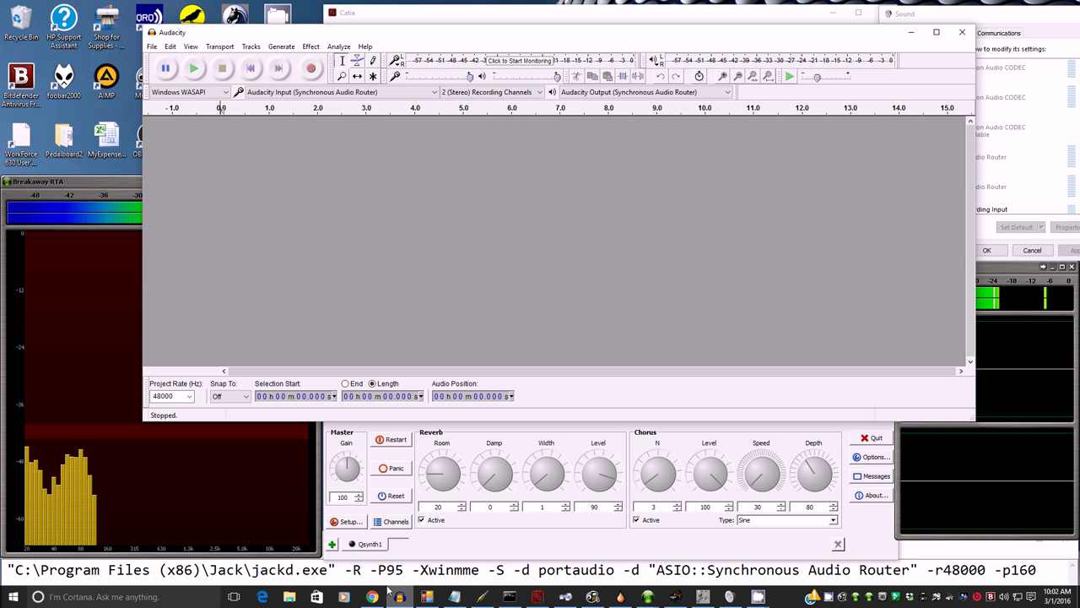
- Record about four seconds of stereo through the router, play it back, then minimize Audacity
{"action": "left_click", "coordinate": [310, 67]}
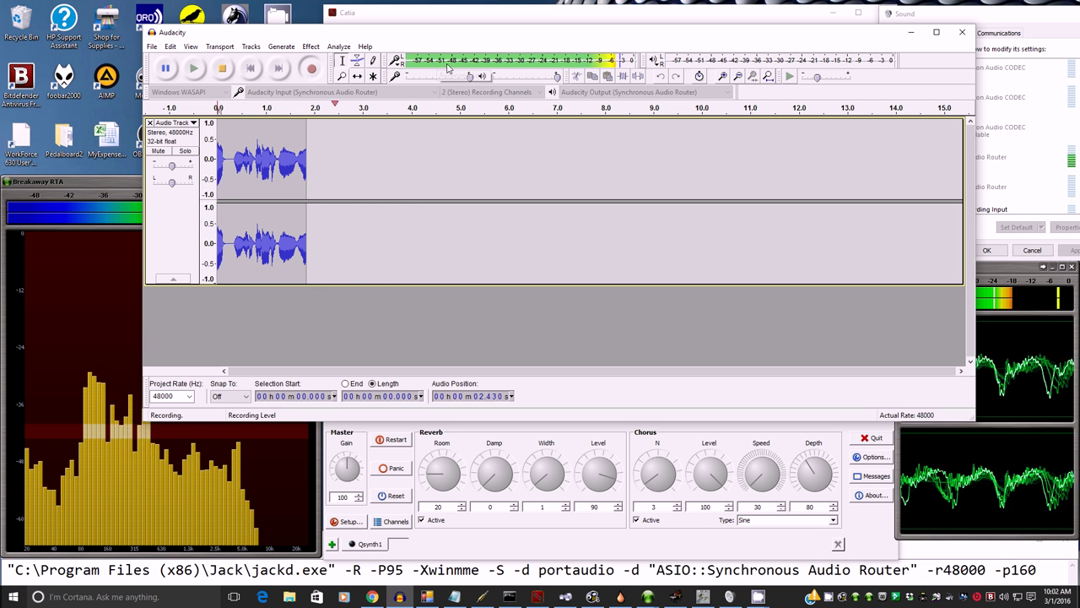
{"action": "left_click", "coordinate": [222, 69]}
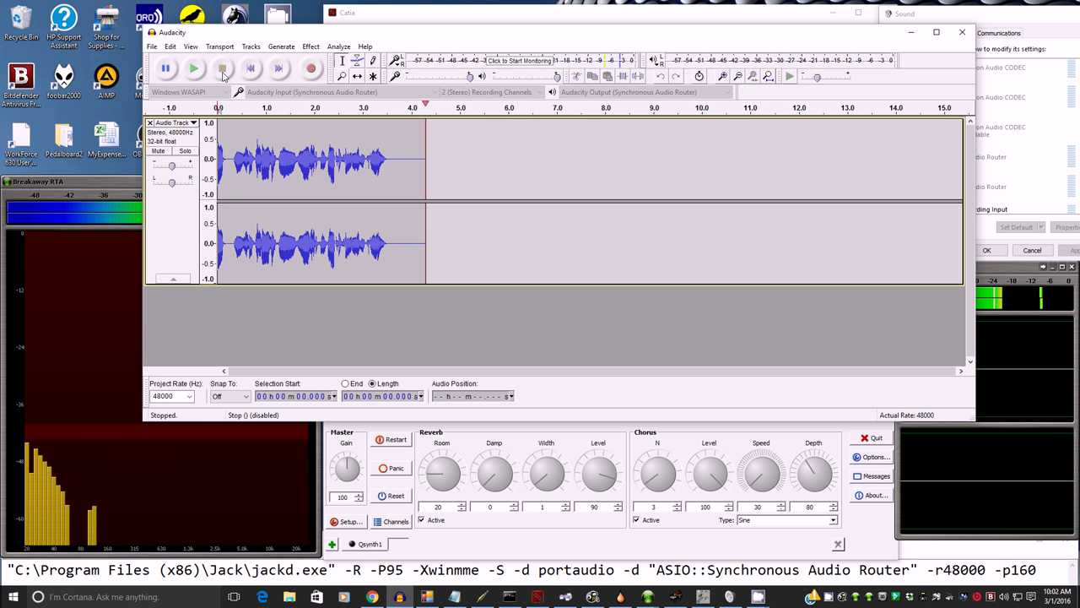
{"action": "left_click", "coordinate": [194, 68]}
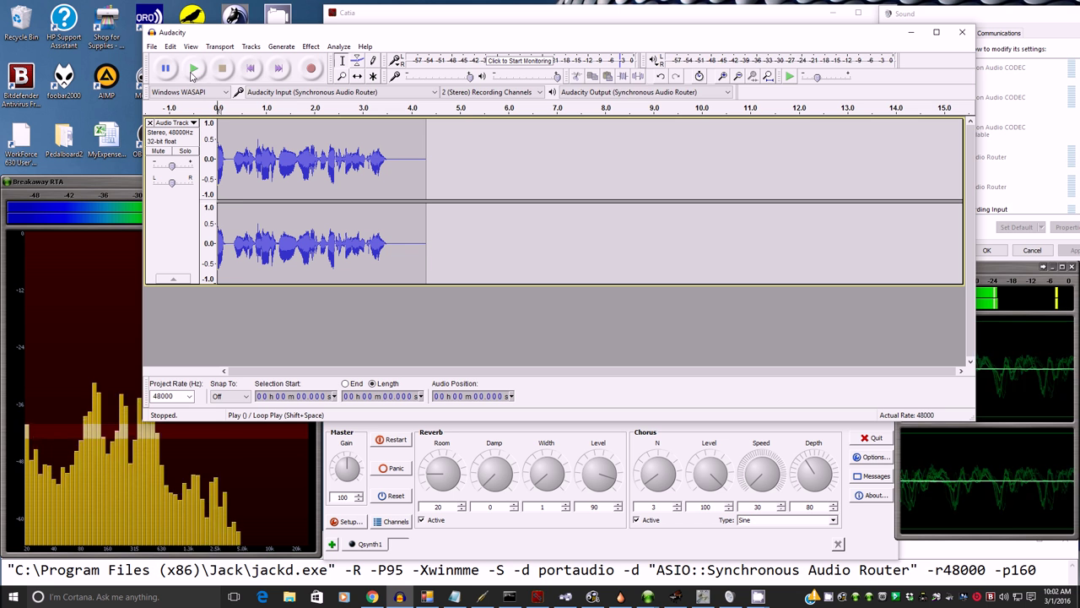
{"action": "left_click", "coordinate": [194, 69]}
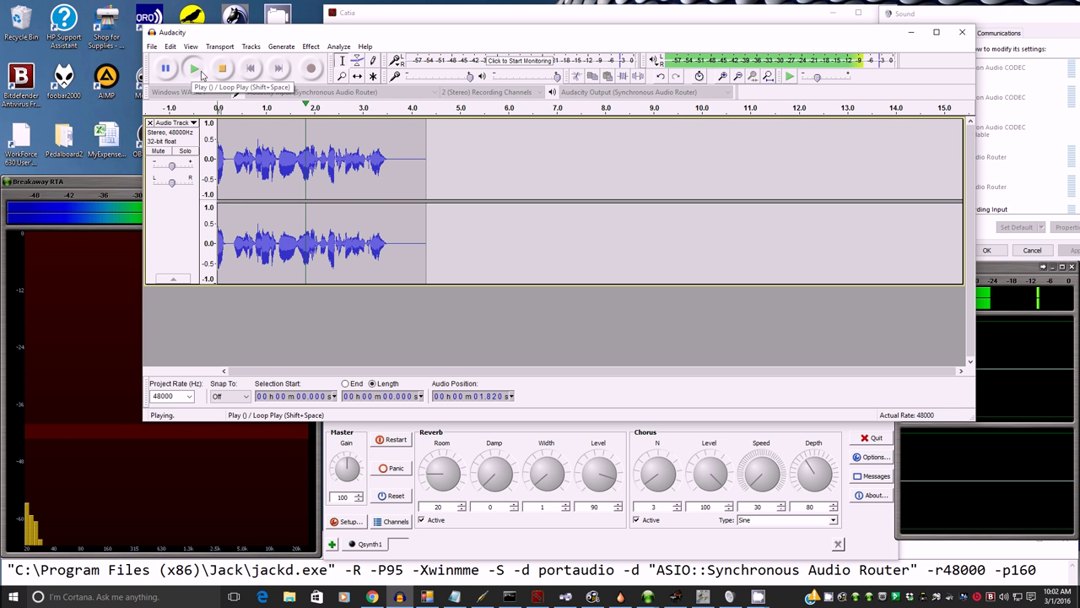
{"action": "left_click", "coordinate": [193, 68]}
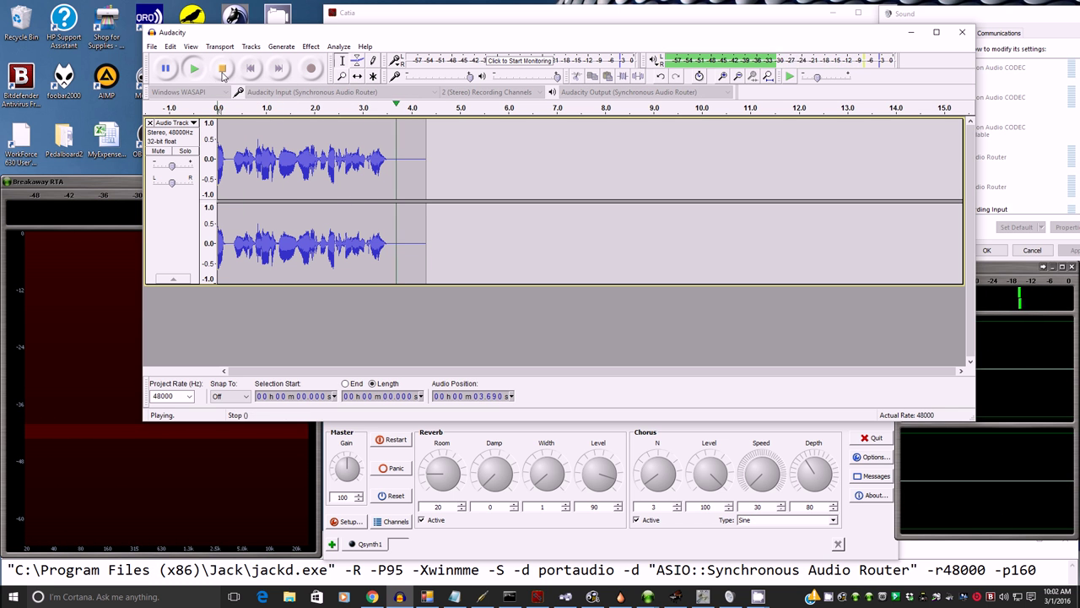
{"action": "left_click", "coordinate": [221, 68]}
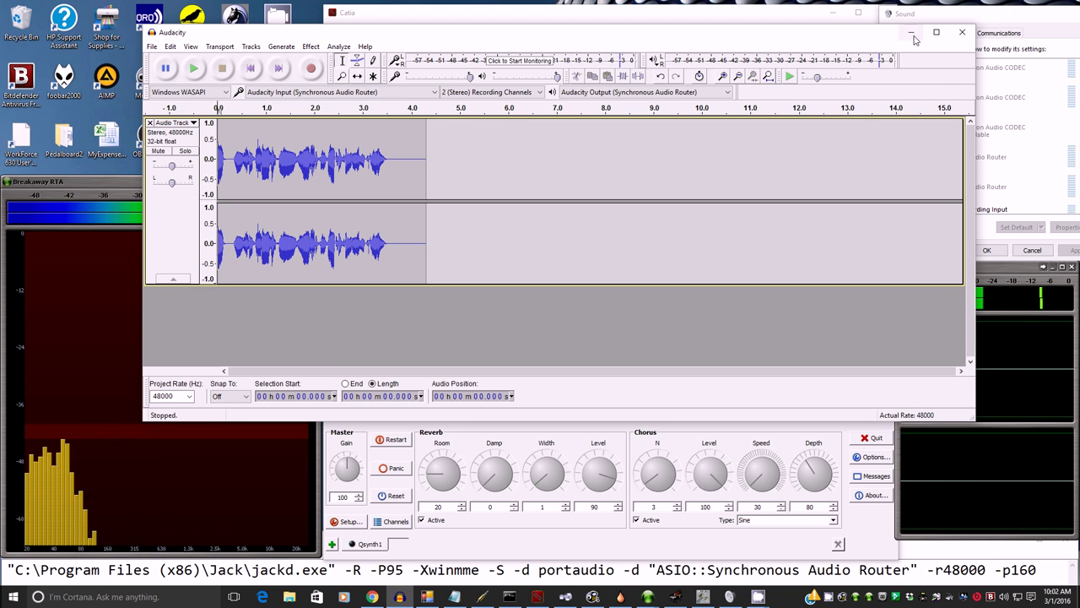
{"action": "left_click", "coordinate": [911, 38]}
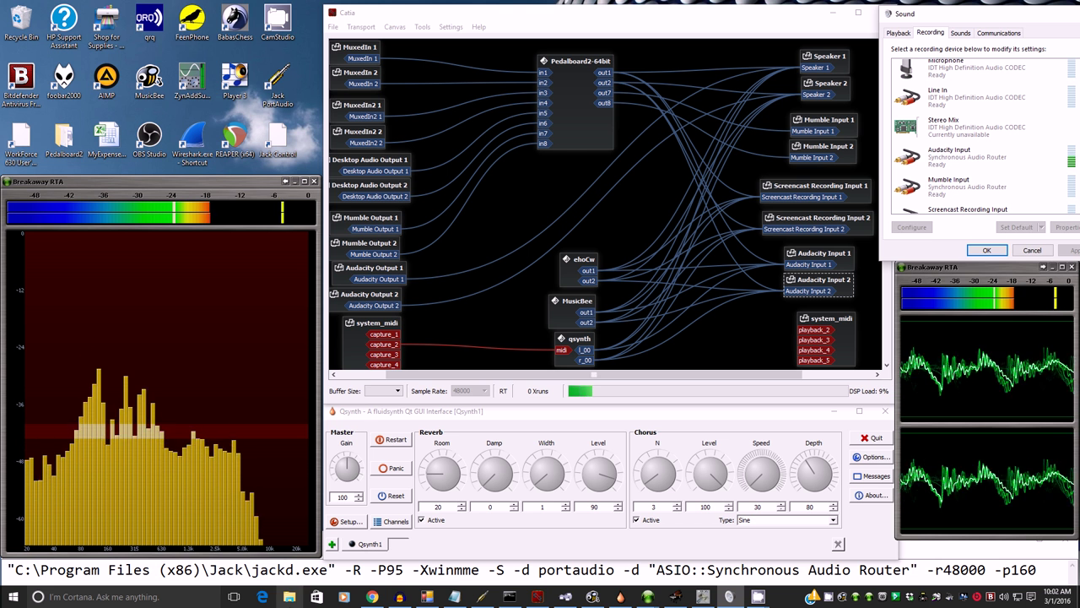
- Launch NAudio Demo from the desktop, opening its ASIO Direct Playback demo
{"action": "left_click", "coordinate": [400, 596]}
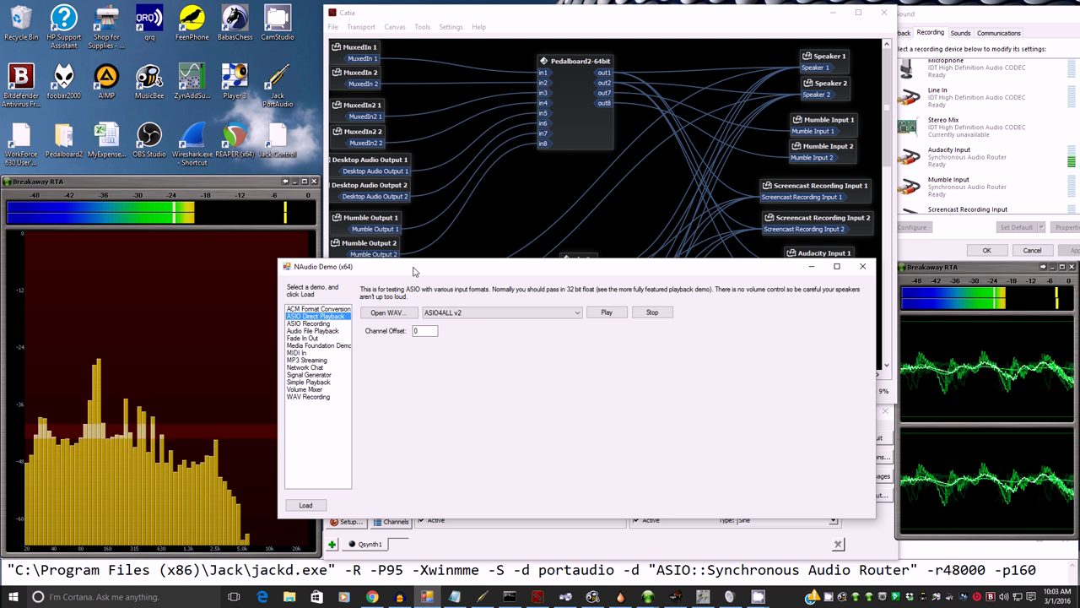
- Browse NAudio Demo's ASIO driver list, close the demo, and select the driver name in Notepad
{"action": "left_click", "coordinate": [502, 312]}
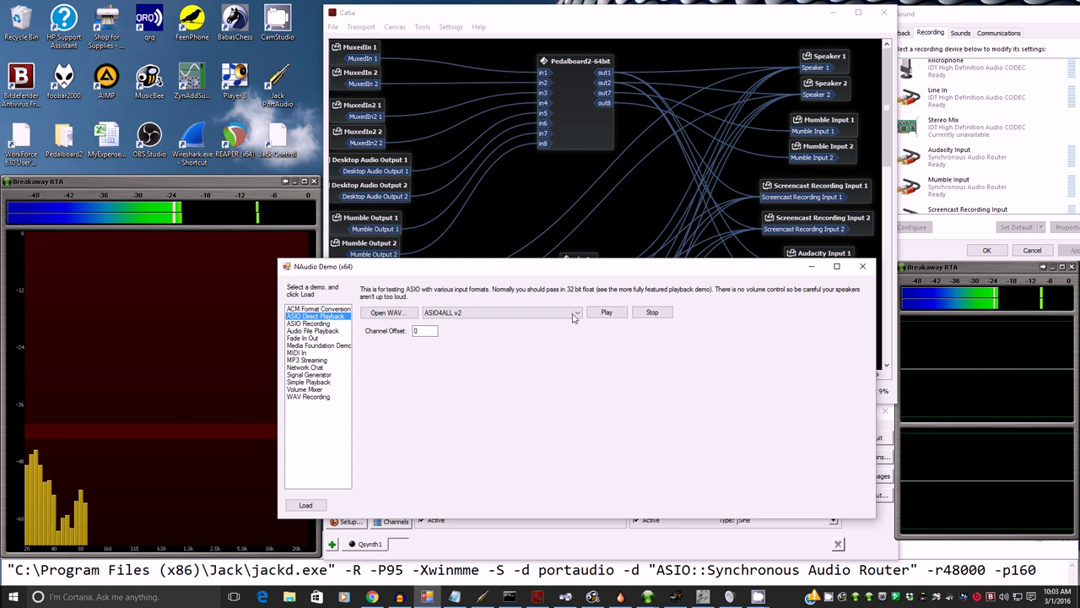
{"action": "left_click", "coordinate": [576, 313]}
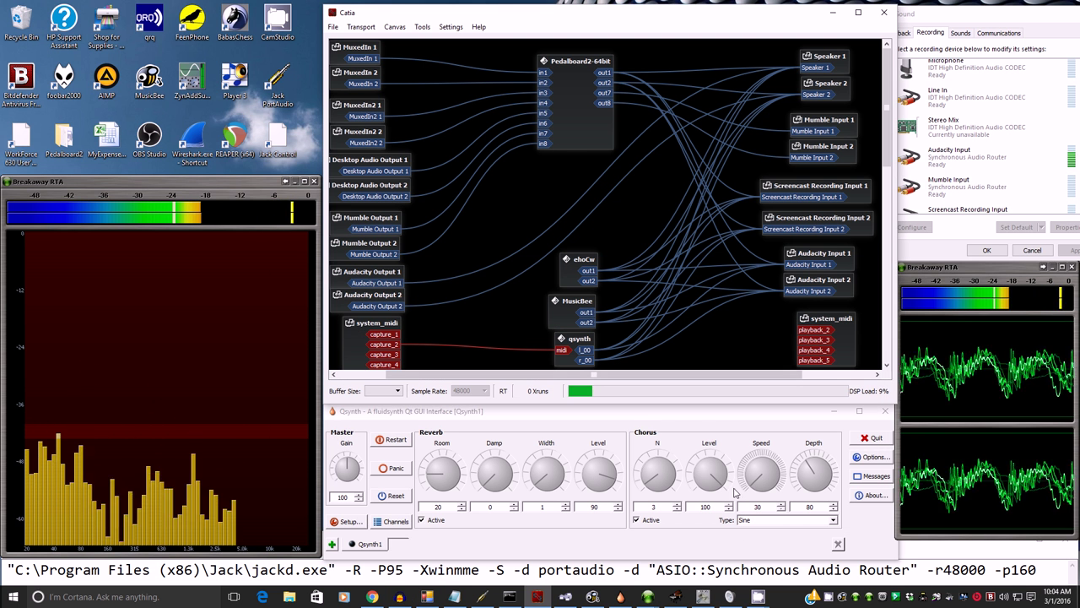
{"action": "double_click", "coordinate": [728, 570]}
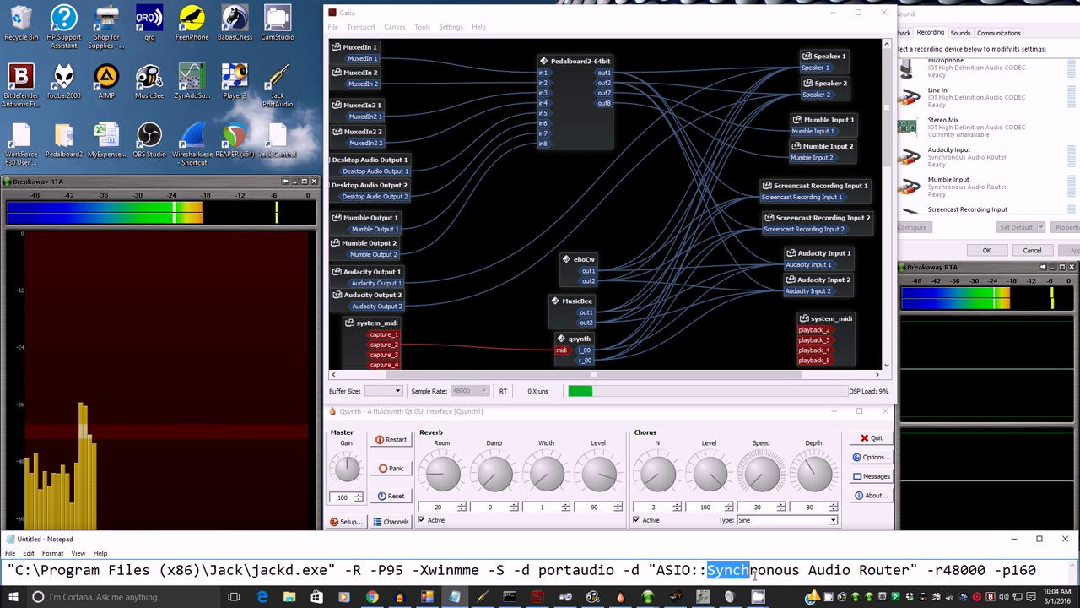